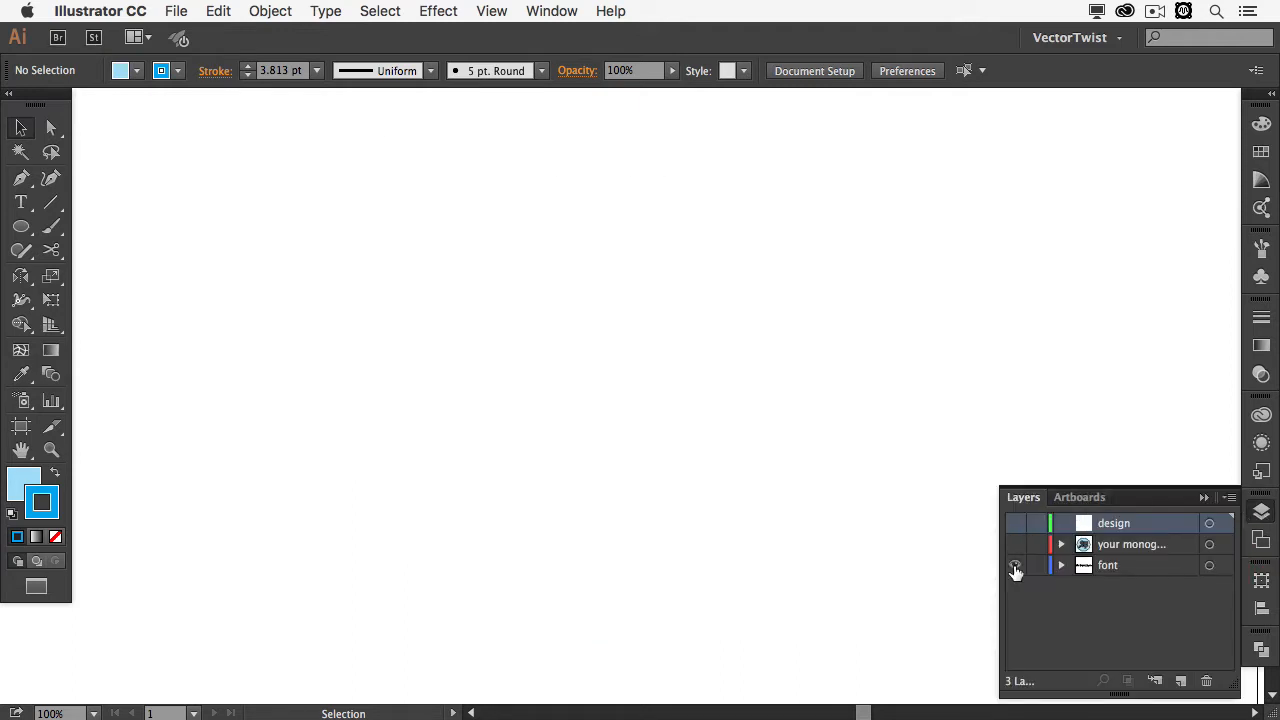
# Show the design layer, enlarge the S and move the P so the two letters overlap
pyautogui.click(1016, 564)
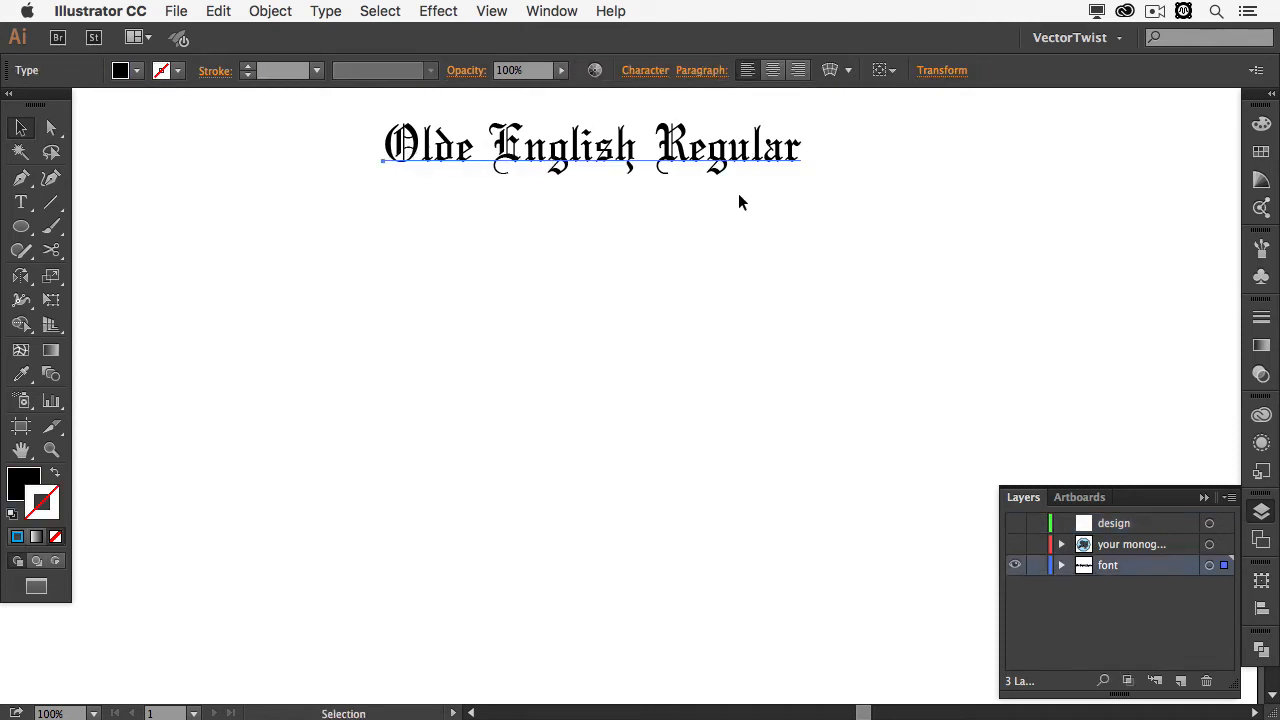
pyautogui.moveTo(822, 218)
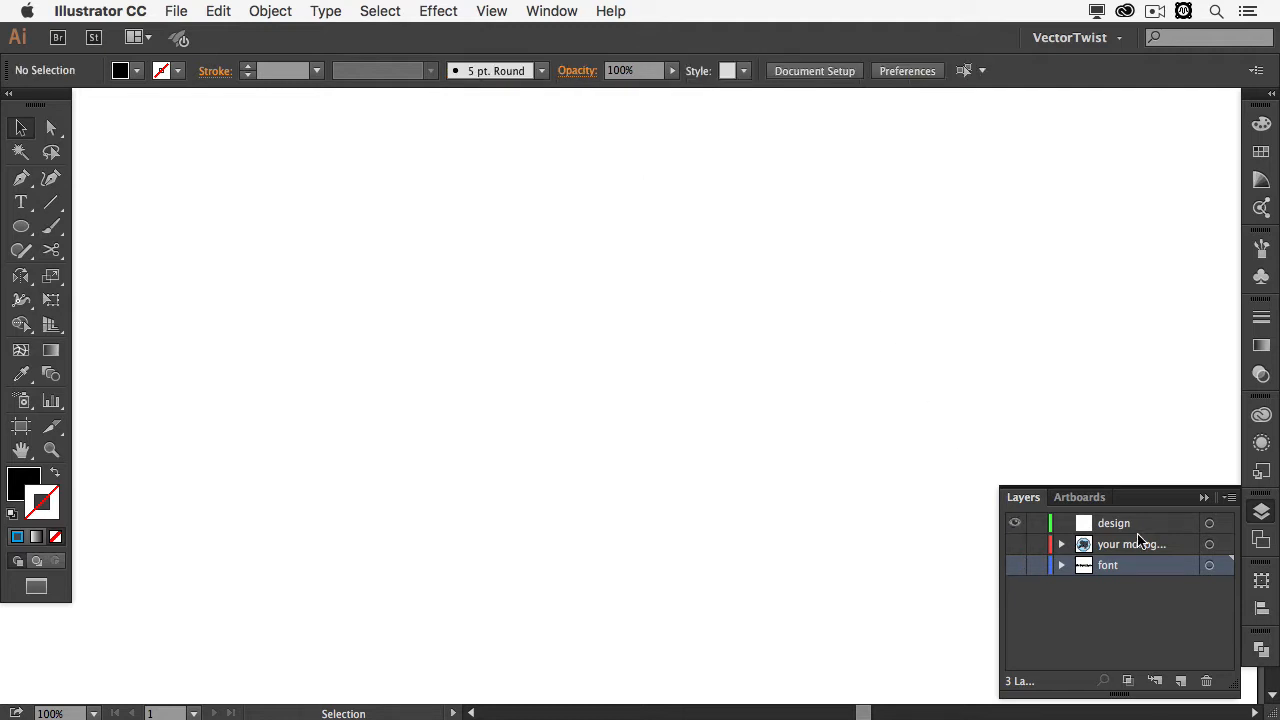
pyautogui.click(1112, 524)
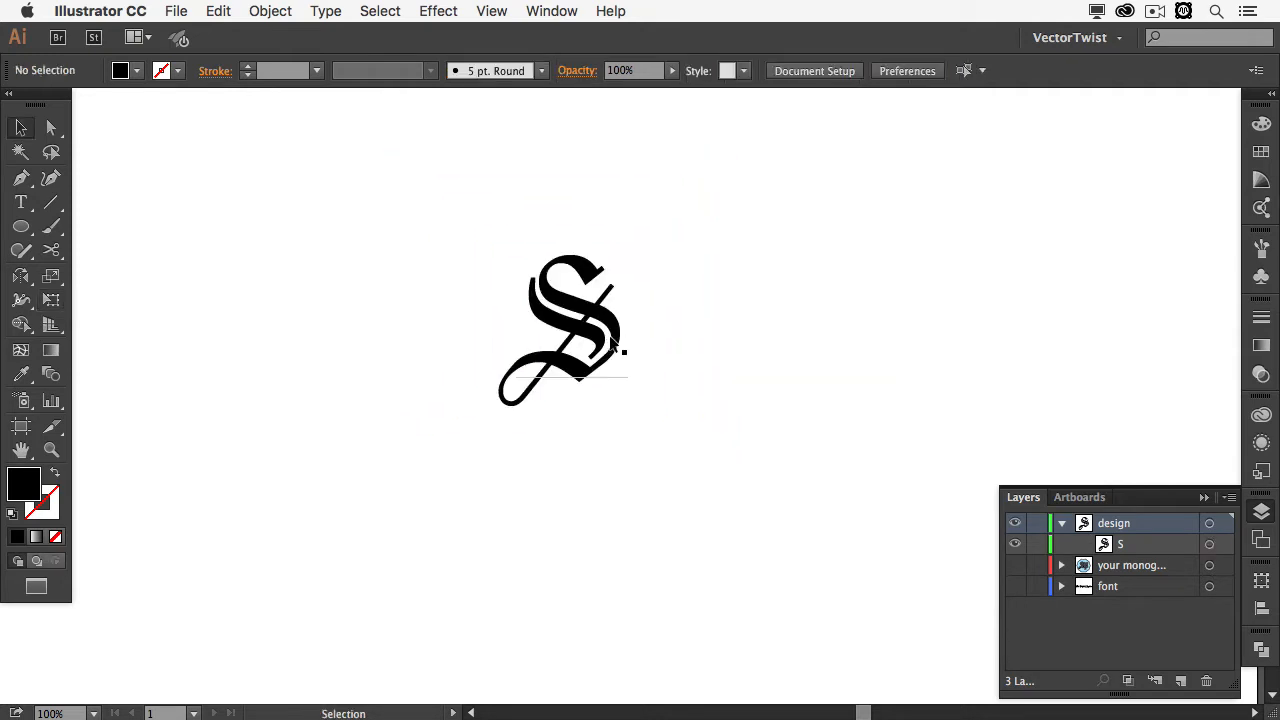
pyautogui.moveTo(612, 344)
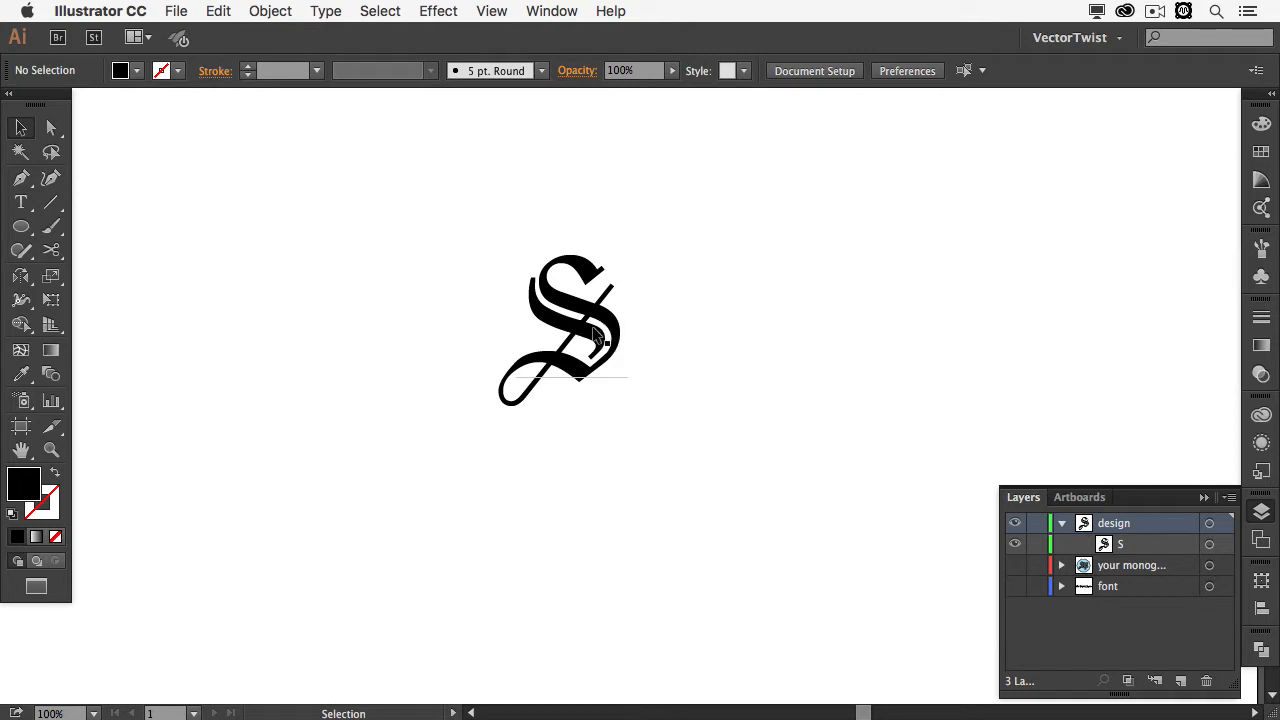
pyautogui.moveTo(562, 330); pyautogui.dragTo(584, 330)
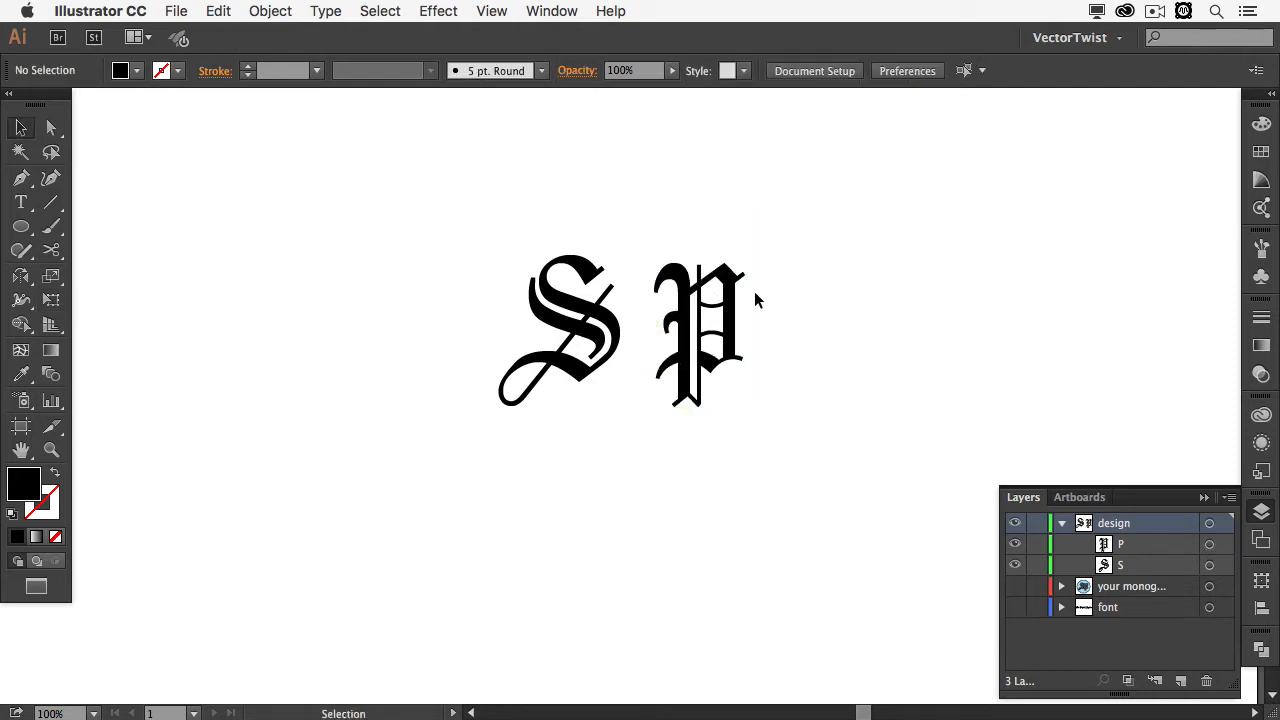
pyautogui.moveTo(700, 330); pyautogui.dragTo(684, 330)
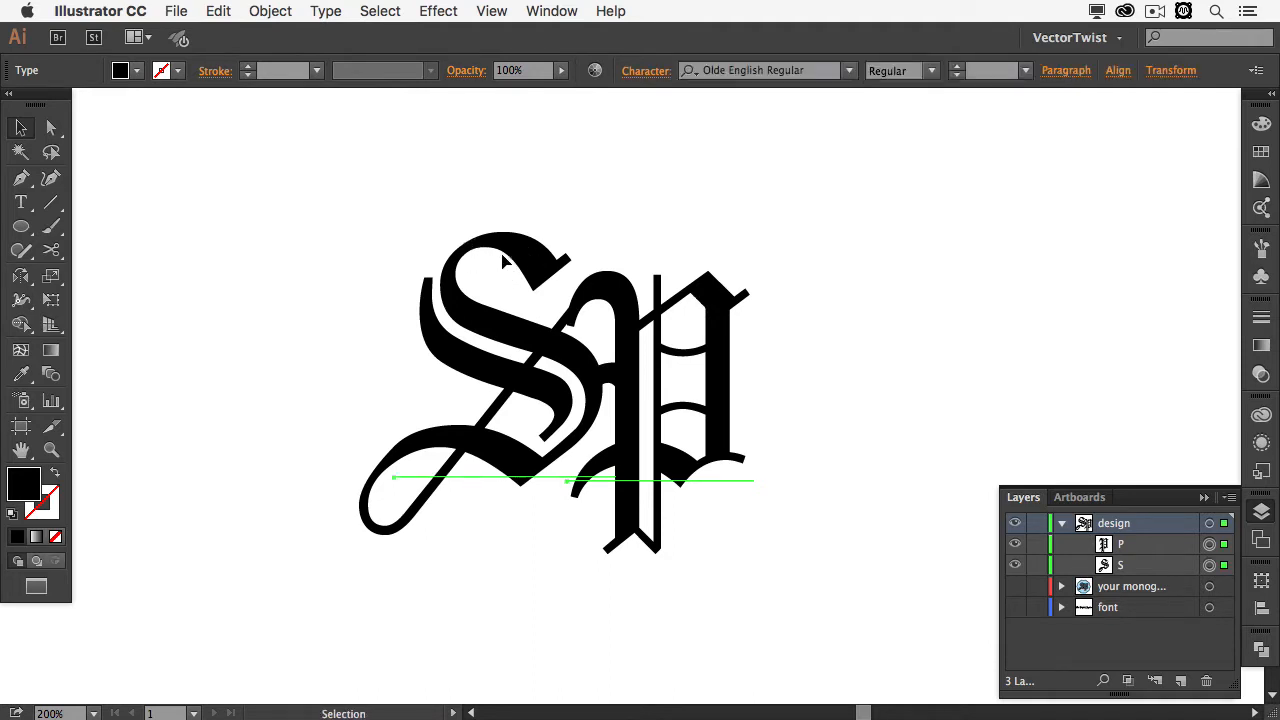
# Convert the S and P to outlines and unite them via Pathfinder into one shape
pyautogui.click(324, 12)
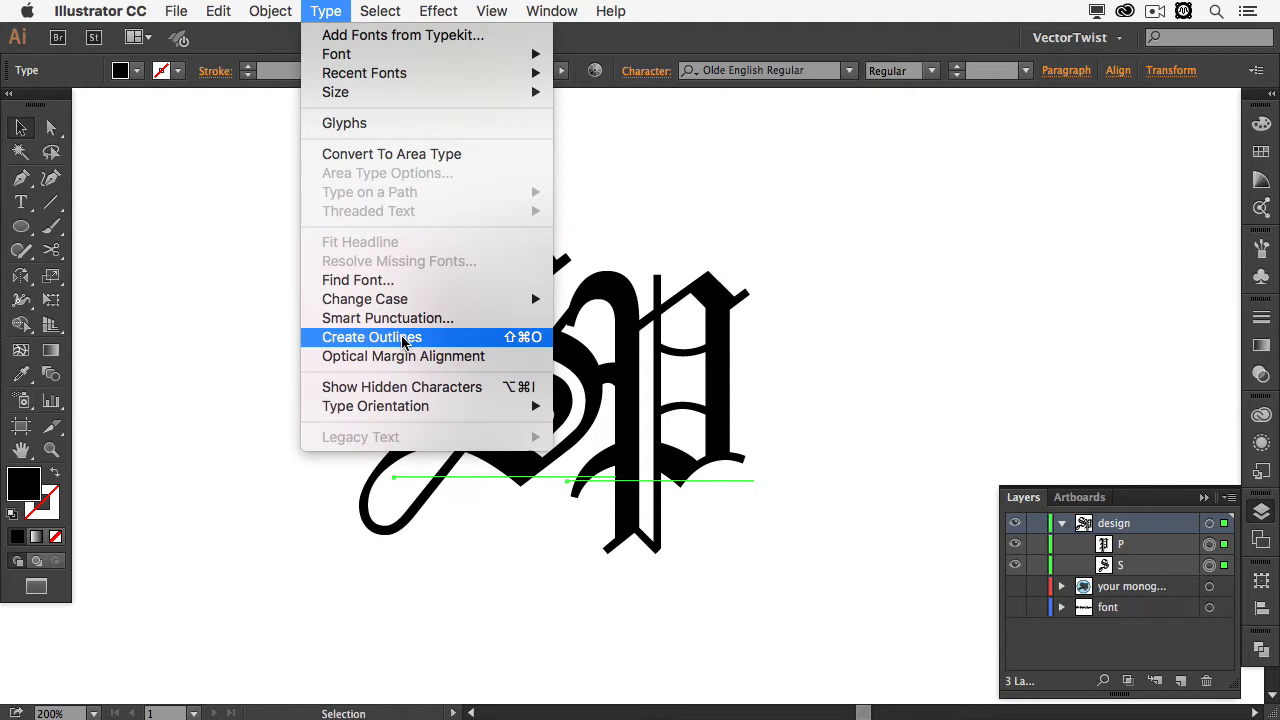
pyautogui.click(372, 336)
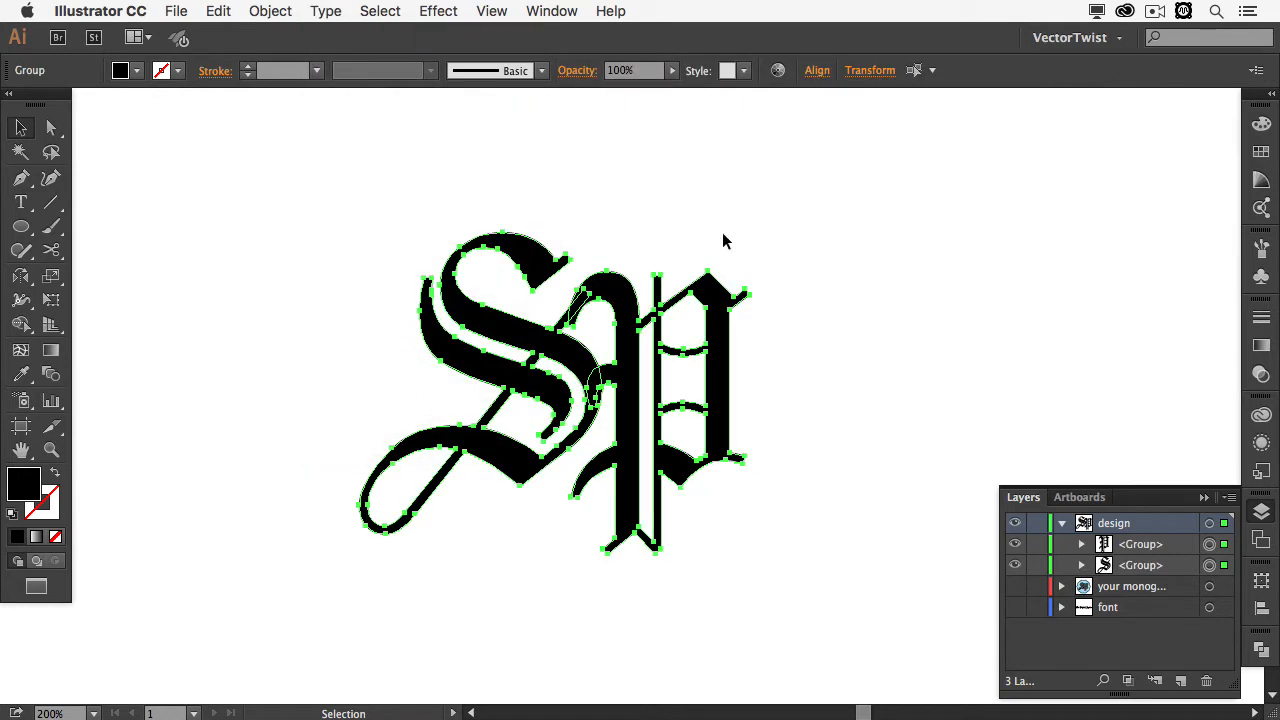
pyautogui.moveTo(692, 442)
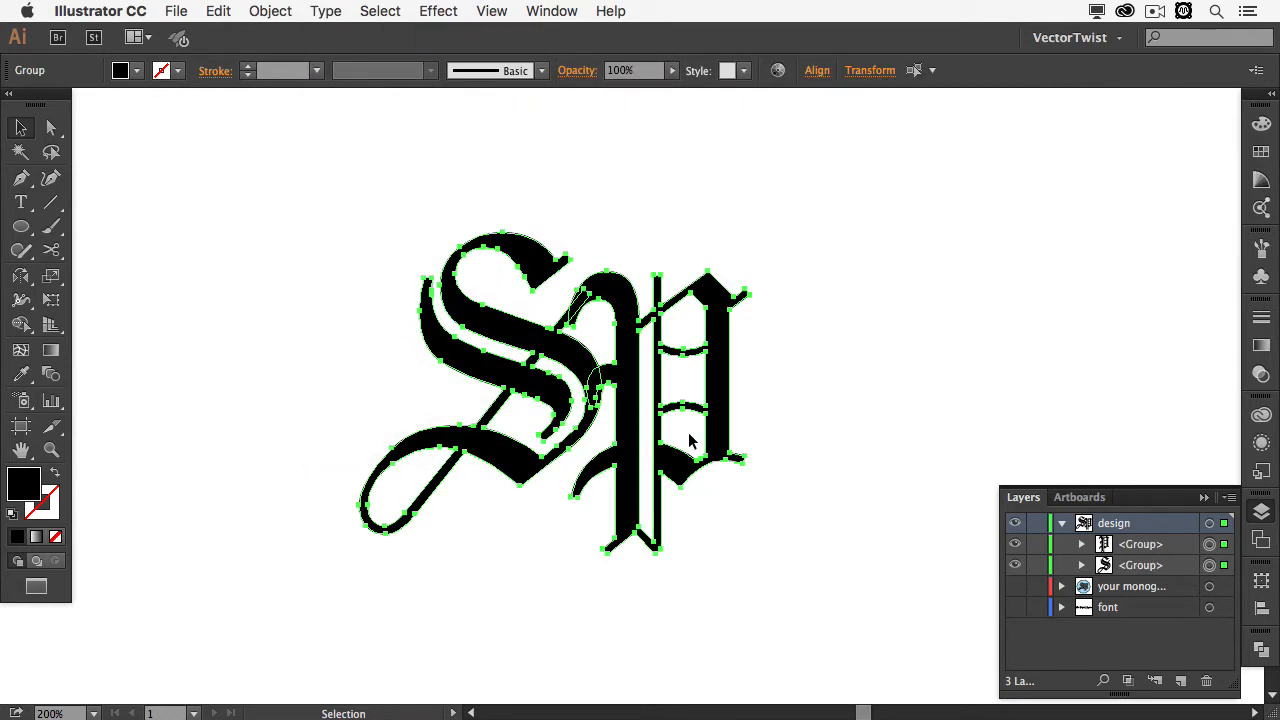
pyautogui.moveTo(704, 452)
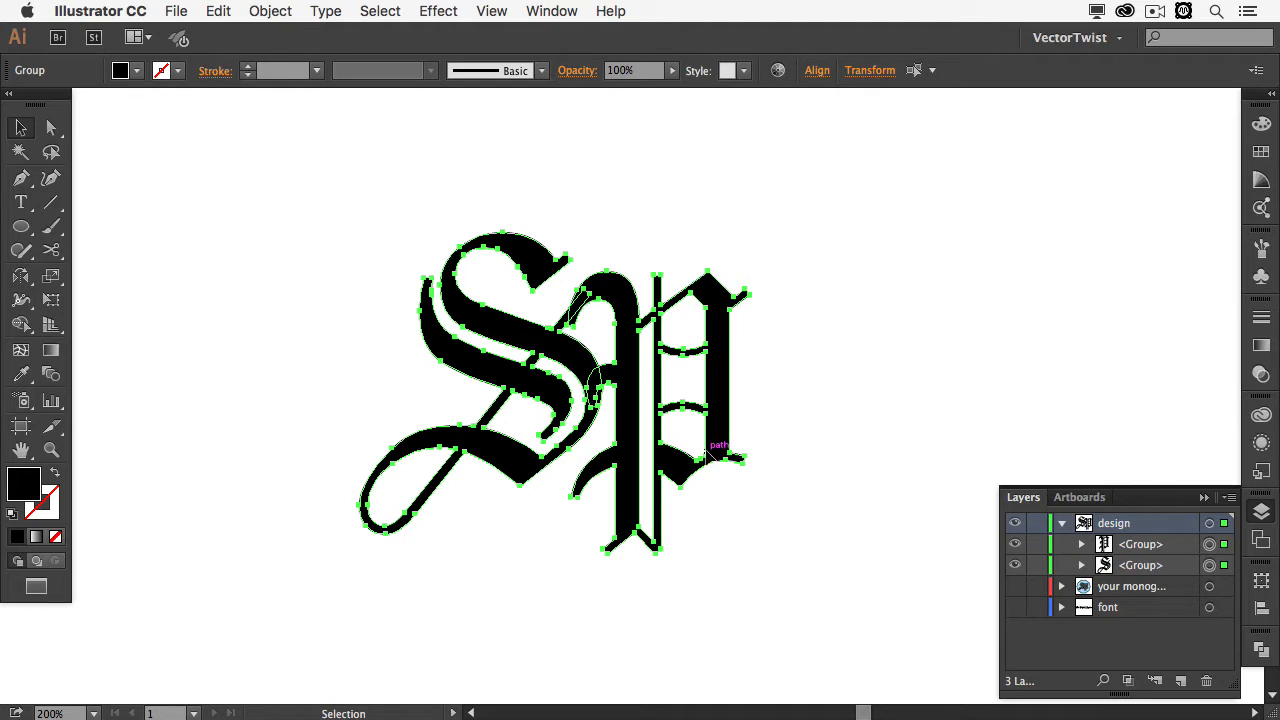
pyautogui.moveTo(1070, 466)
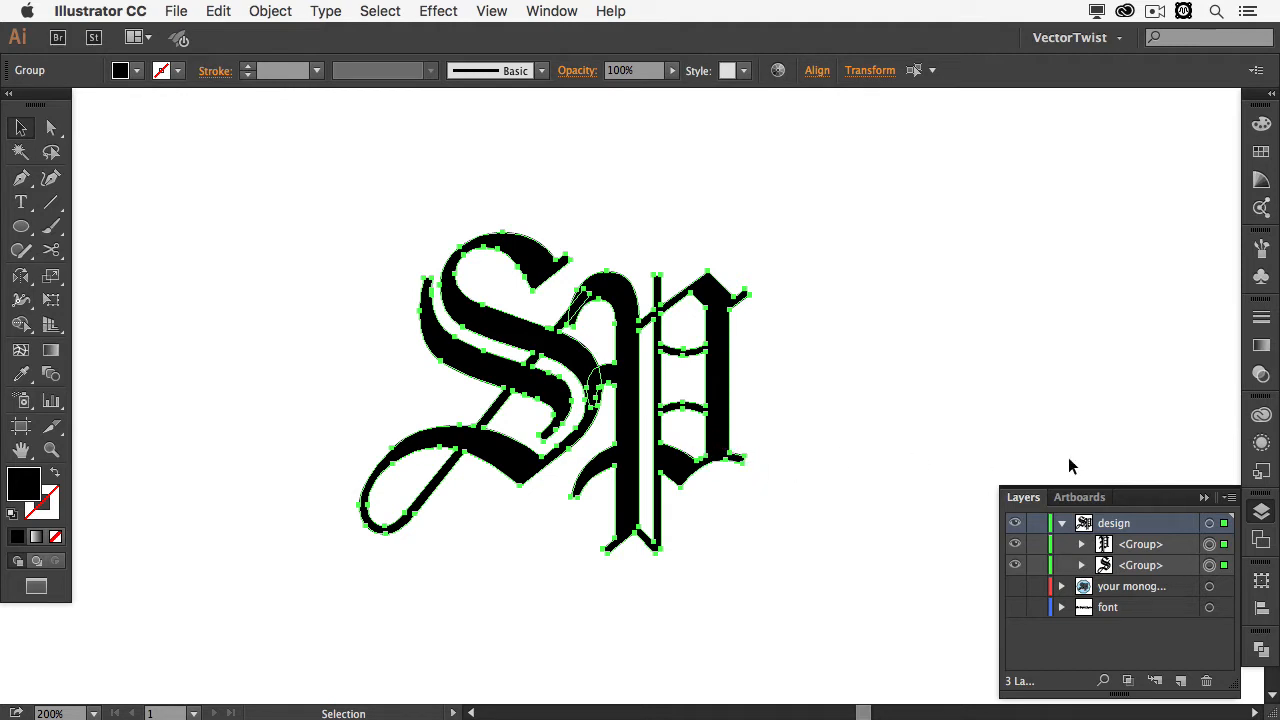
pyautogui.click(1260, 648)
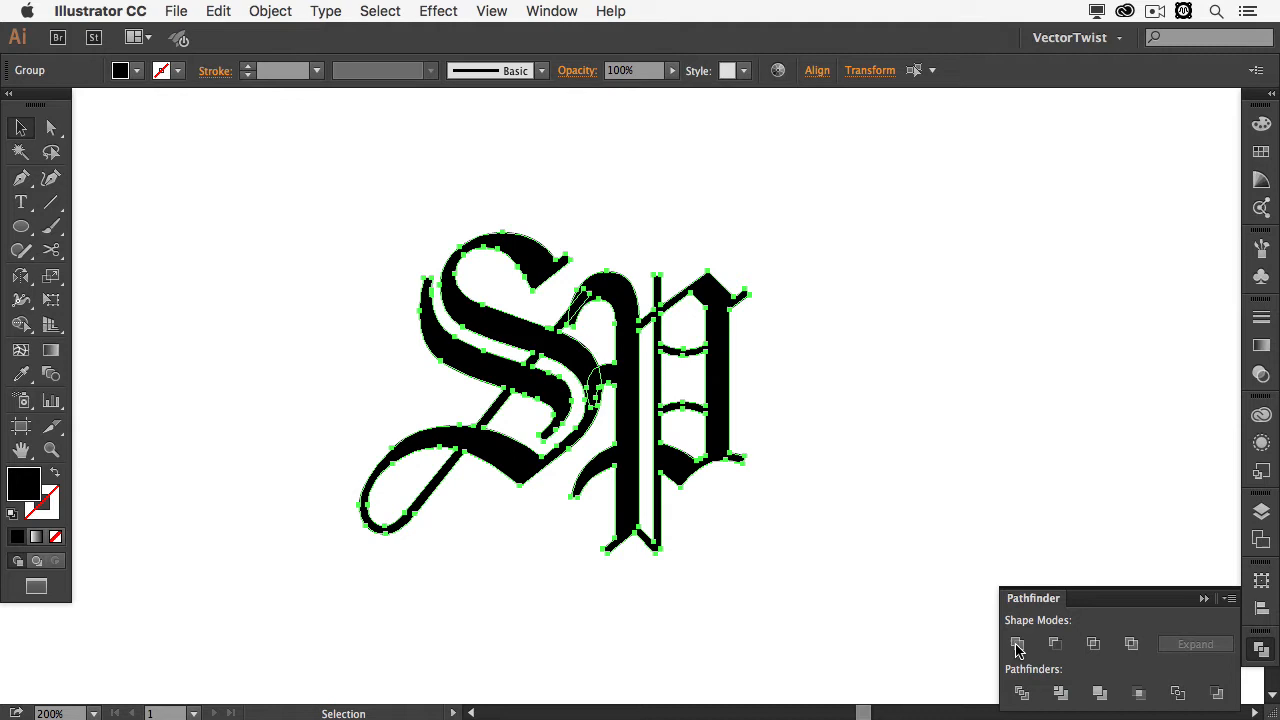
pyautogui.click(1016, 644)
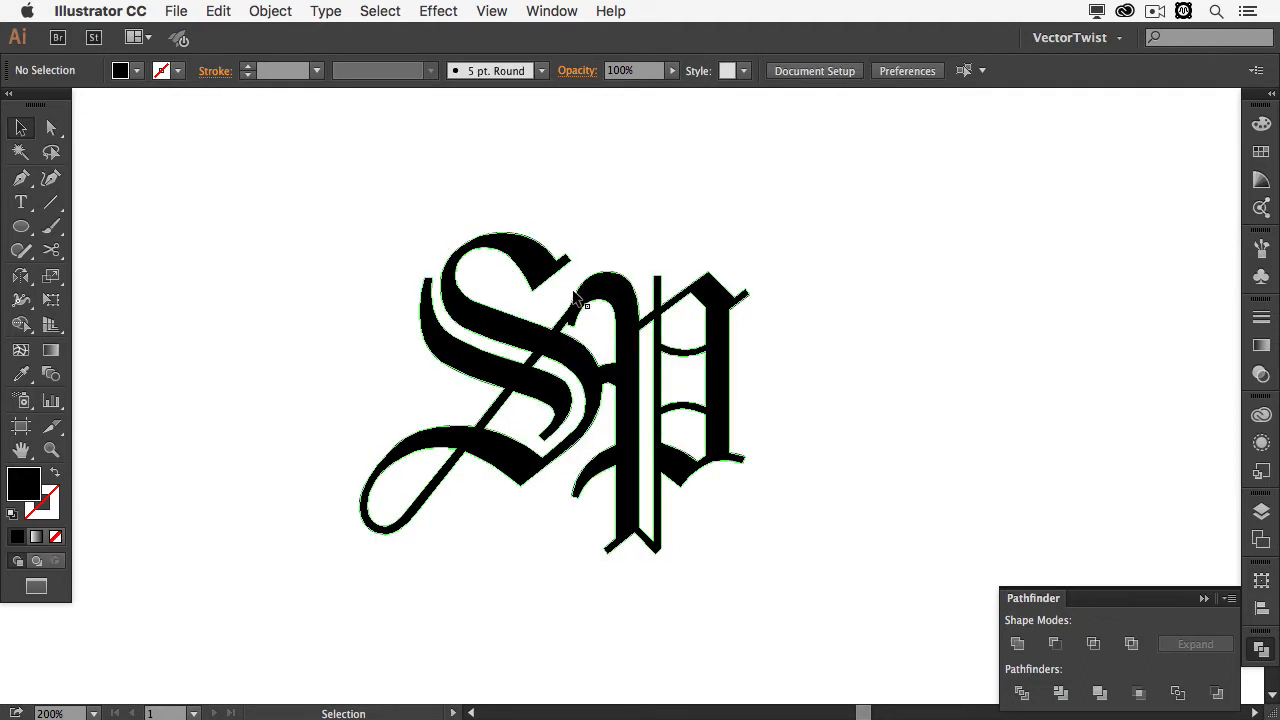
pyautogui.click(52, 448)
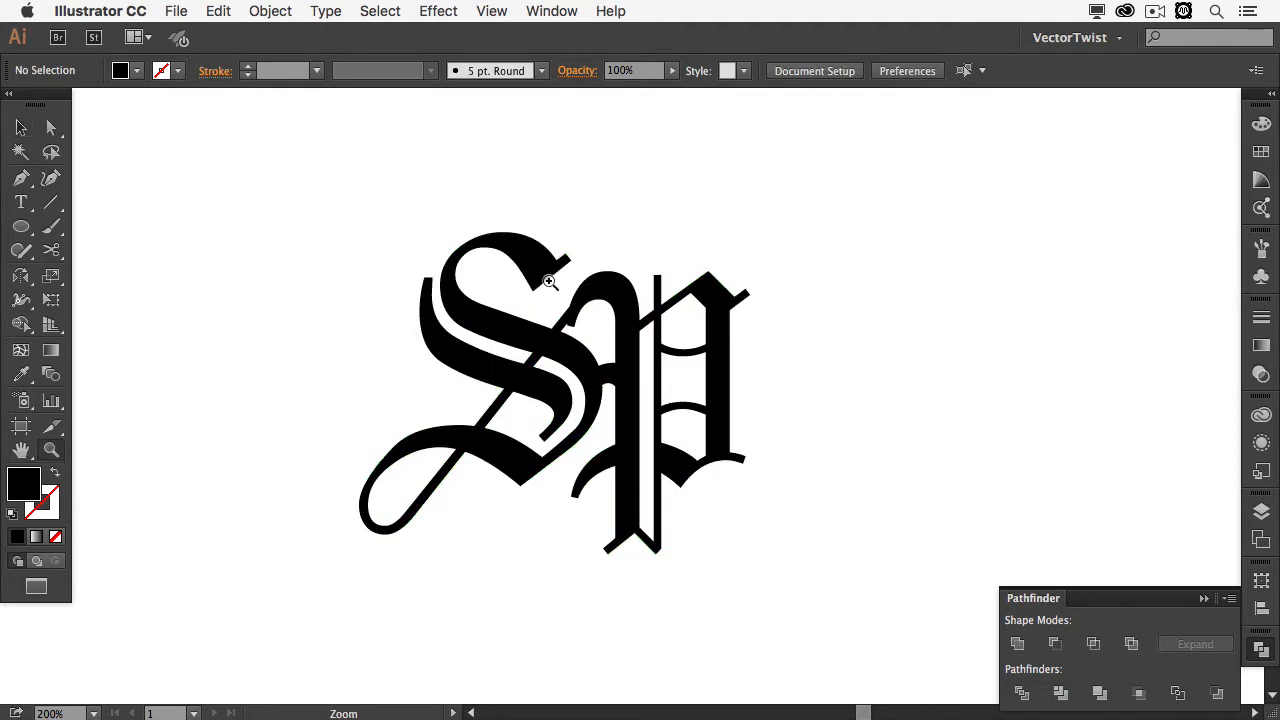
# Zoom into the overlap and nudge the inner gap's anchor point to reshape its curve
pyautogui.click(548, 280)
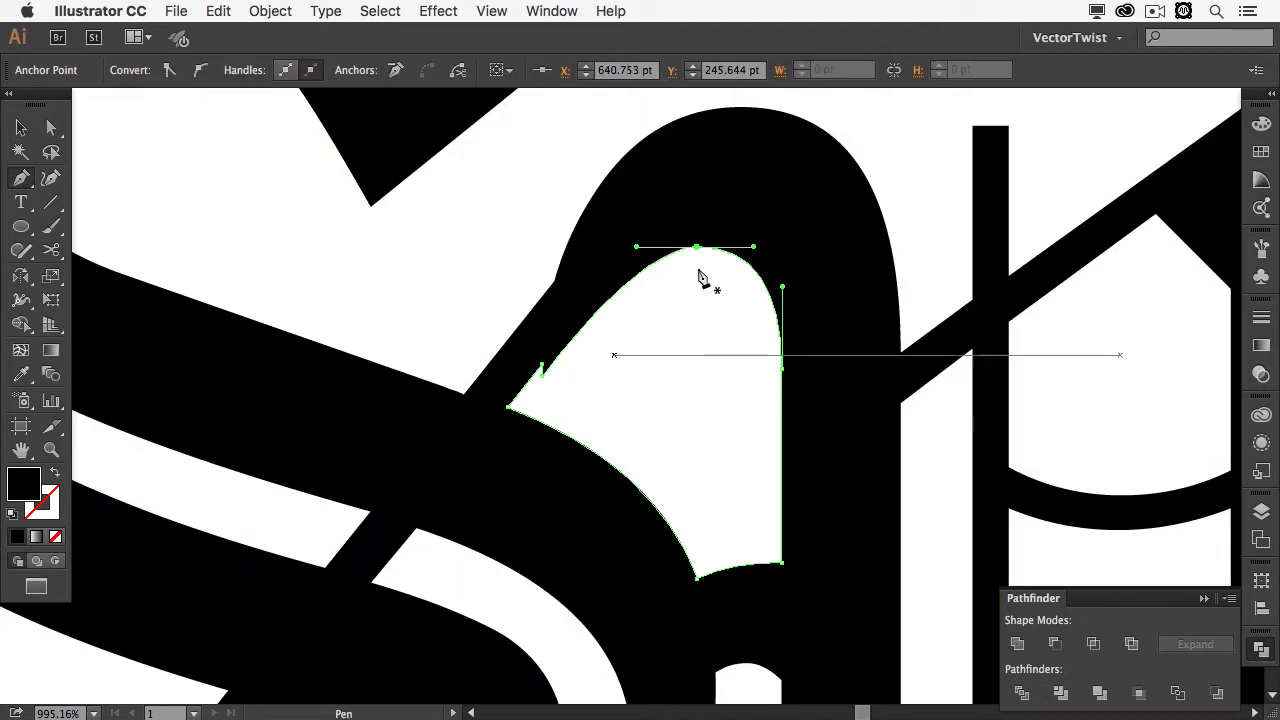
pyautogui.click(544, 376)
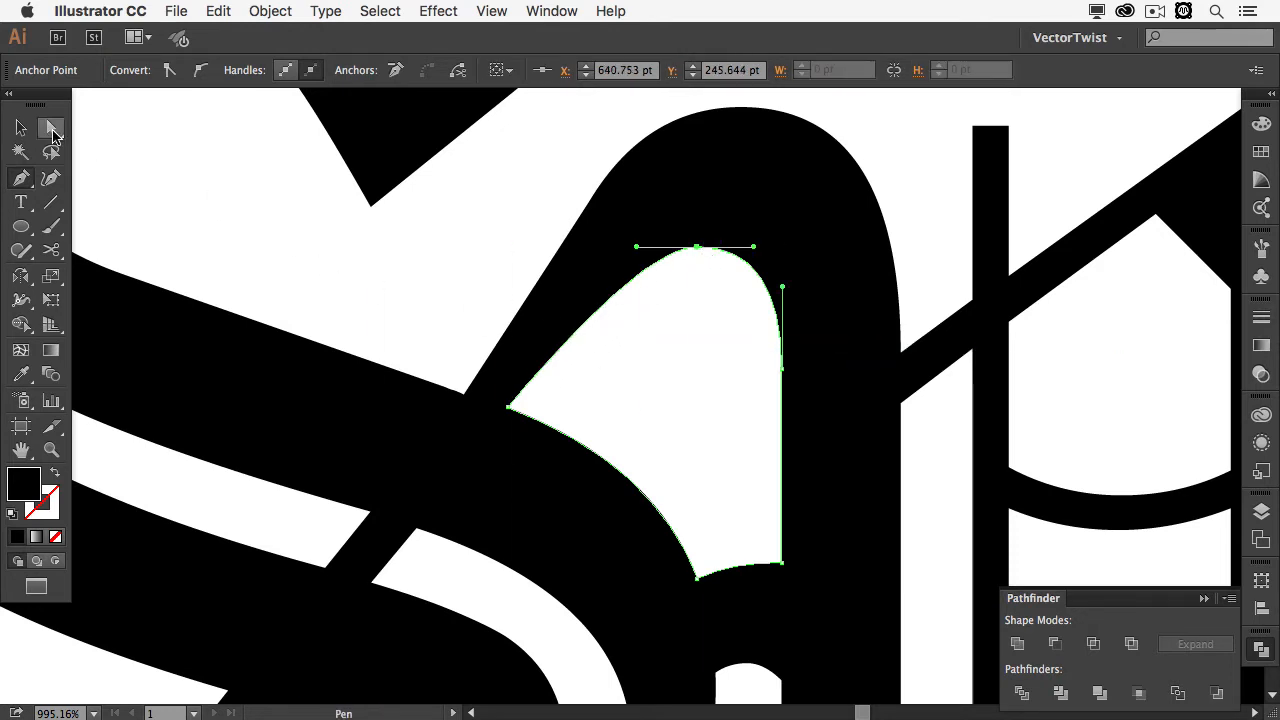
pyautogui.click(52, 128)
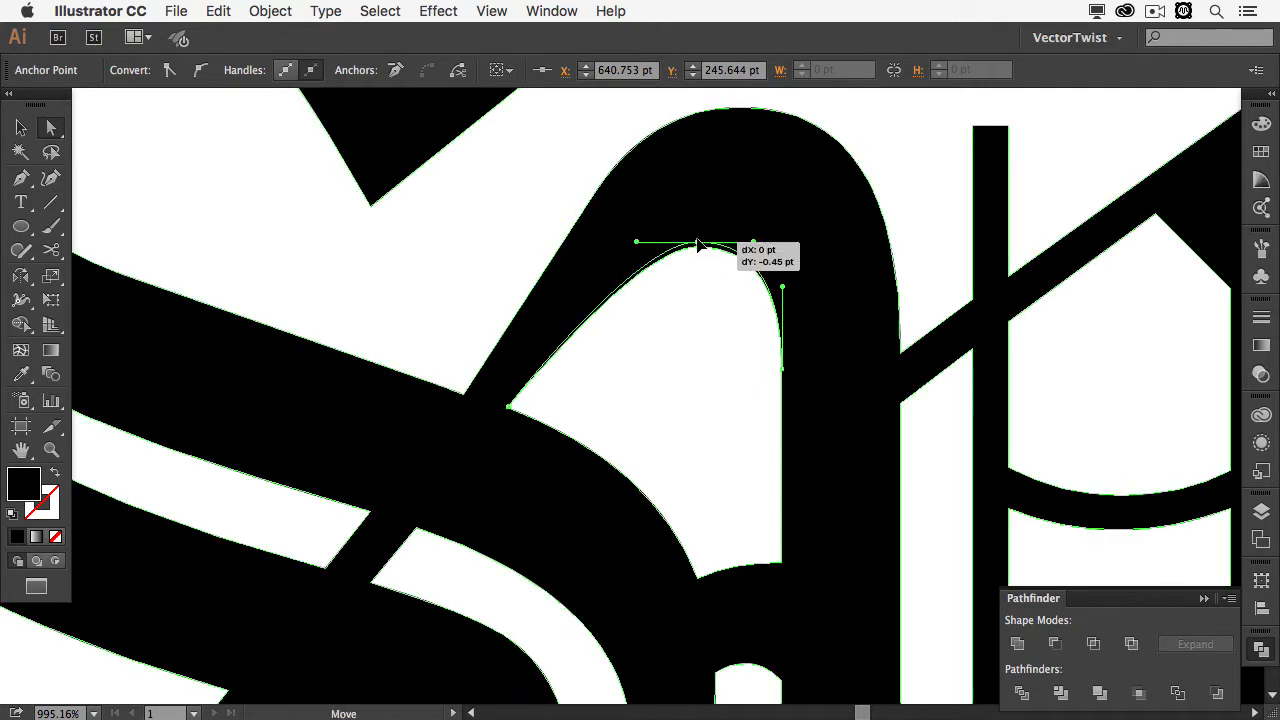
pyautogui.moveTo(696, 244); pyautogui.dragTo(696, 190)
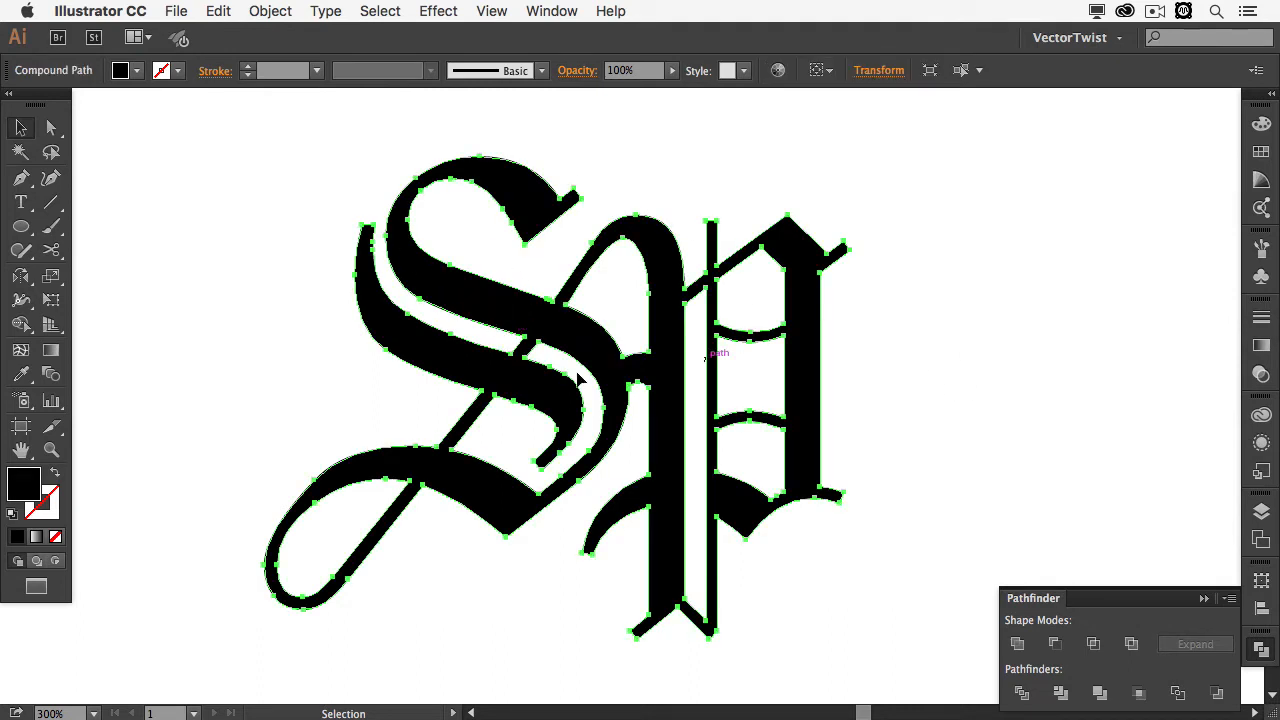
pyautogui.moveTo(470, 308)
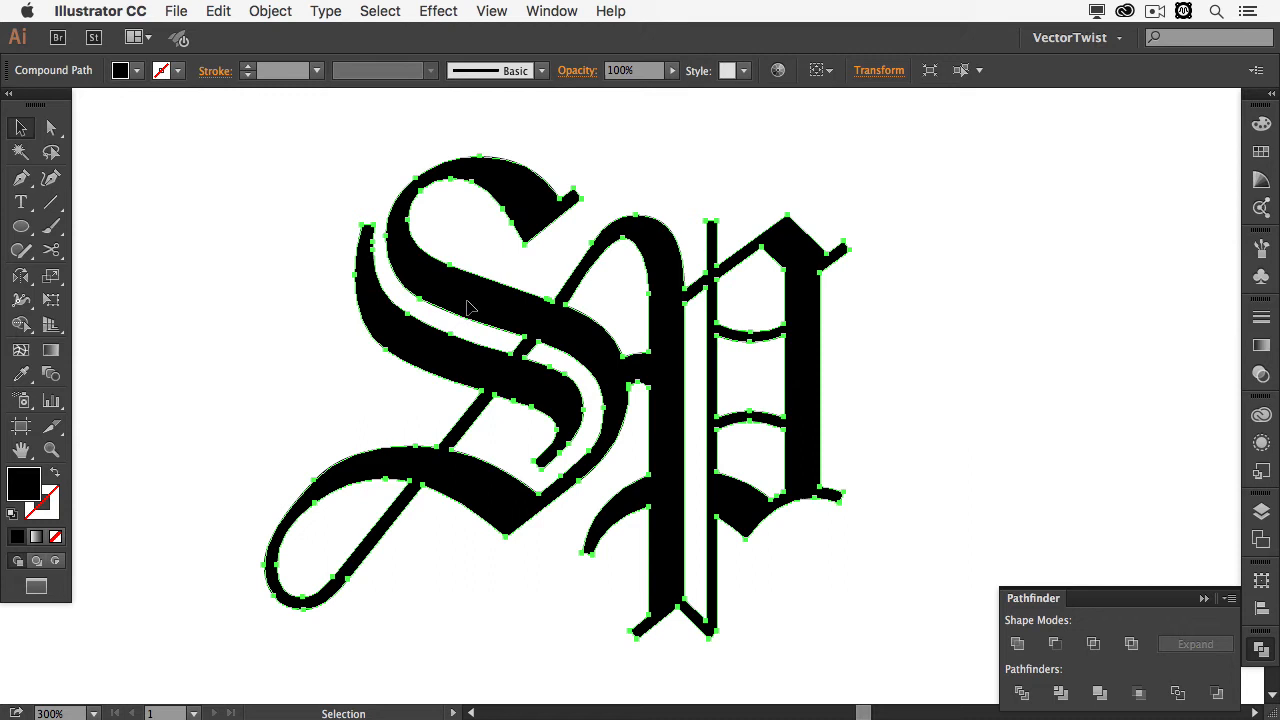
pyautogui.moveTo(476, 302)
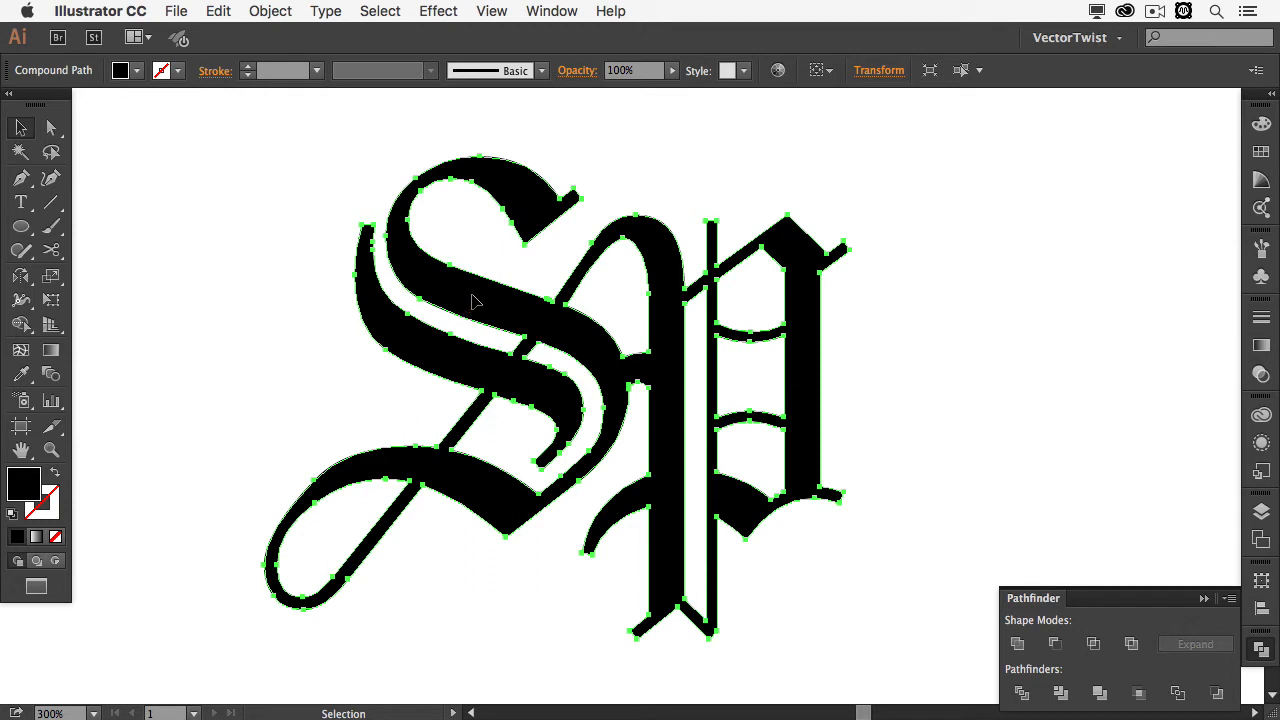
pyautogui.moveTo(476, 308)
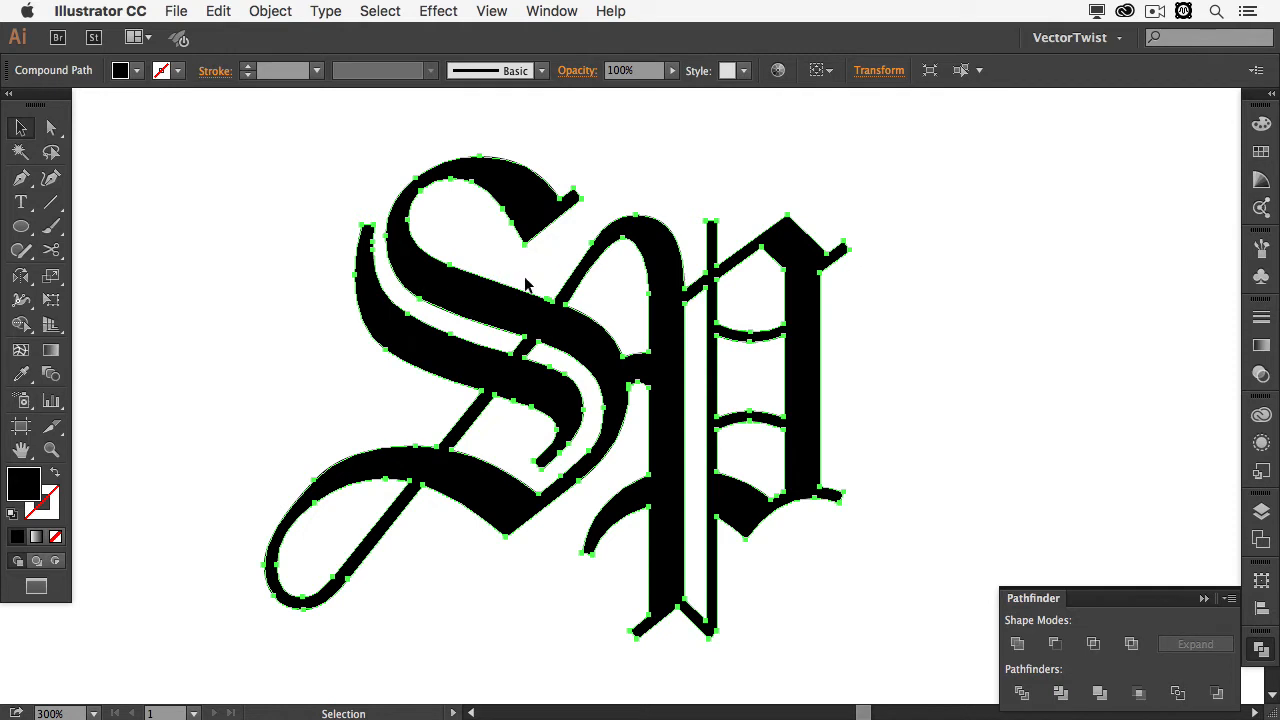
# Add an outward Offset Path around the monogram, previewing 2 pt then confirming 1 pt
pyautogui.click(268, 12)
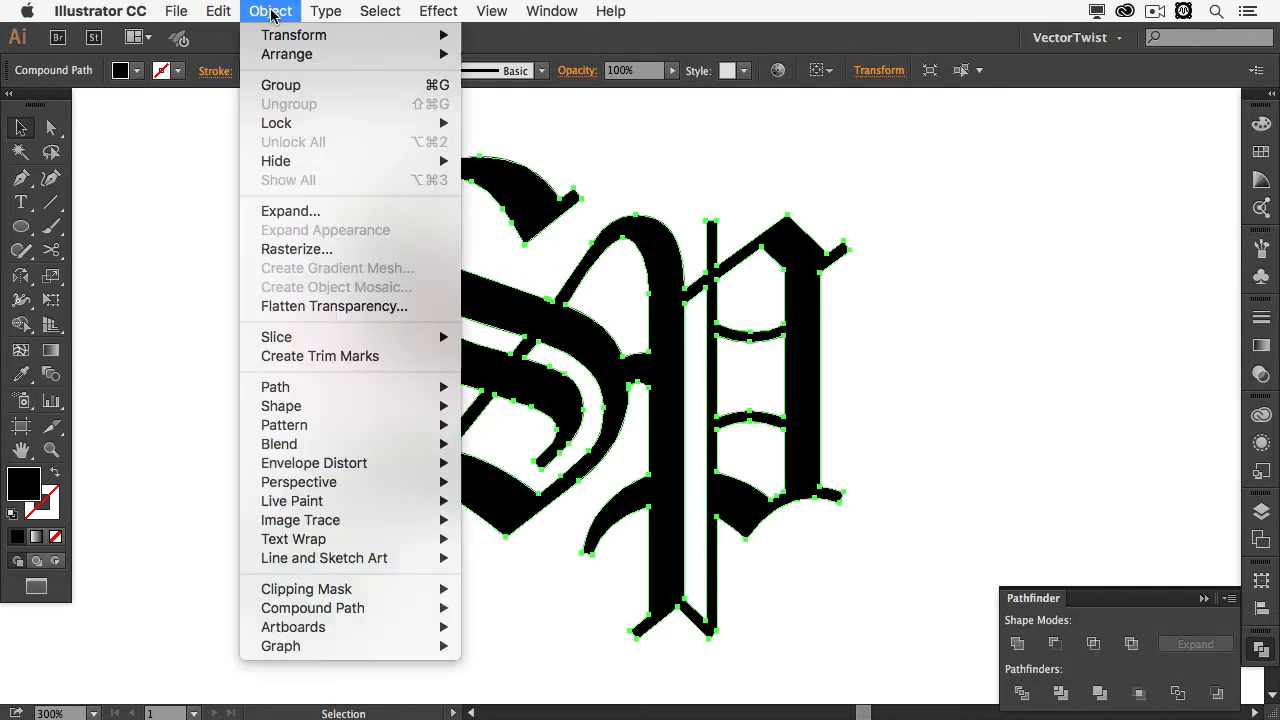
pyautogui.moveTo(276, 388)
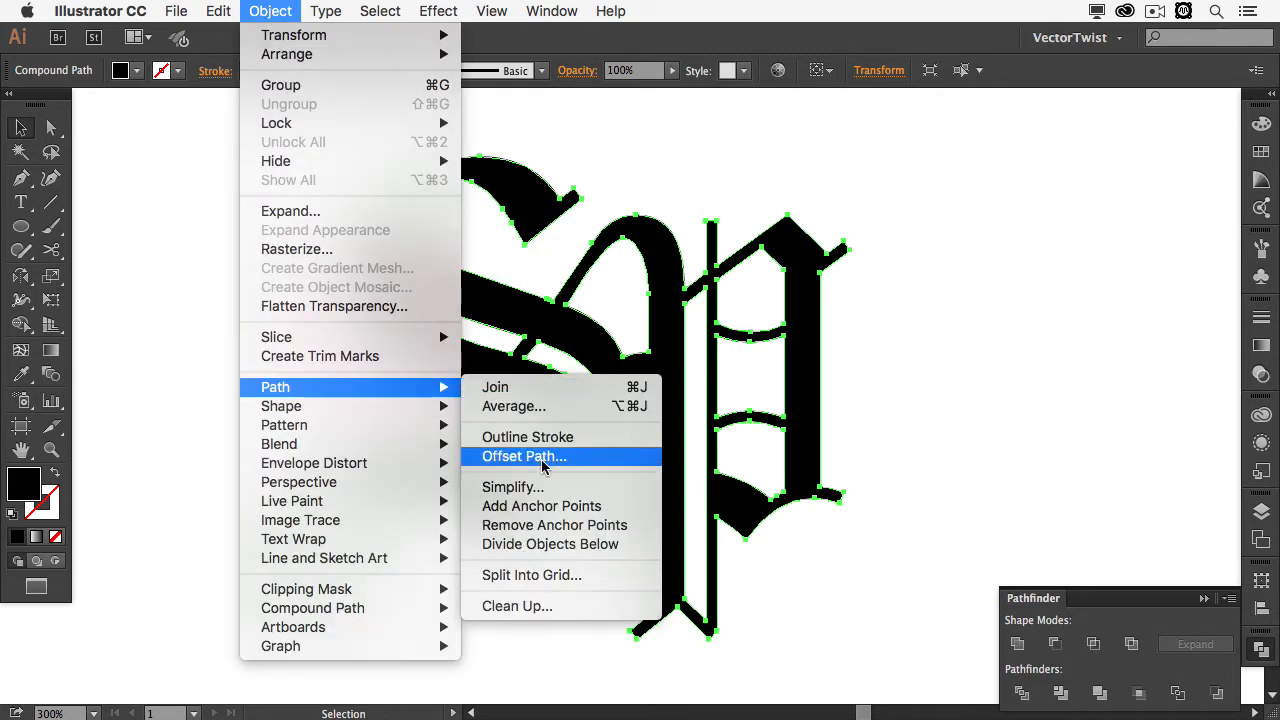
pyautogui.click(524, 456)
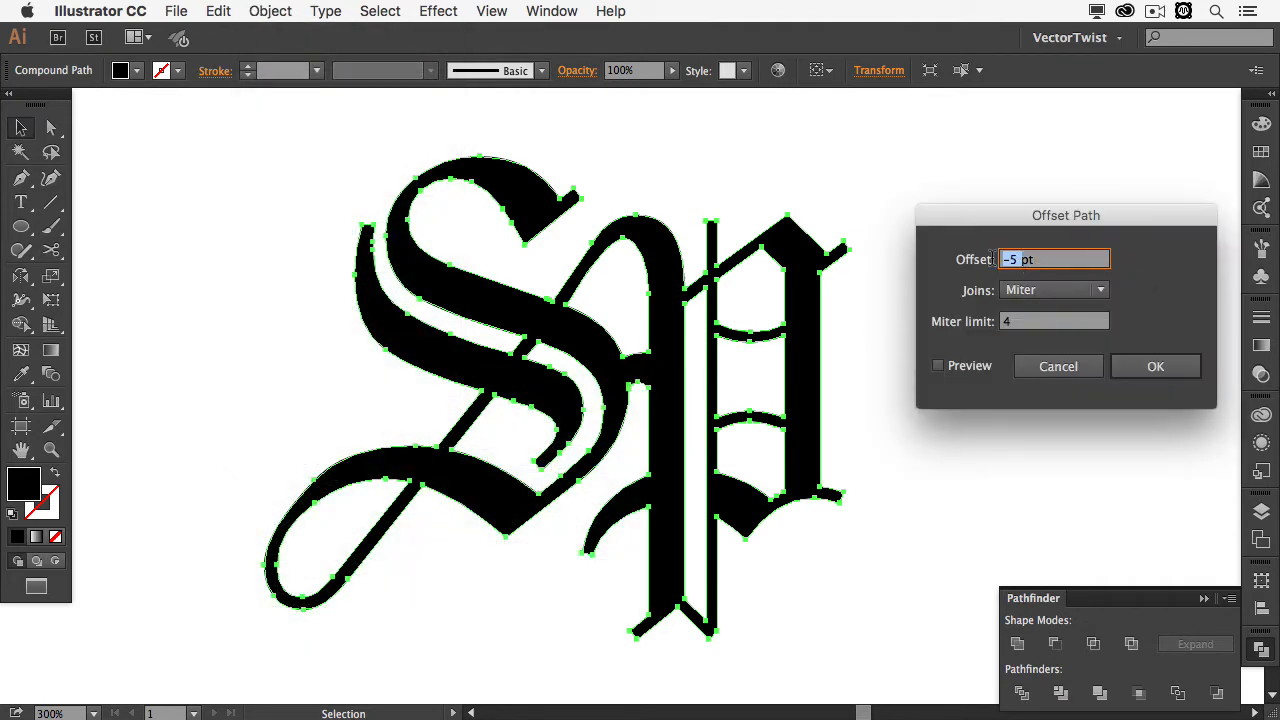
pyautogui.write('2pt')
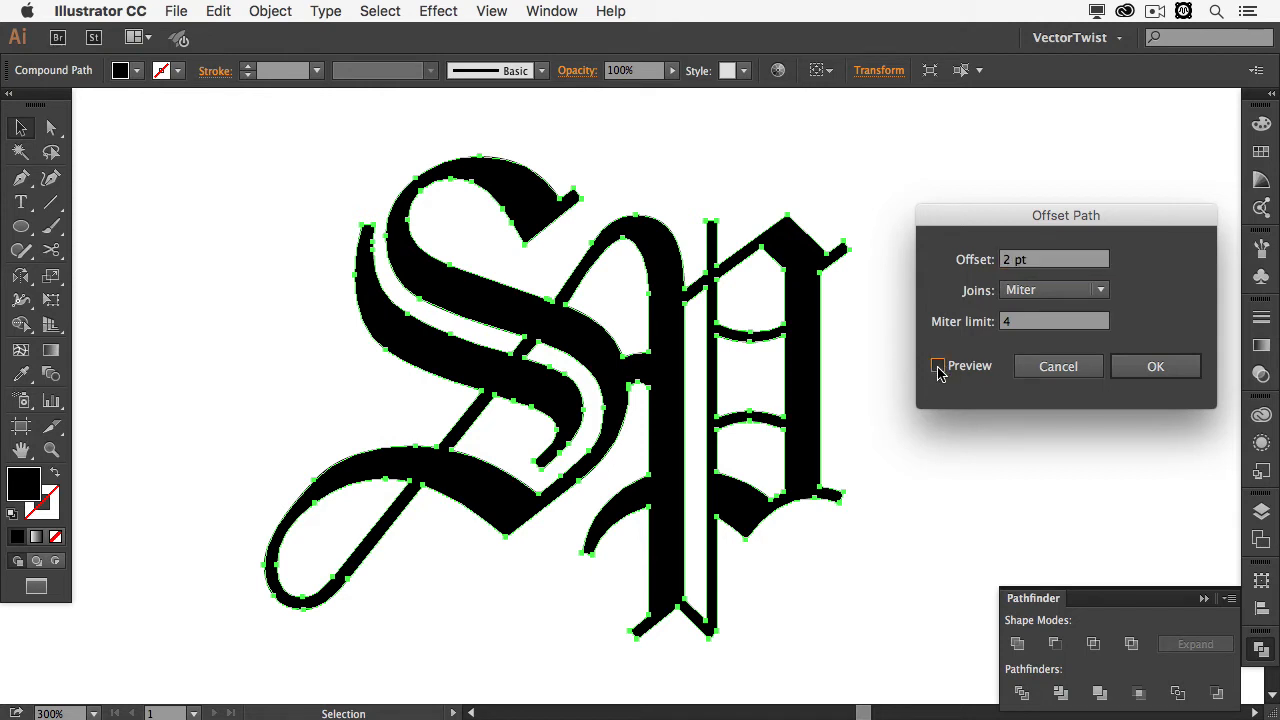
pyautogui.click(938, 364)
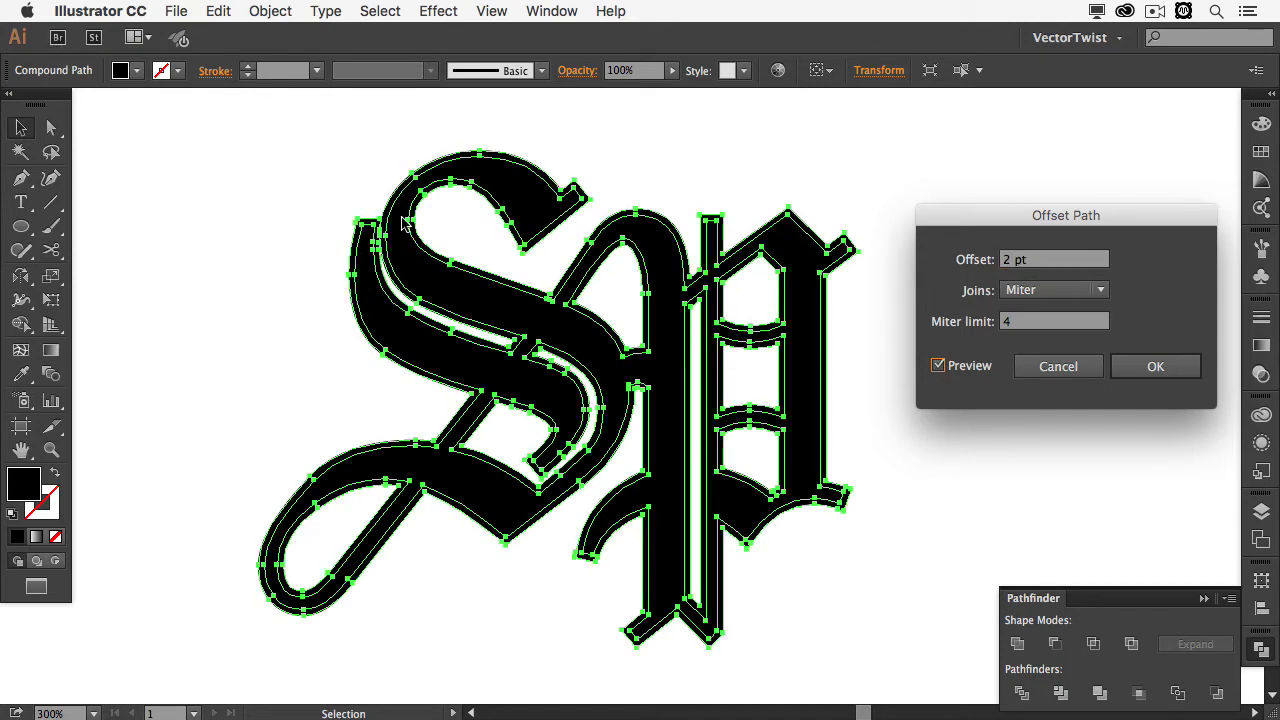
pyautogui.click(1052, 260)
pyautogui.write('1')
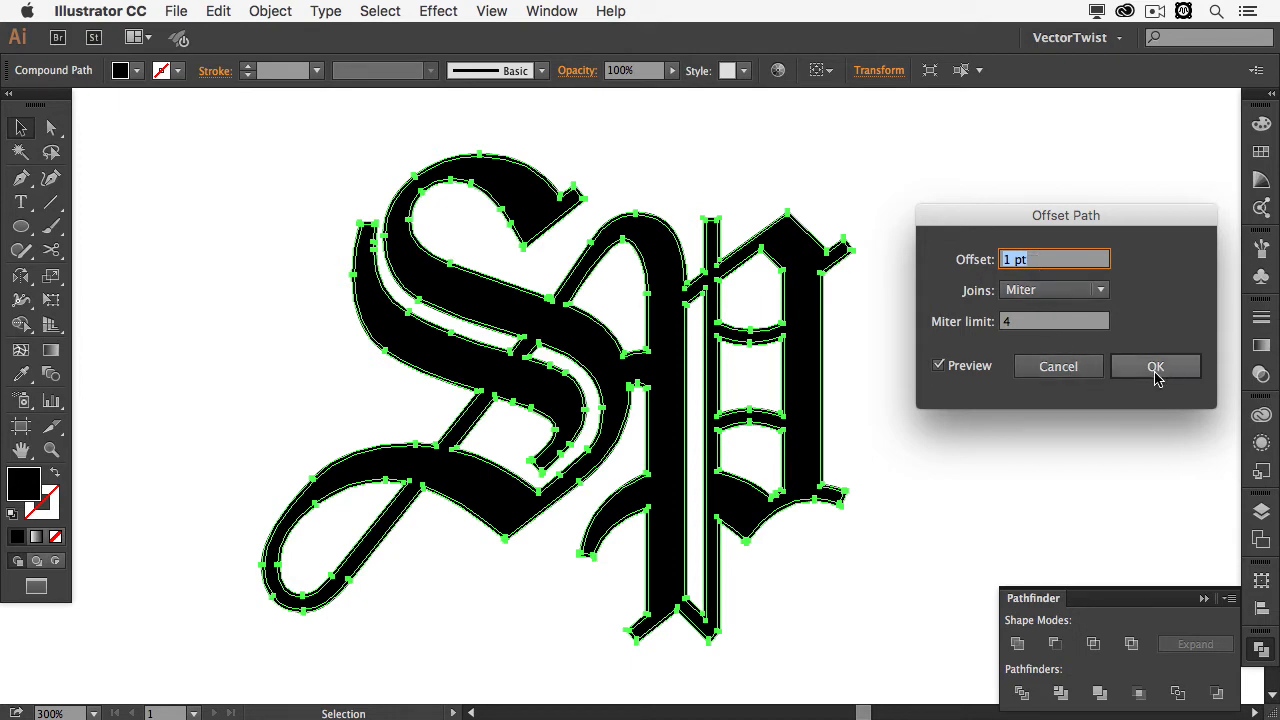
pyautogui.click(1156, 366)
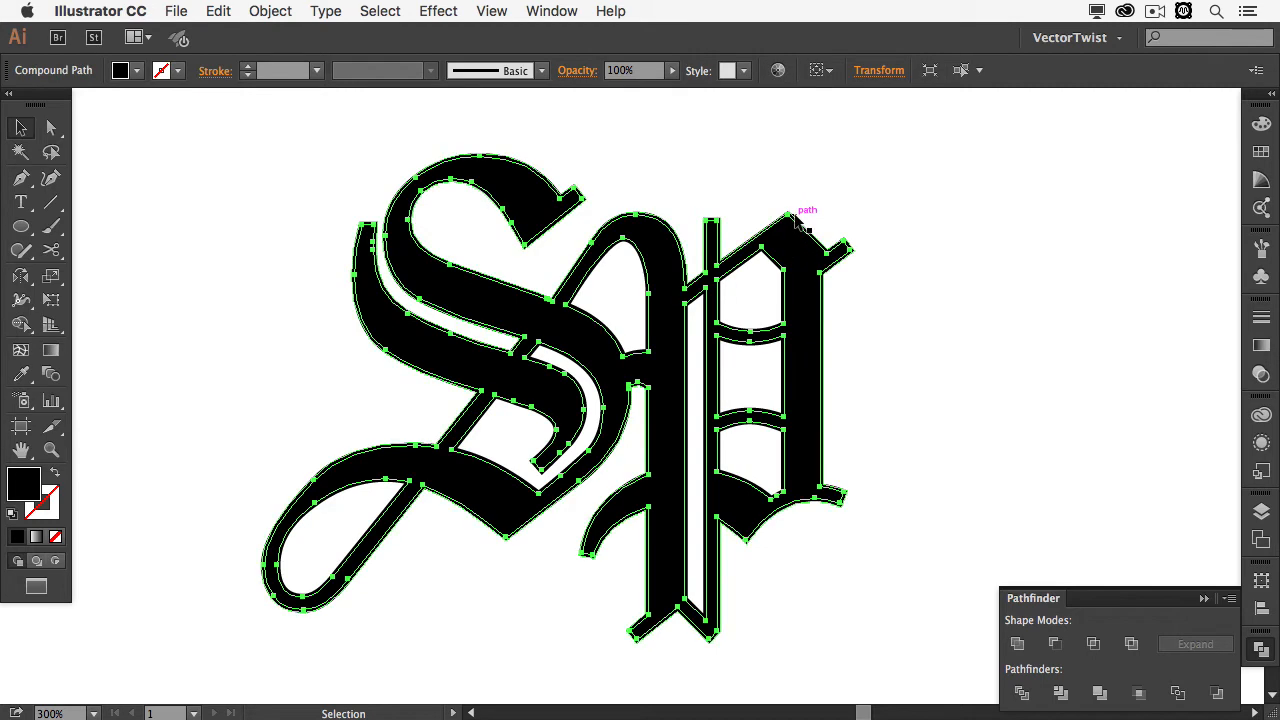
pyautogui.click(312, 164)
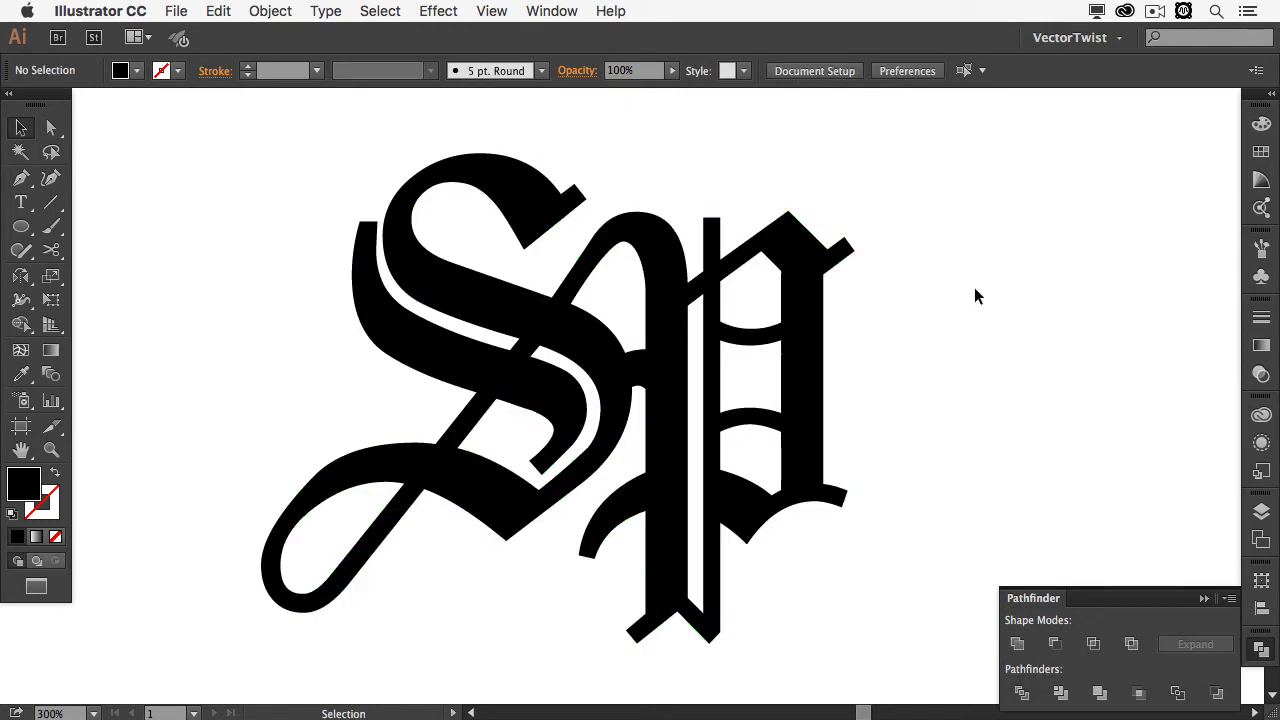
pyautogui.moveTo(1072, 436)
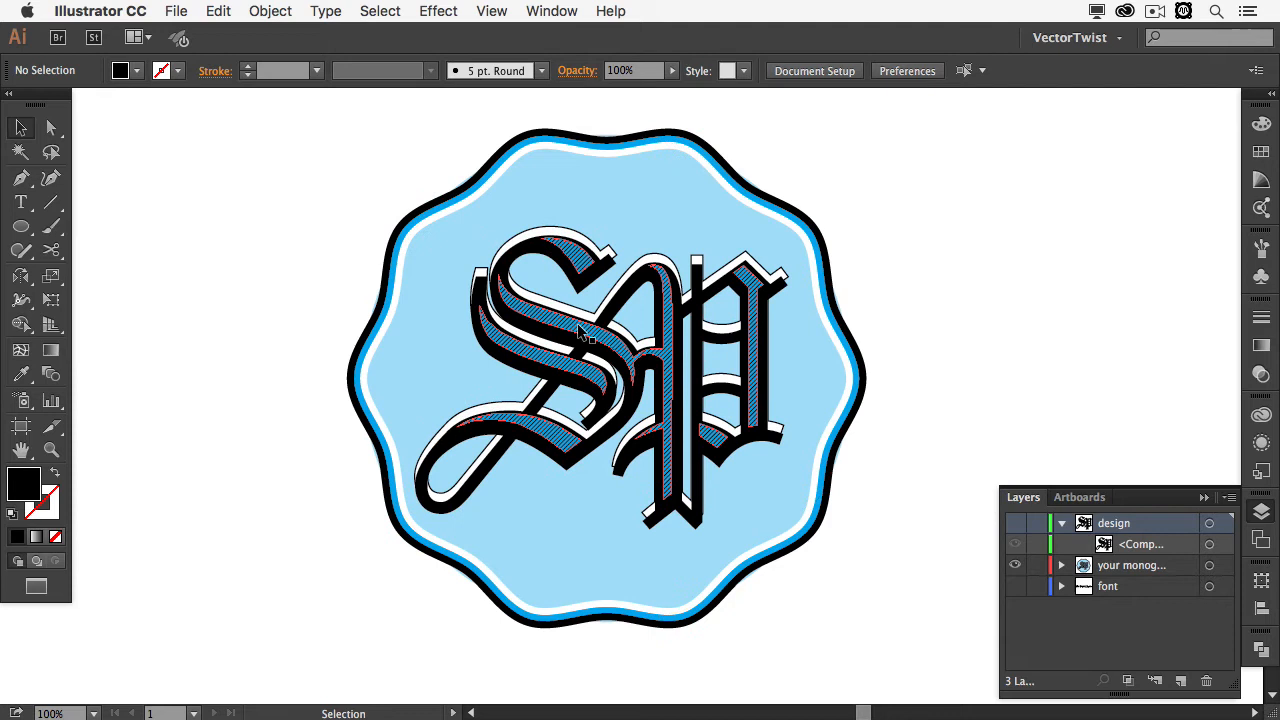
pyautogui.moveTo(596, 344)
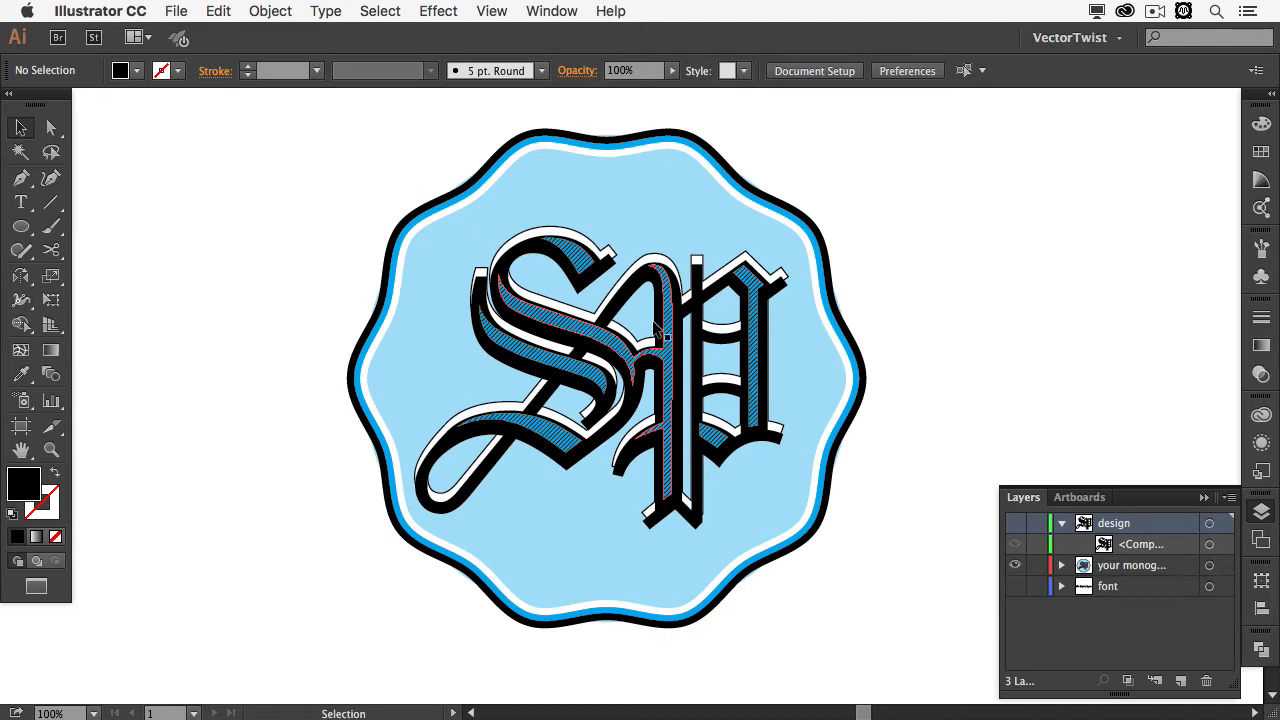
pyautogui.click(1016, 544)
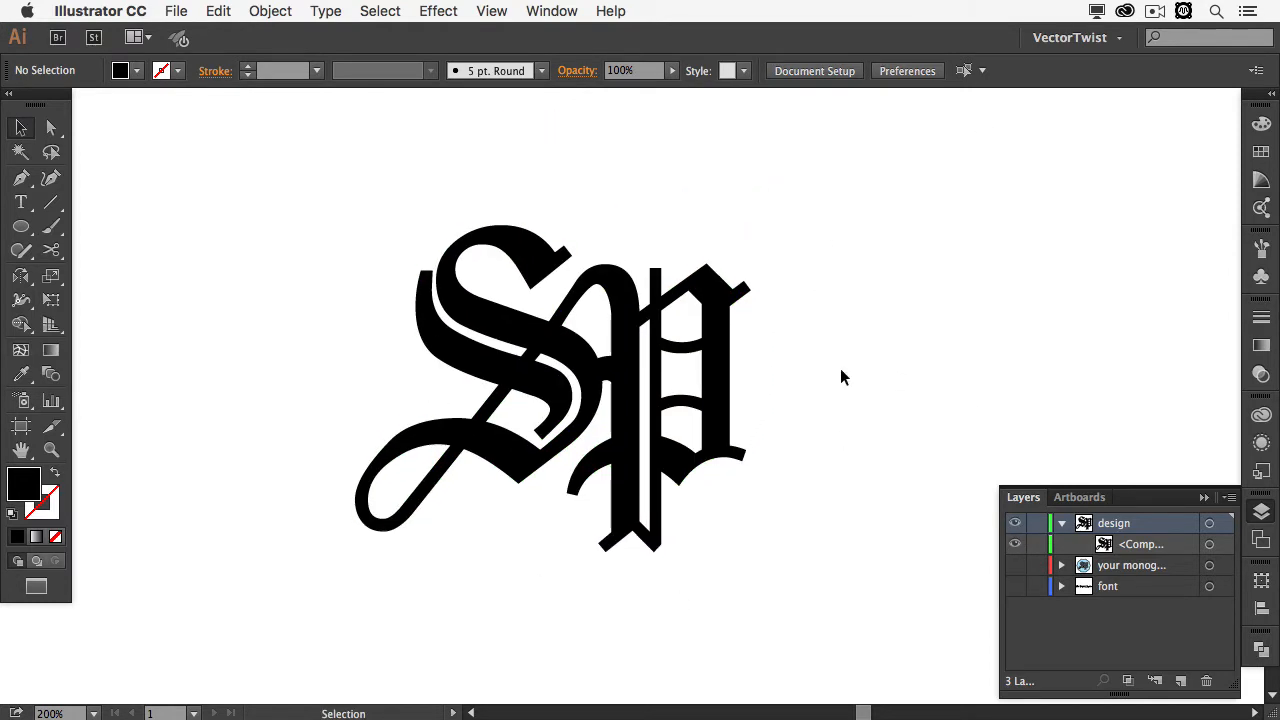
# Create an inward Offset Path copy of the monogram at -3 pt
pyautogui.click(584, 396)
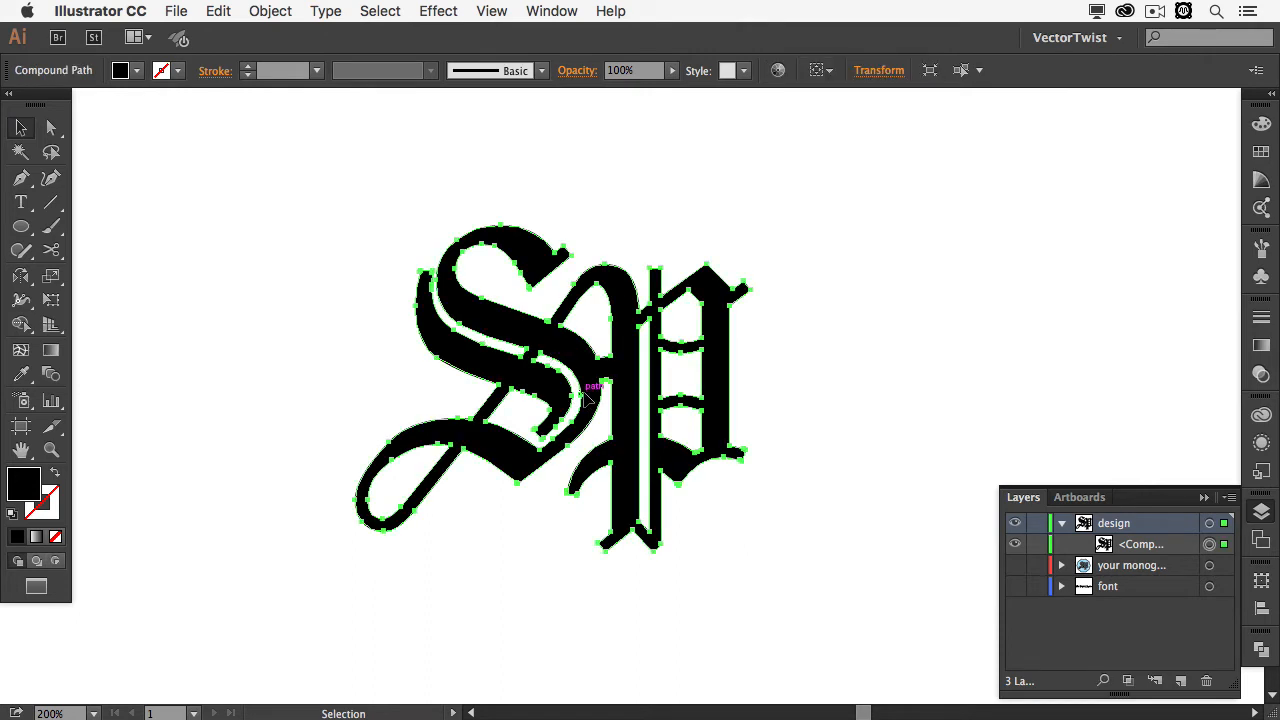
pyautogui.click(268, 12)
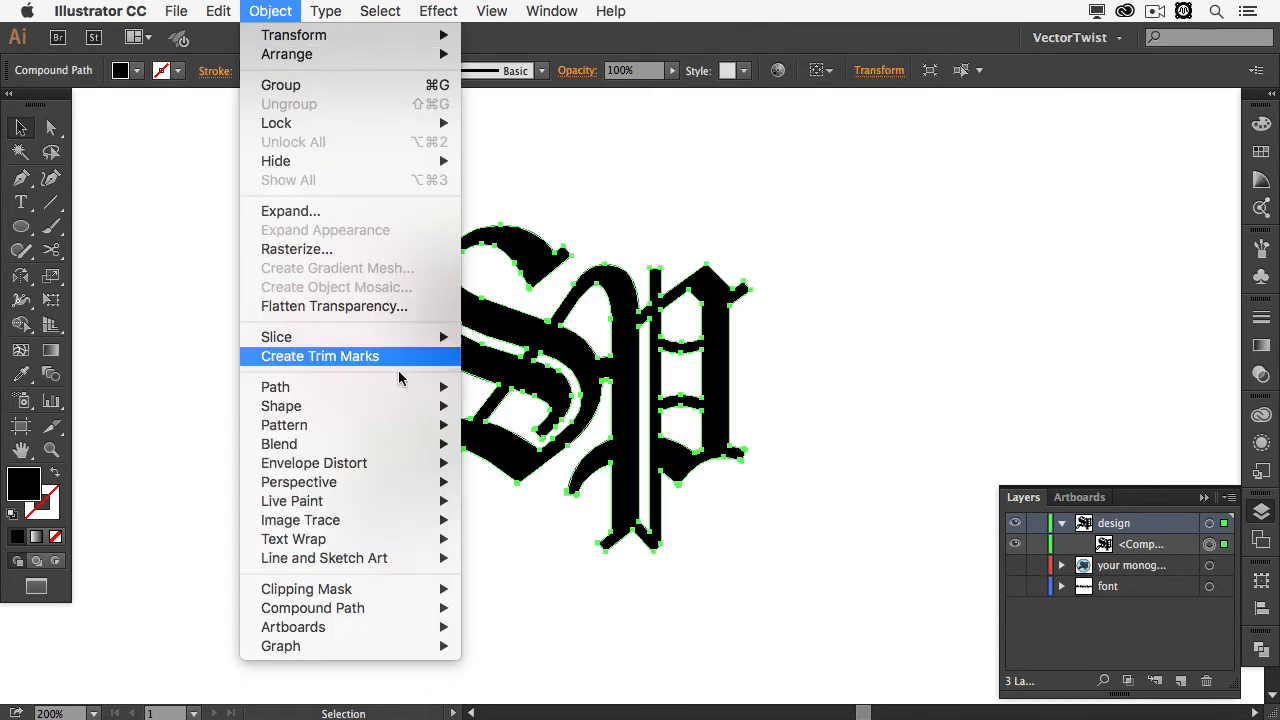
pyautogui.moveTo(276, 388)
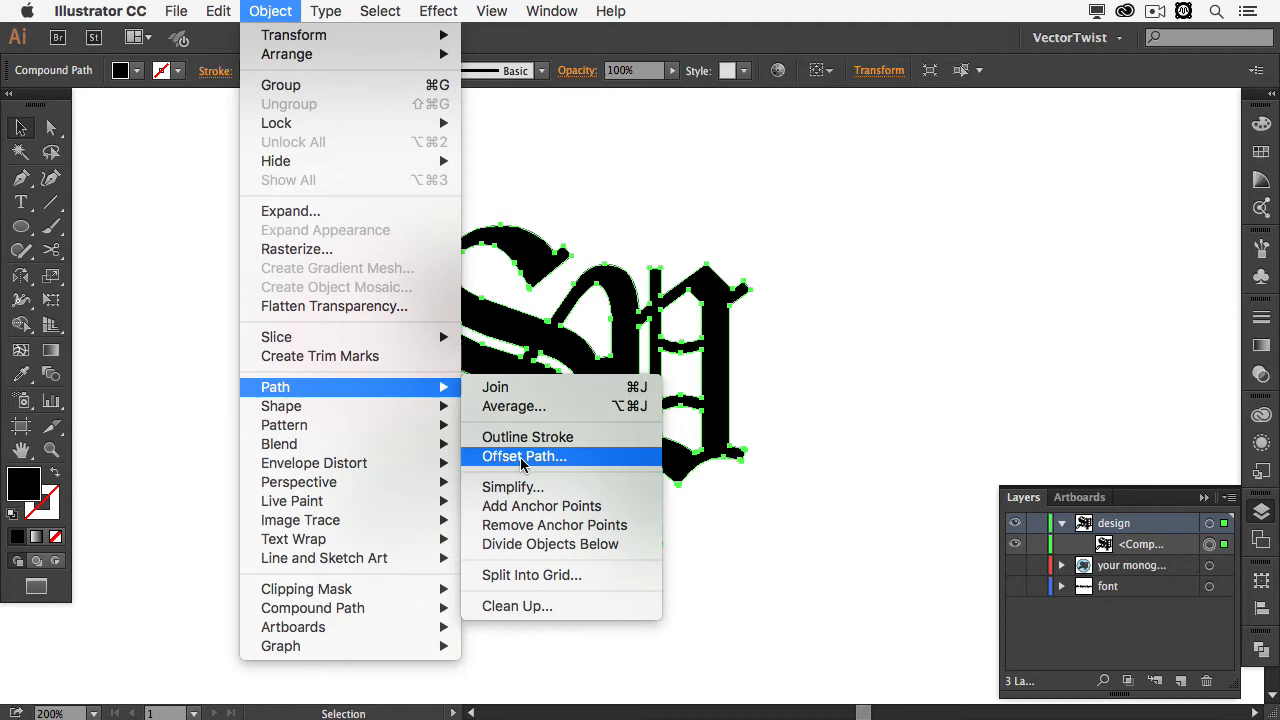
pyautogui.click(524, 456)
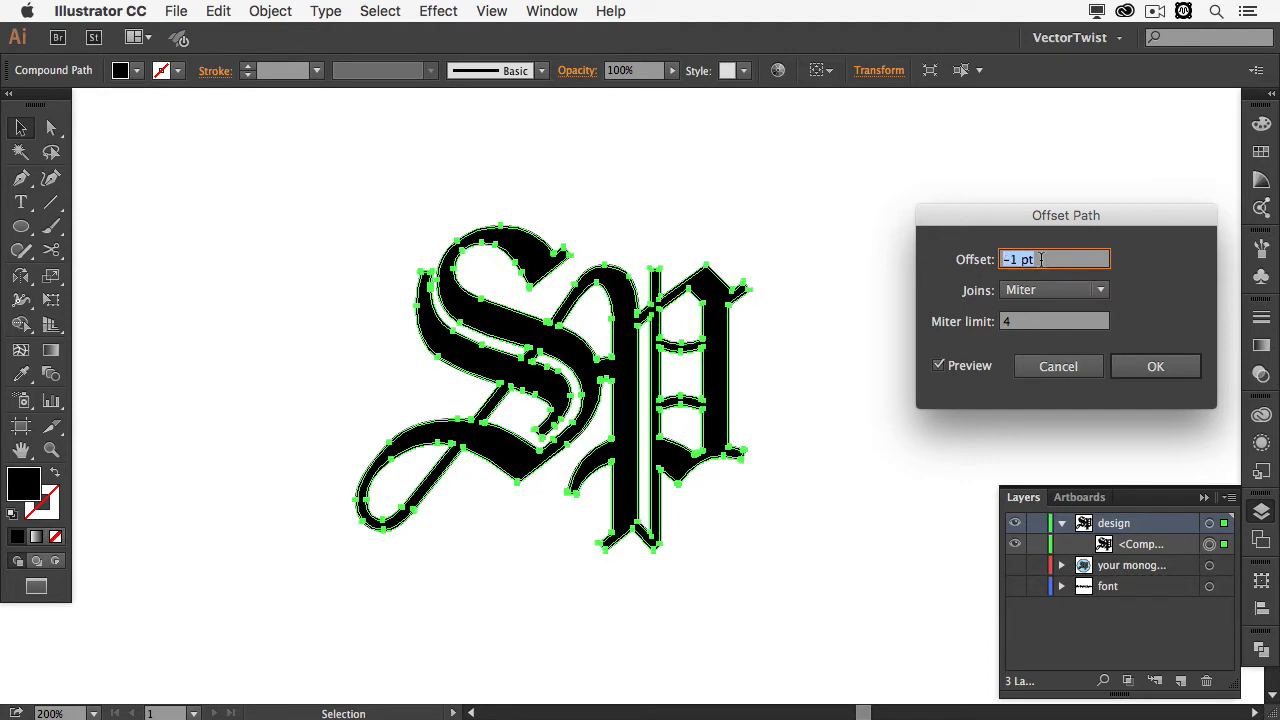
pyautogui.write('-3 pt')
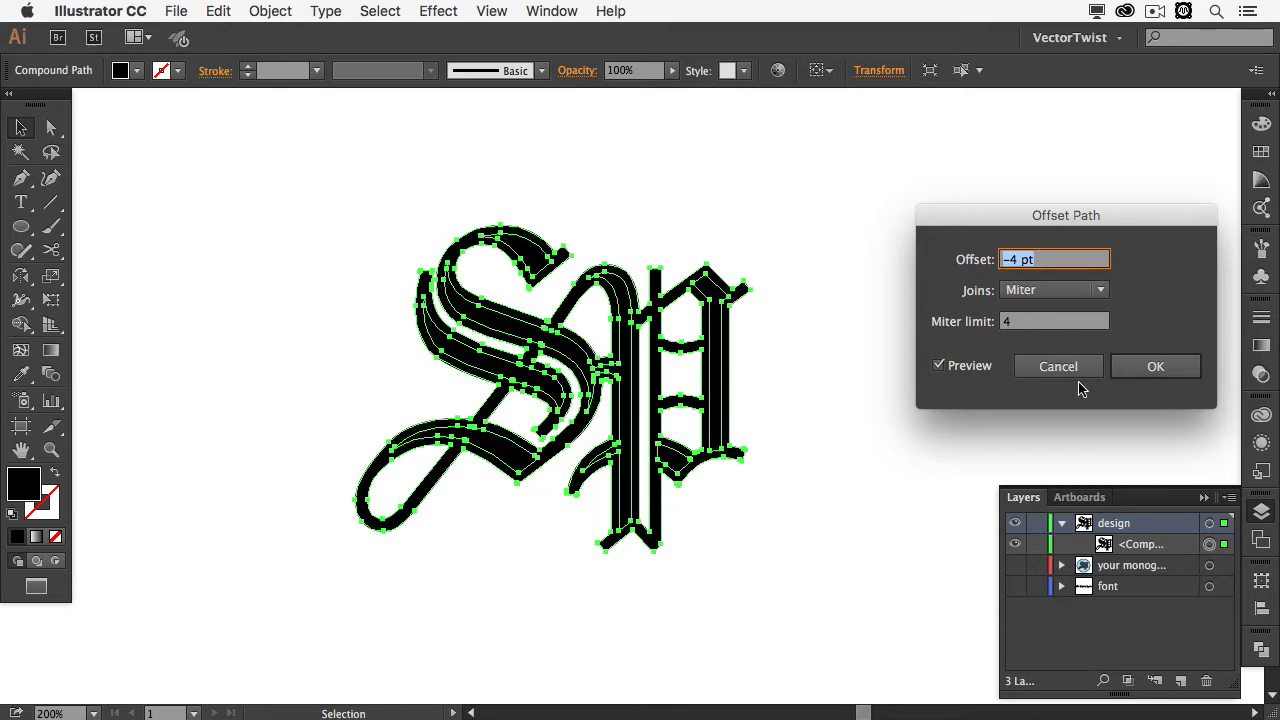
pyautogui.click(1156, 366)
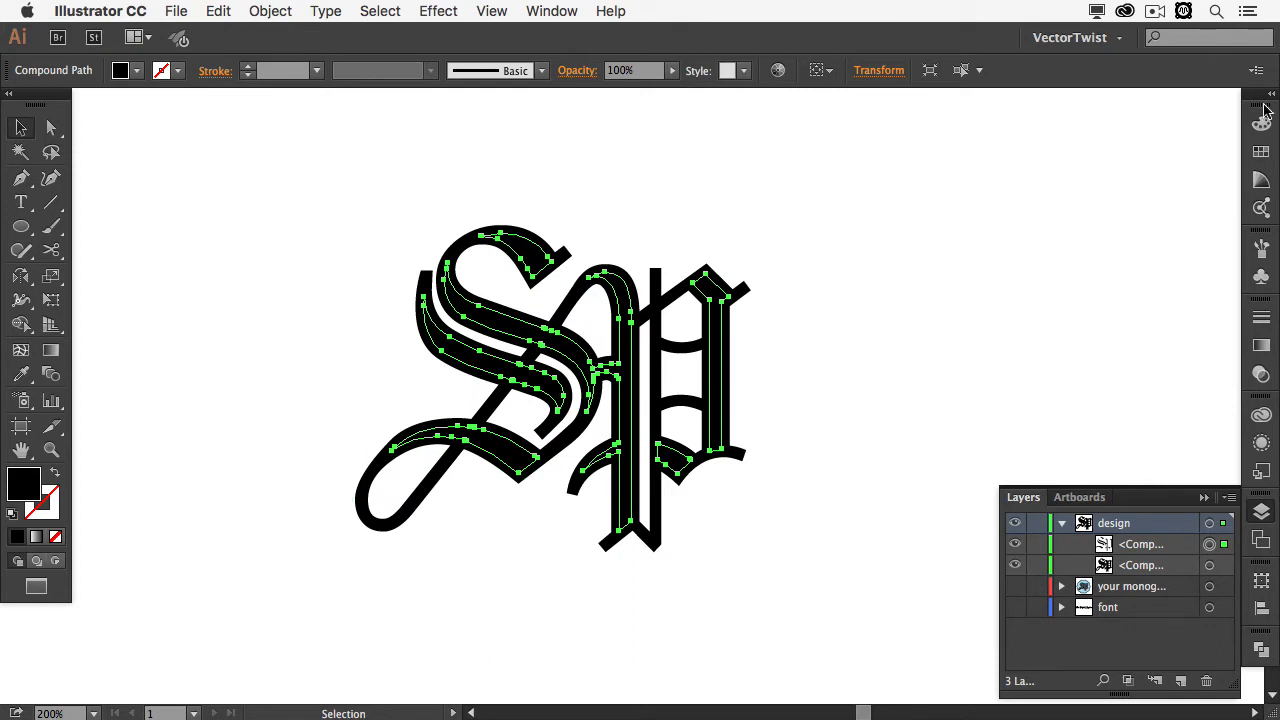
# Fill the inset copy with a blue swatch from the Swatches panel
pyautogui.click(1260, 124)
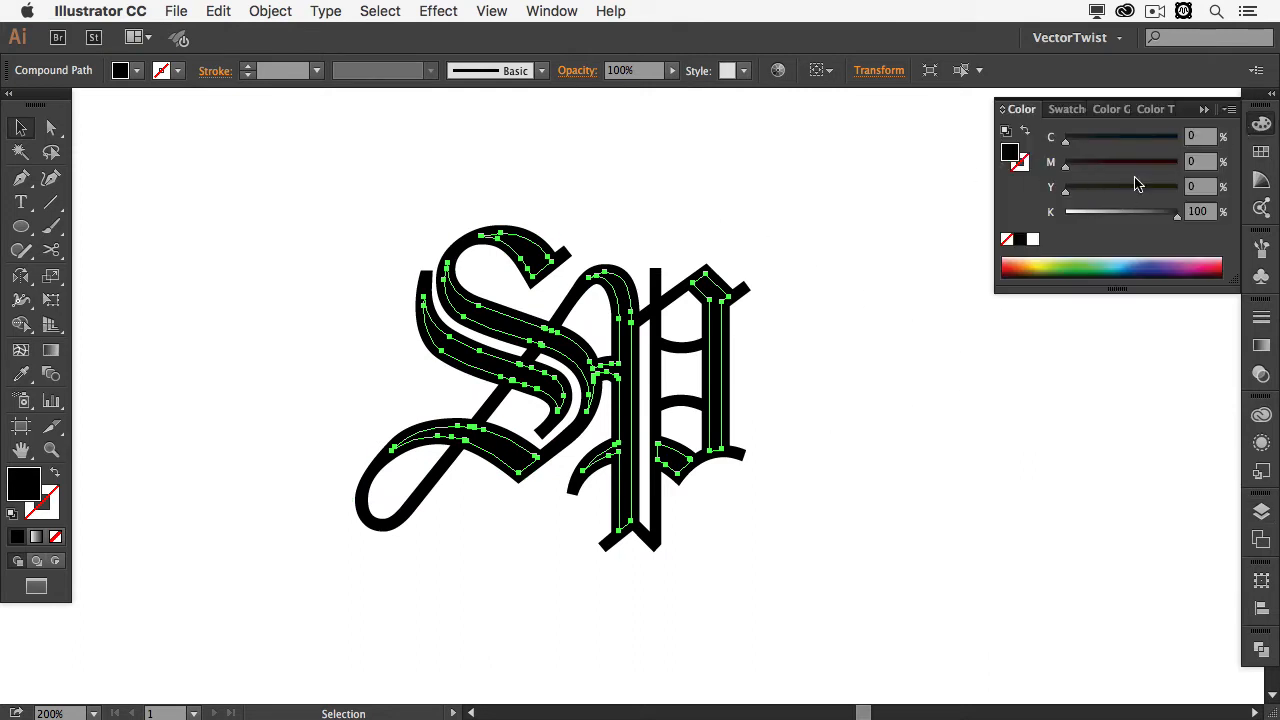
pyautogui.click(1060, 108)
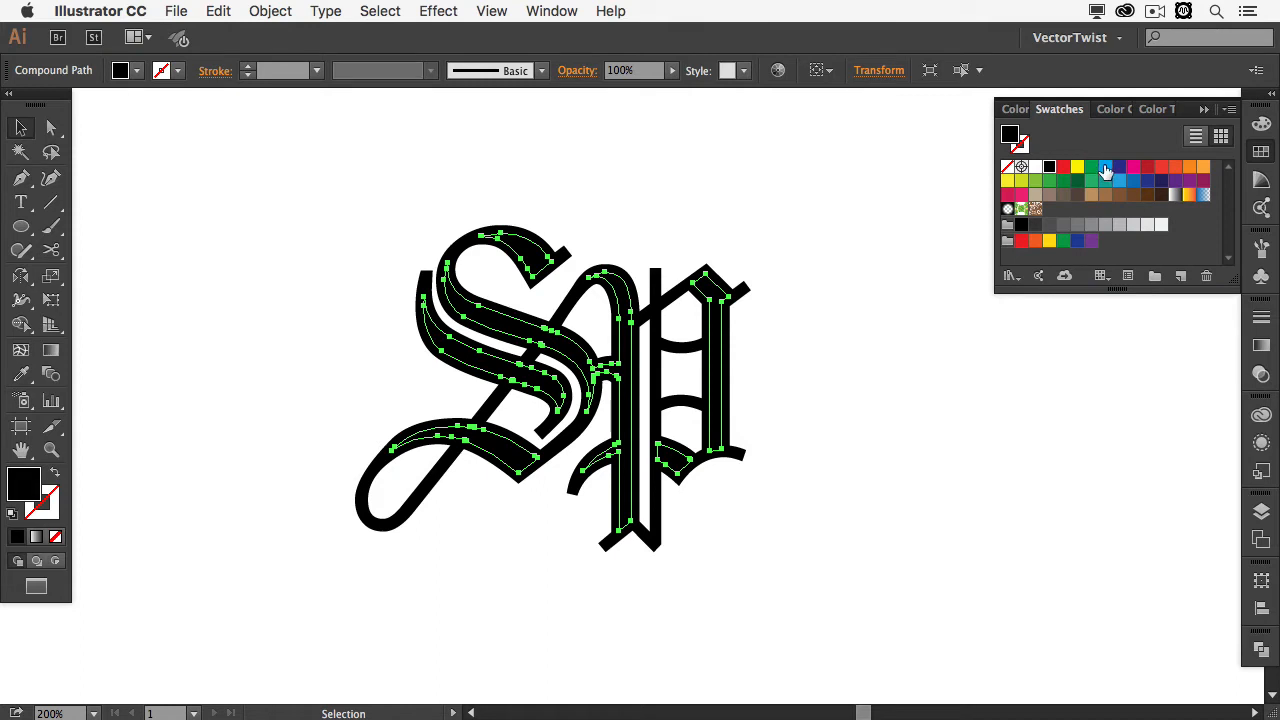
pyautogui.click(1104, 168)
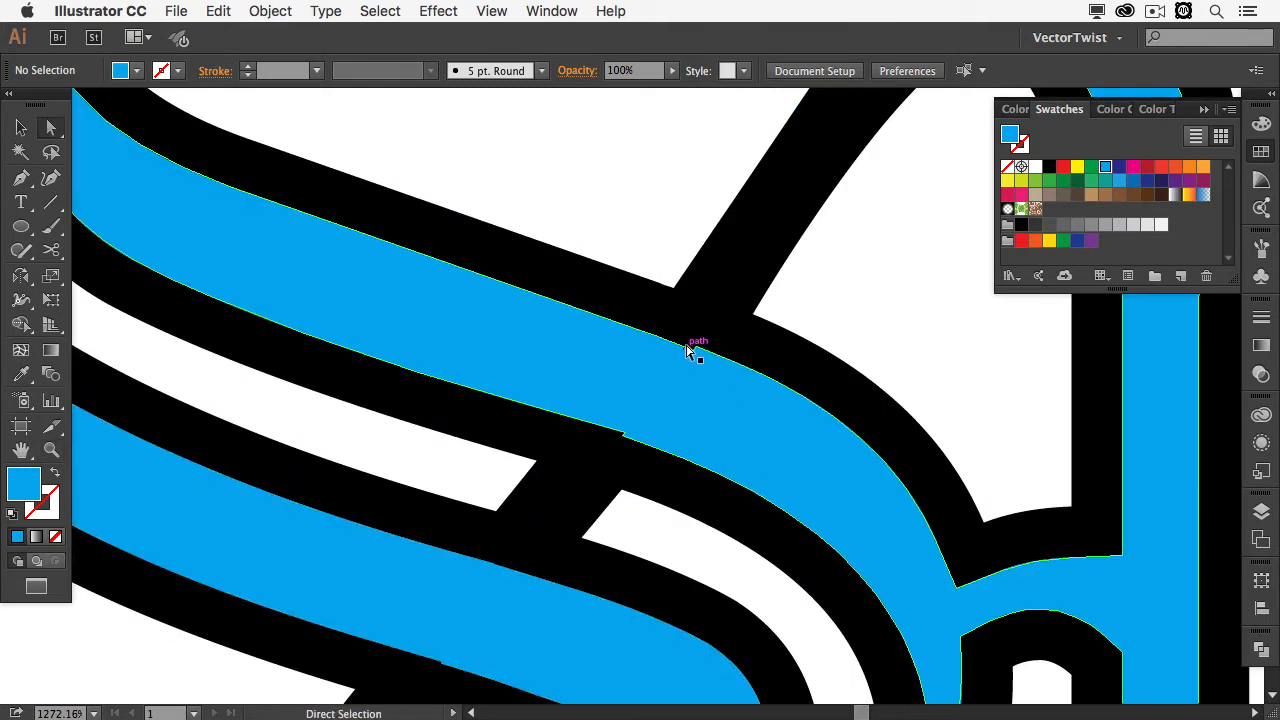
# Select the blue inset path and switch to the Direct Selection tool to adjust it
pyautogui.click(696, 344)
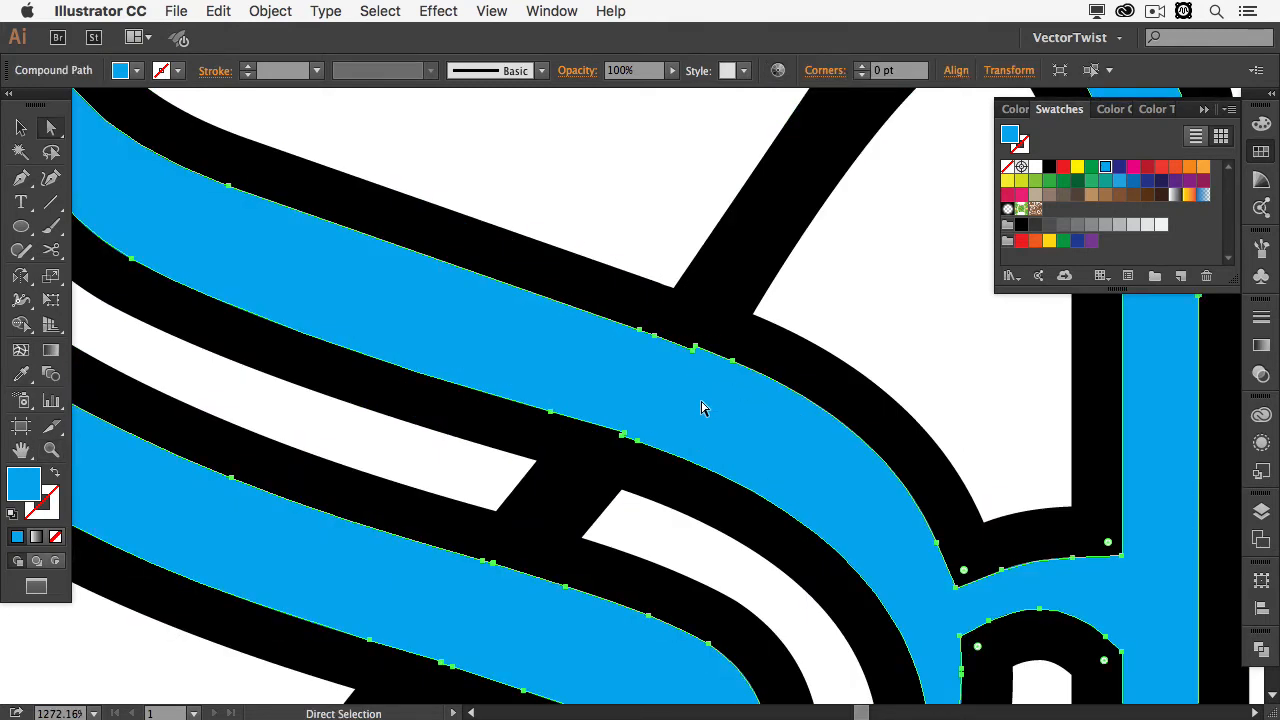
pyautogui.click(20, 176)
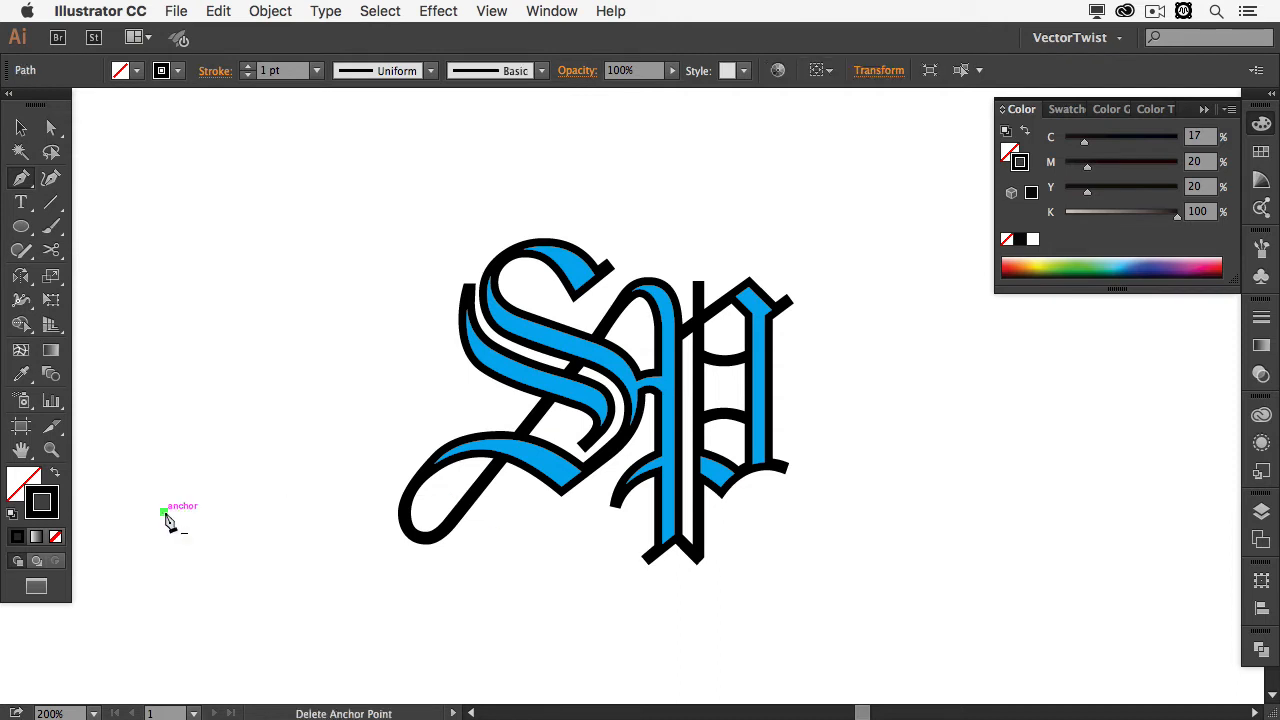
# Draw a diagonal line to the upper left of the monogram
pyautogui.moveTo(164, 510); pyautogui.dragTo(420, 244)
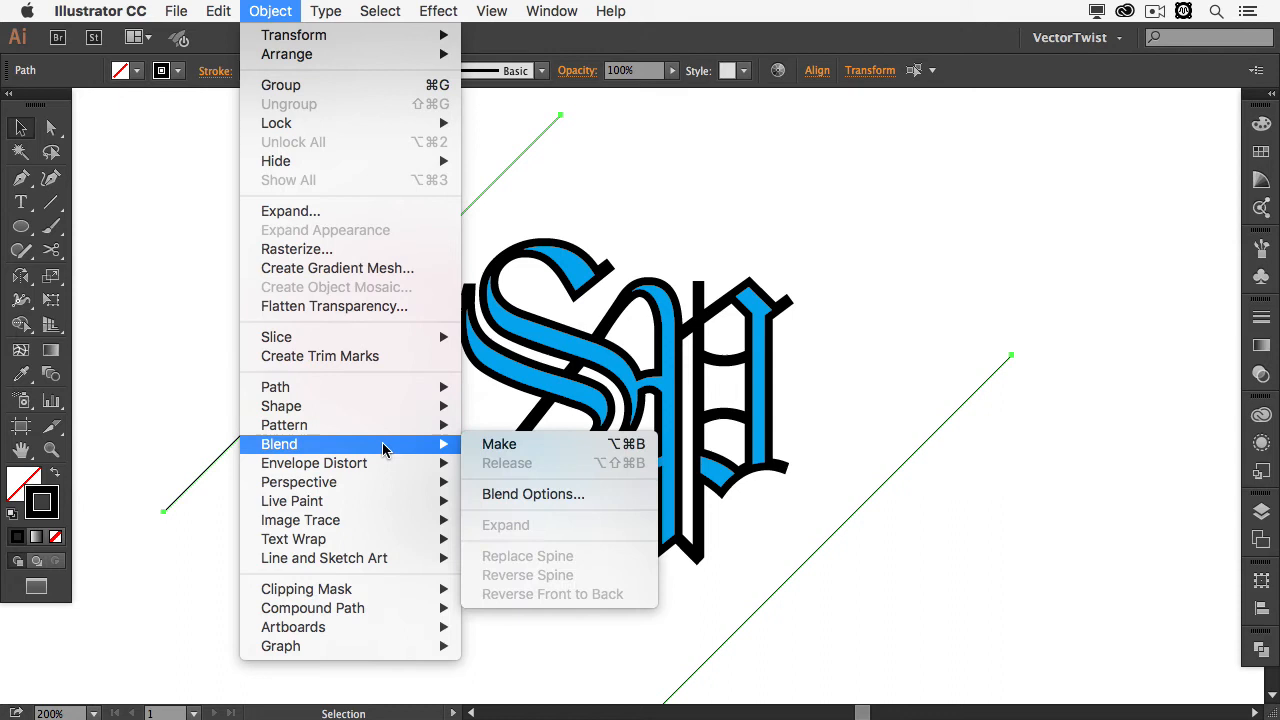
# Make a blend between the two diagonal lines
pyautogui.click(500, 444)
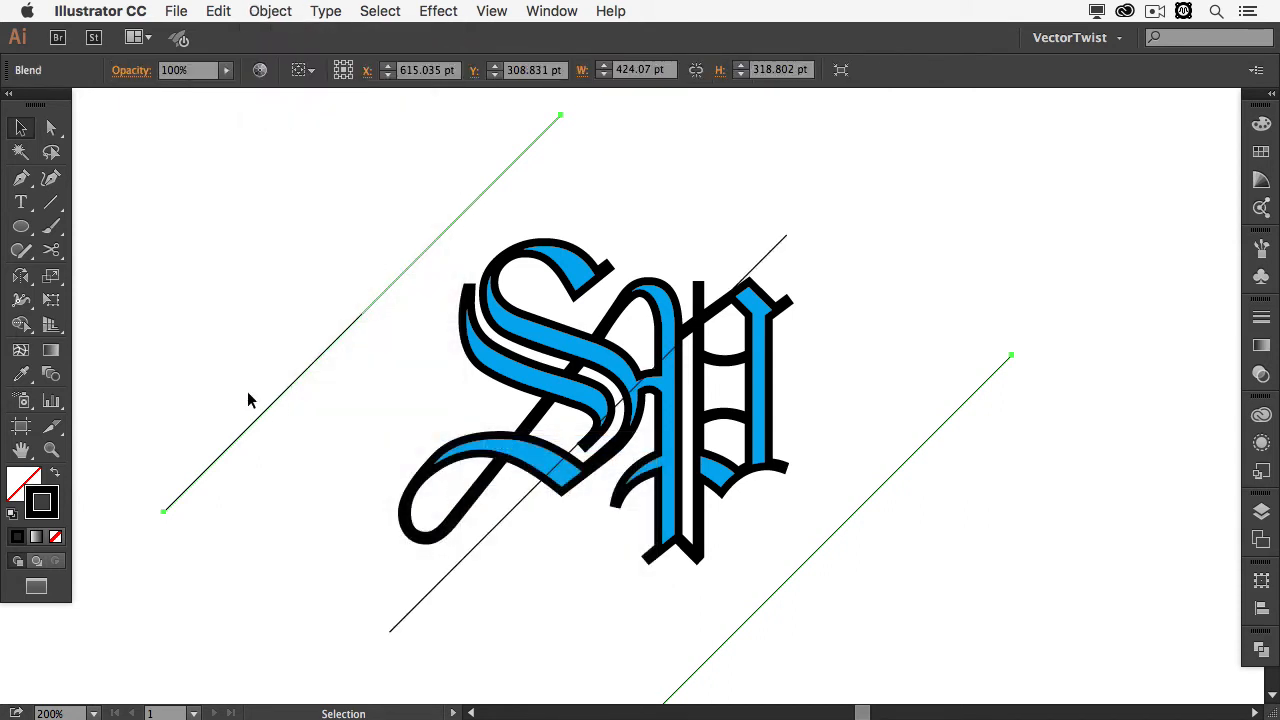
pyautogui.moveTo(424, 572)
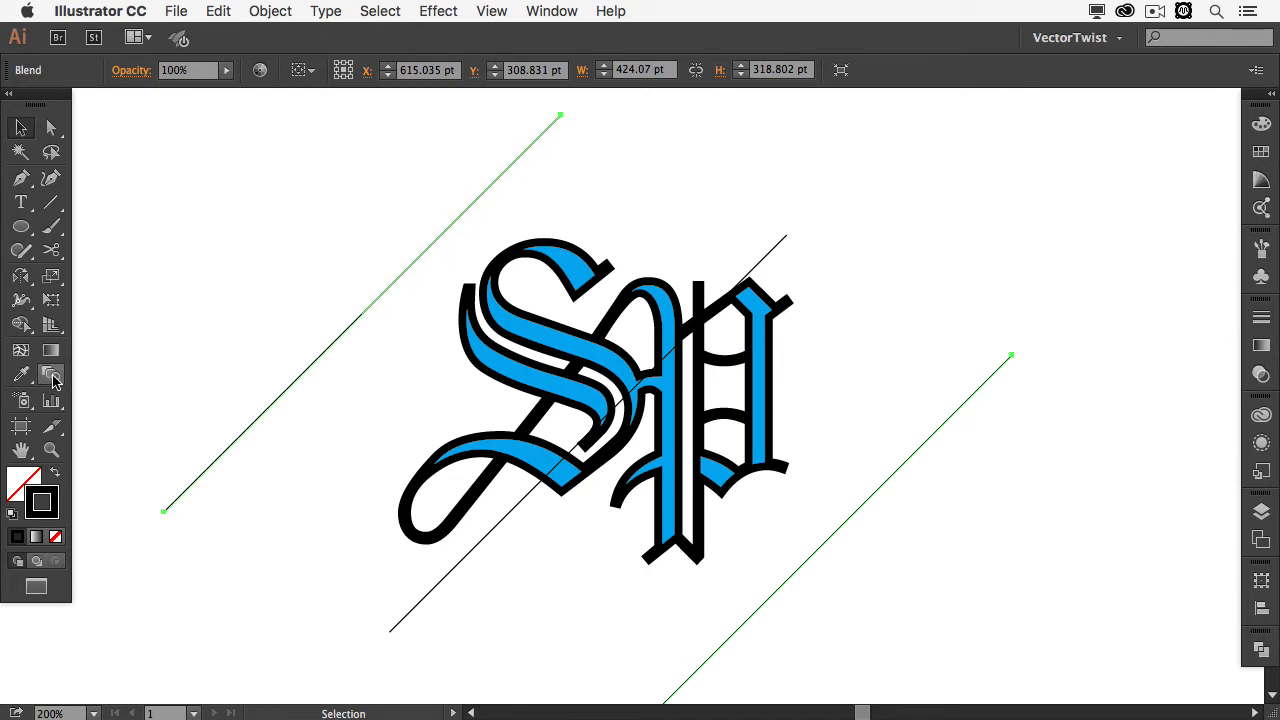
pyautogui.moveTo(52, 378)
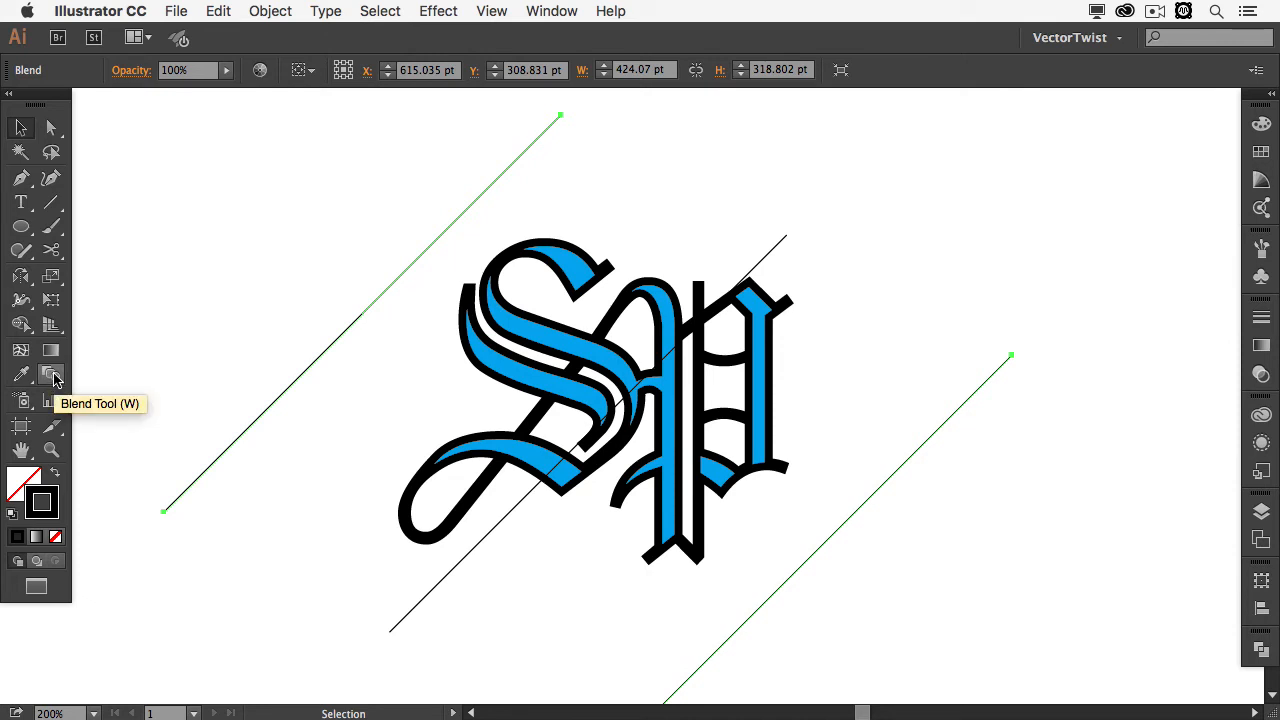
pyautogui.moveTo(54, 380)
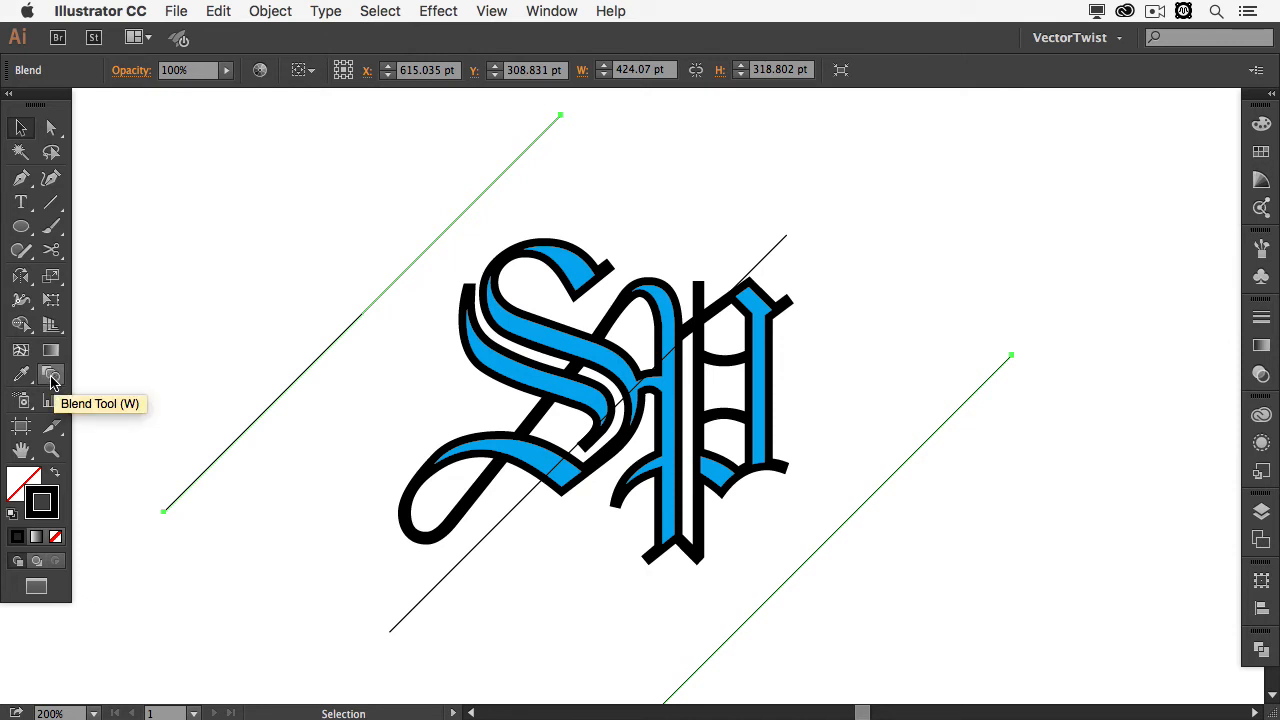
# Set Blend Options to Specified Steps and raise the count through 9, 32, 56, 80 to 115
pyautogui.doubleClick(52, 378)
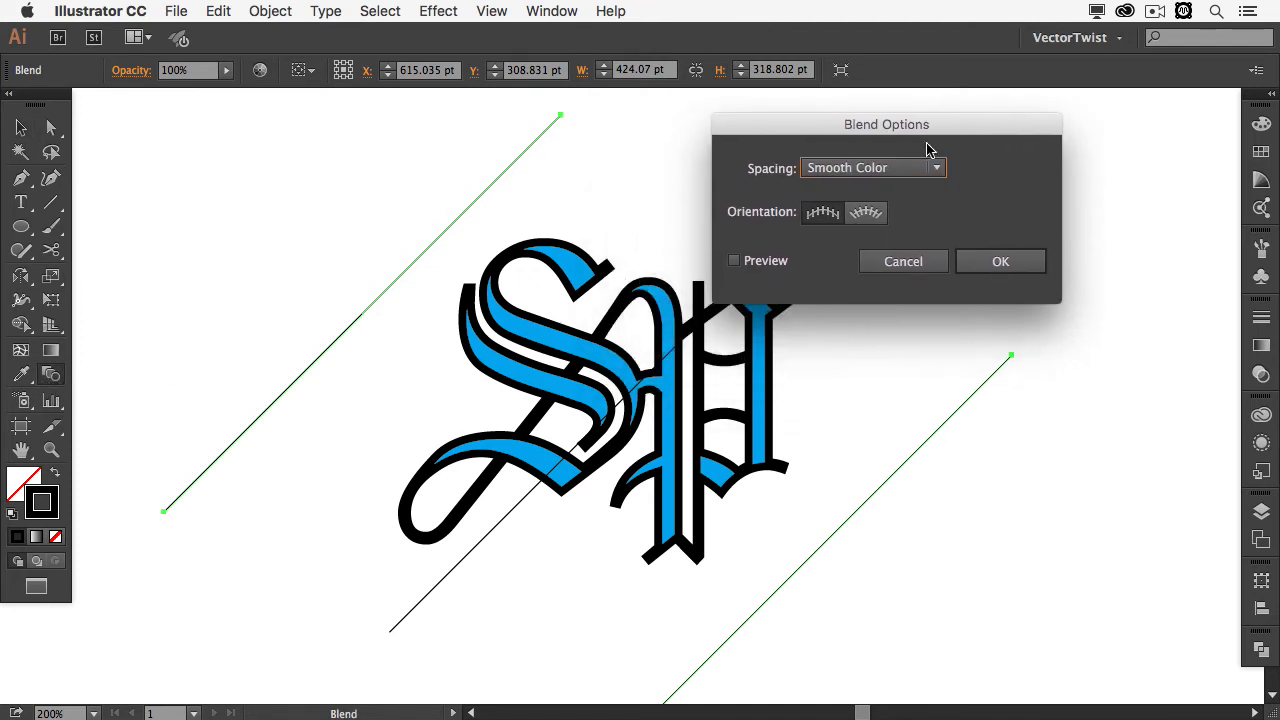
pyautogui.moveTo(804, 186)
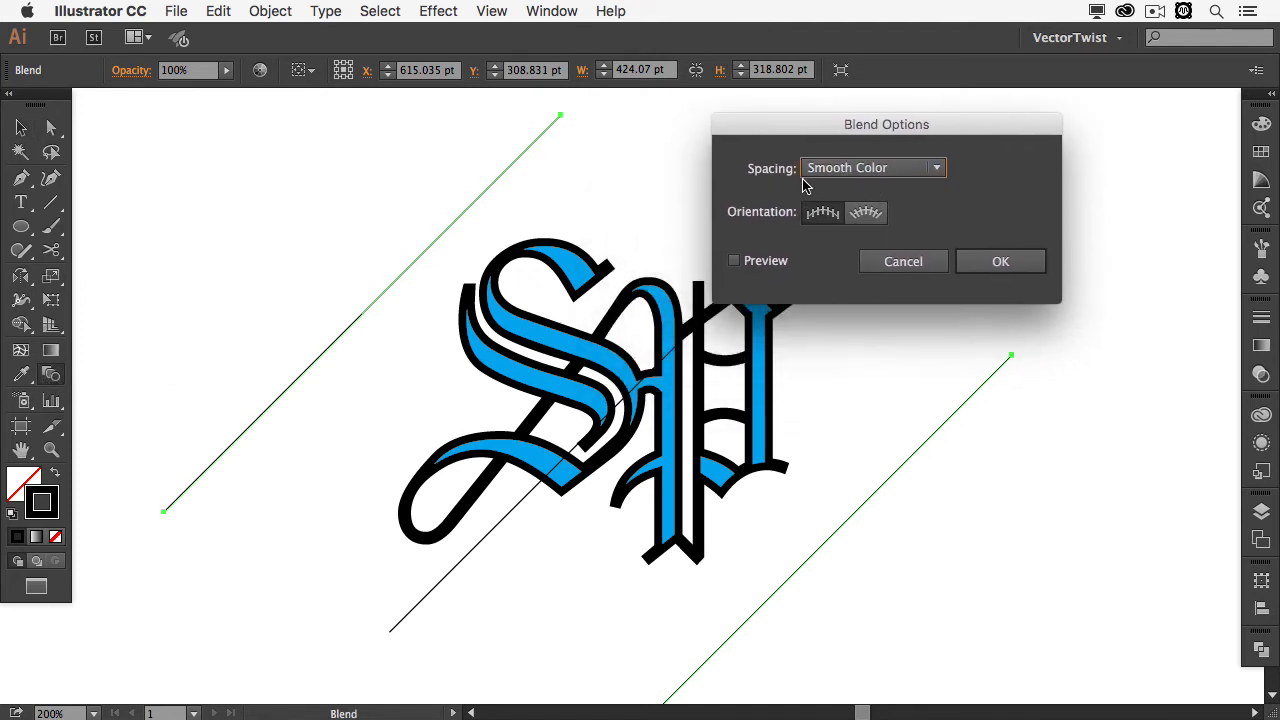
pyautogui.click(870, 168)
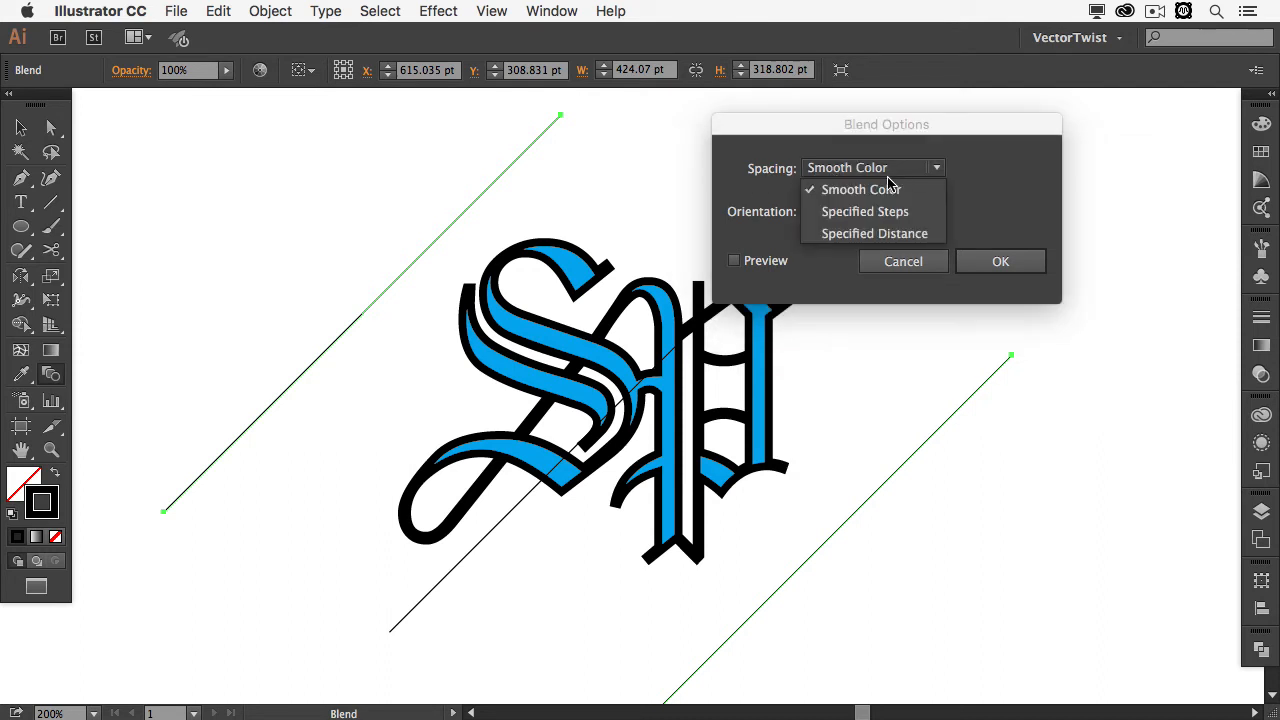
pyautogui.click(864, 212)
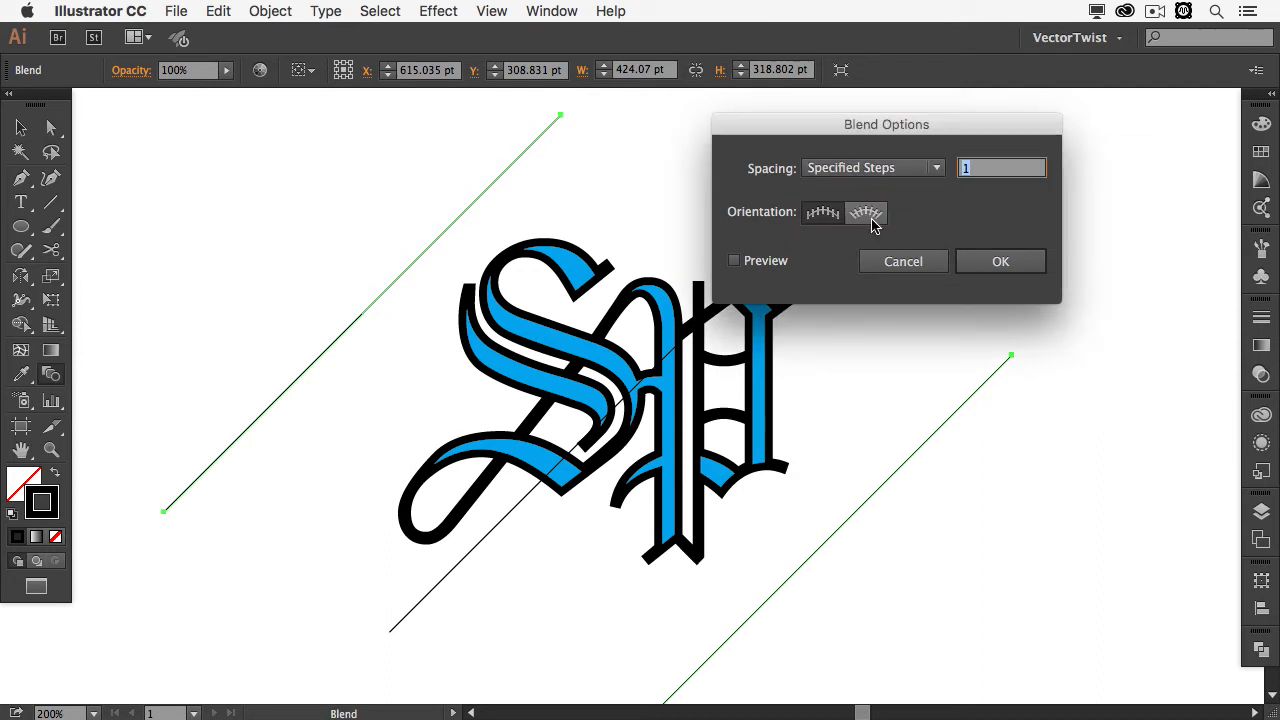
pyautogui.click(734, 260)
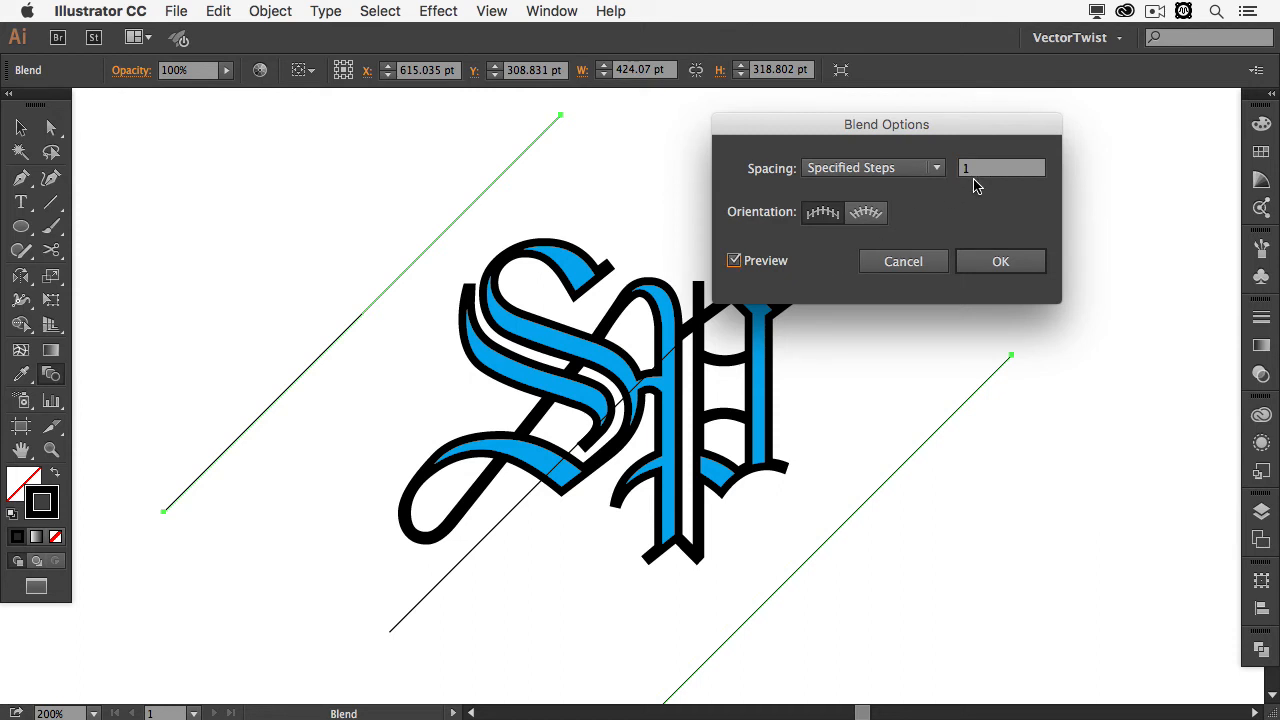
pyautogui.click(1000, 168)
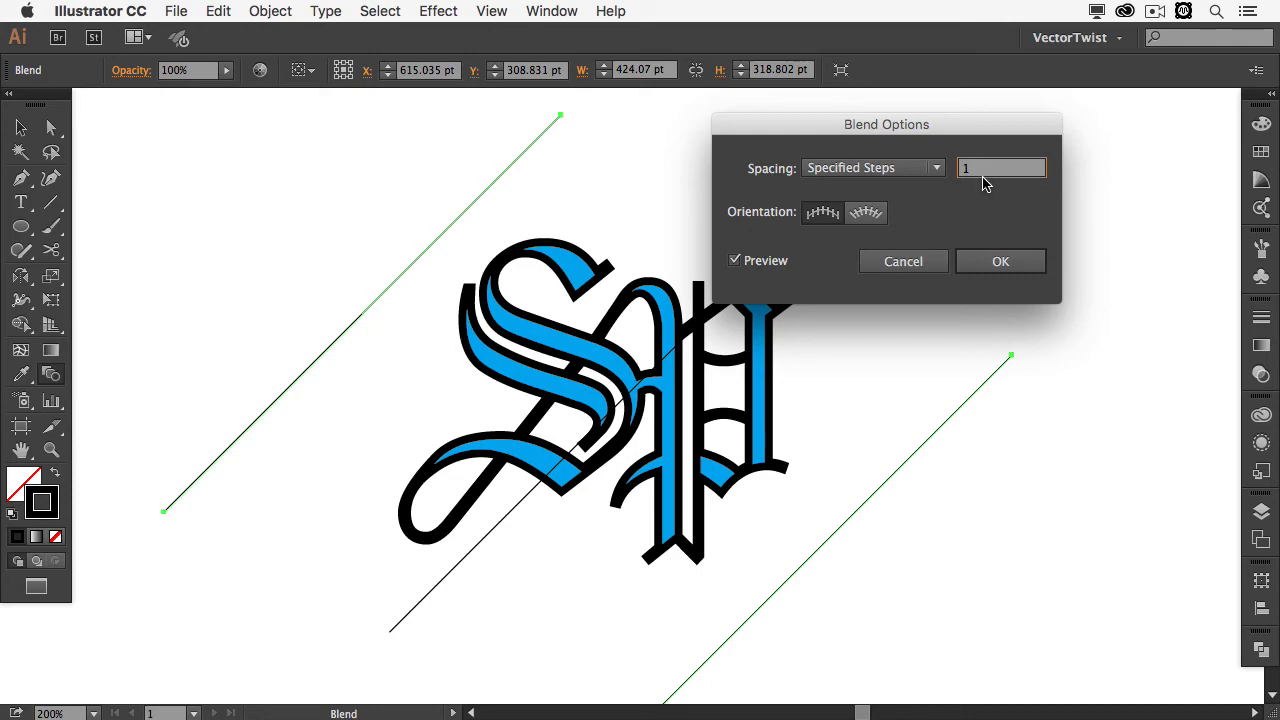
pyautogui.write('9')
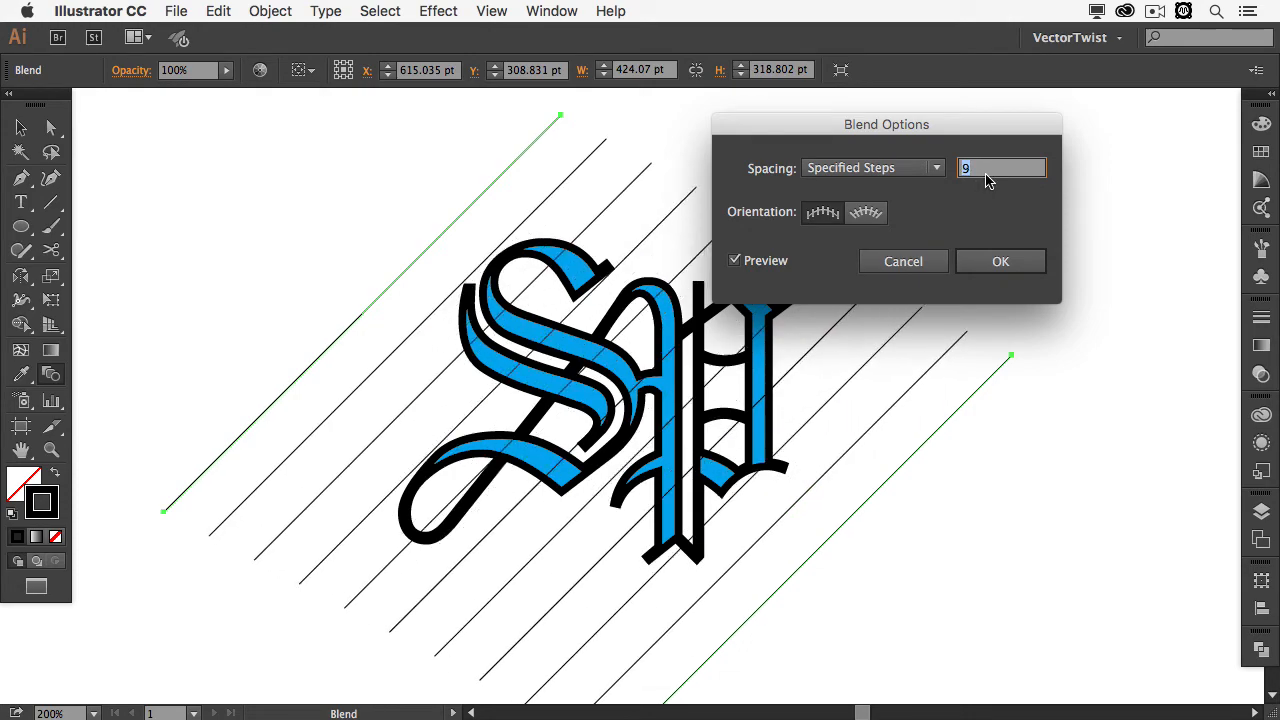
pyautogui.write('32')
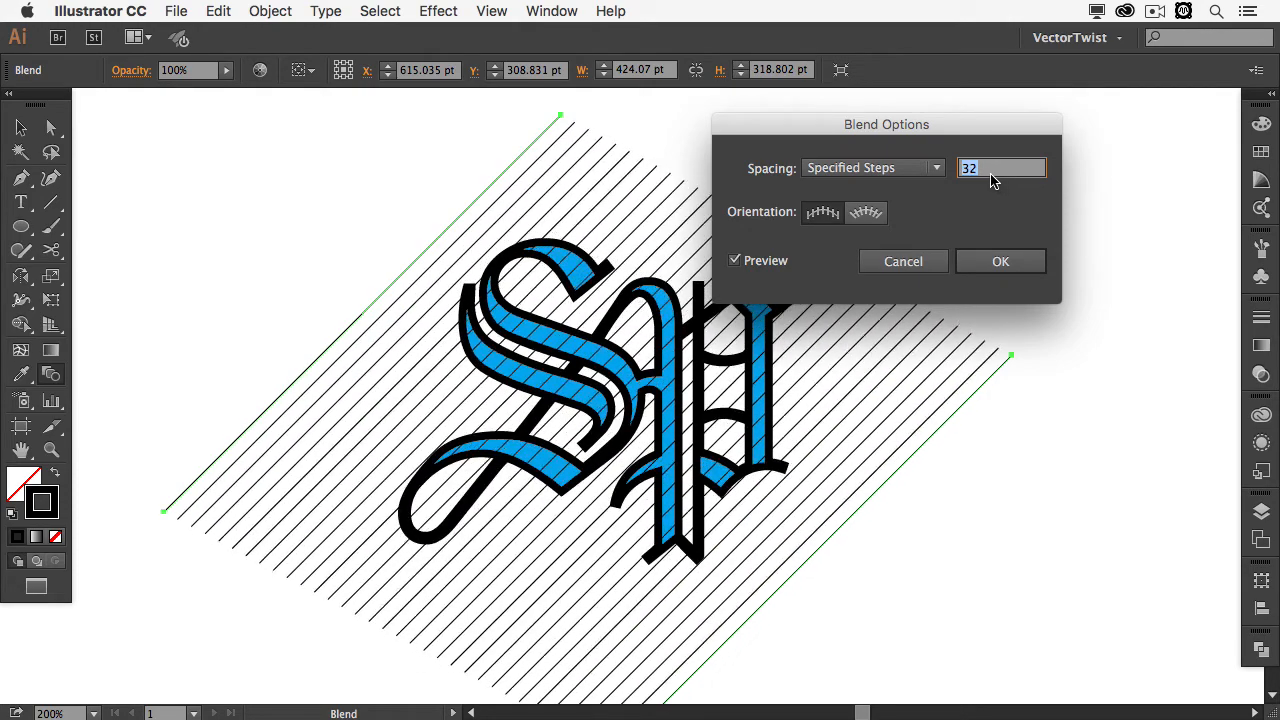
pyautogui.write('56')
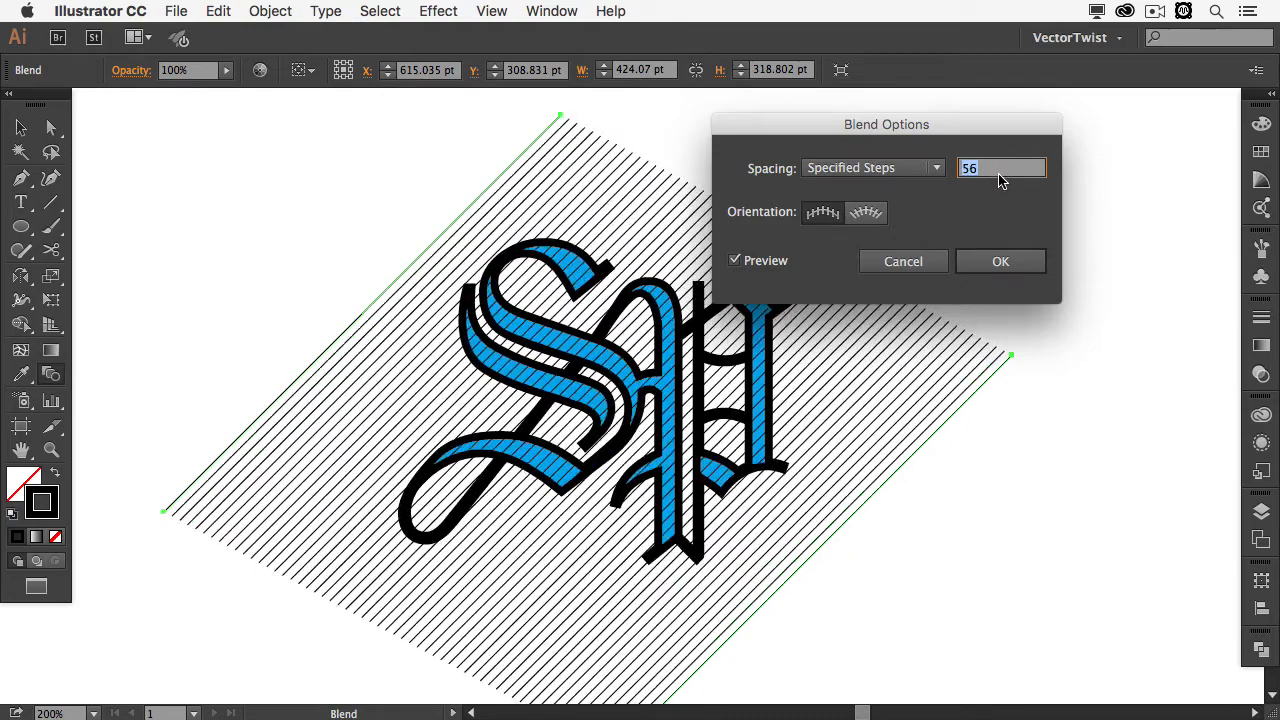
pyautogui.write('80')
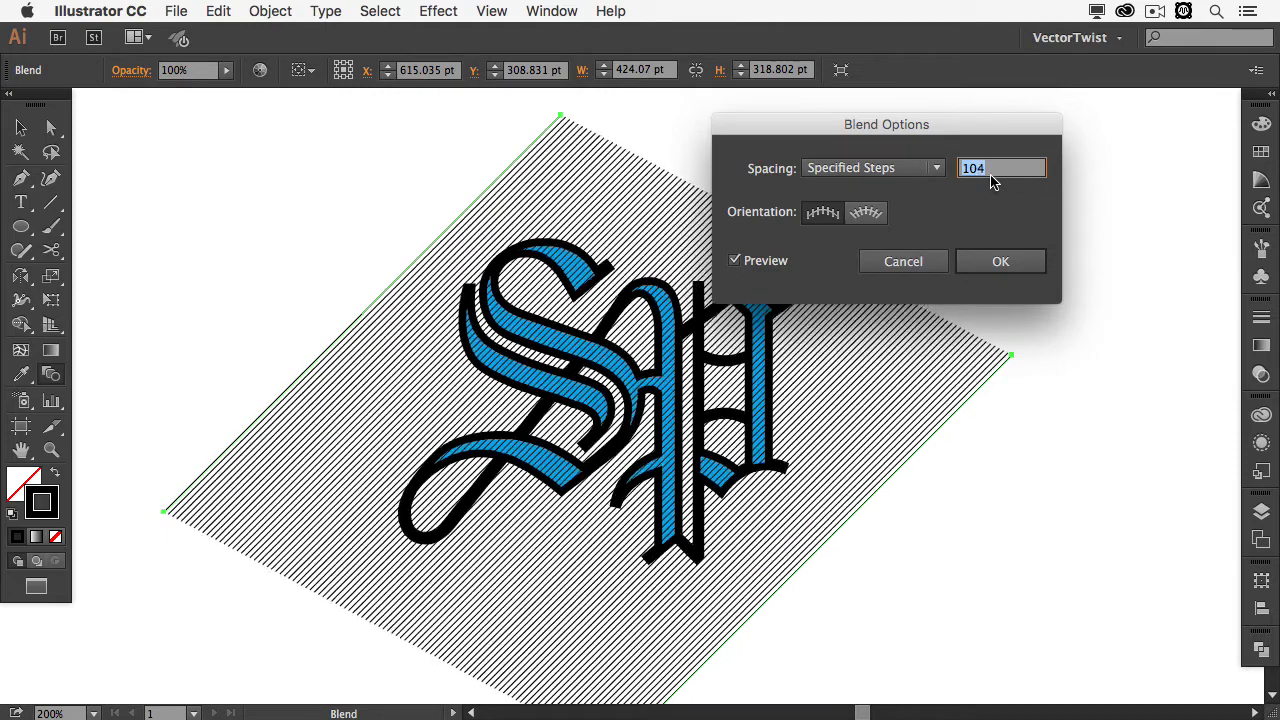
pyautogui.write('115')
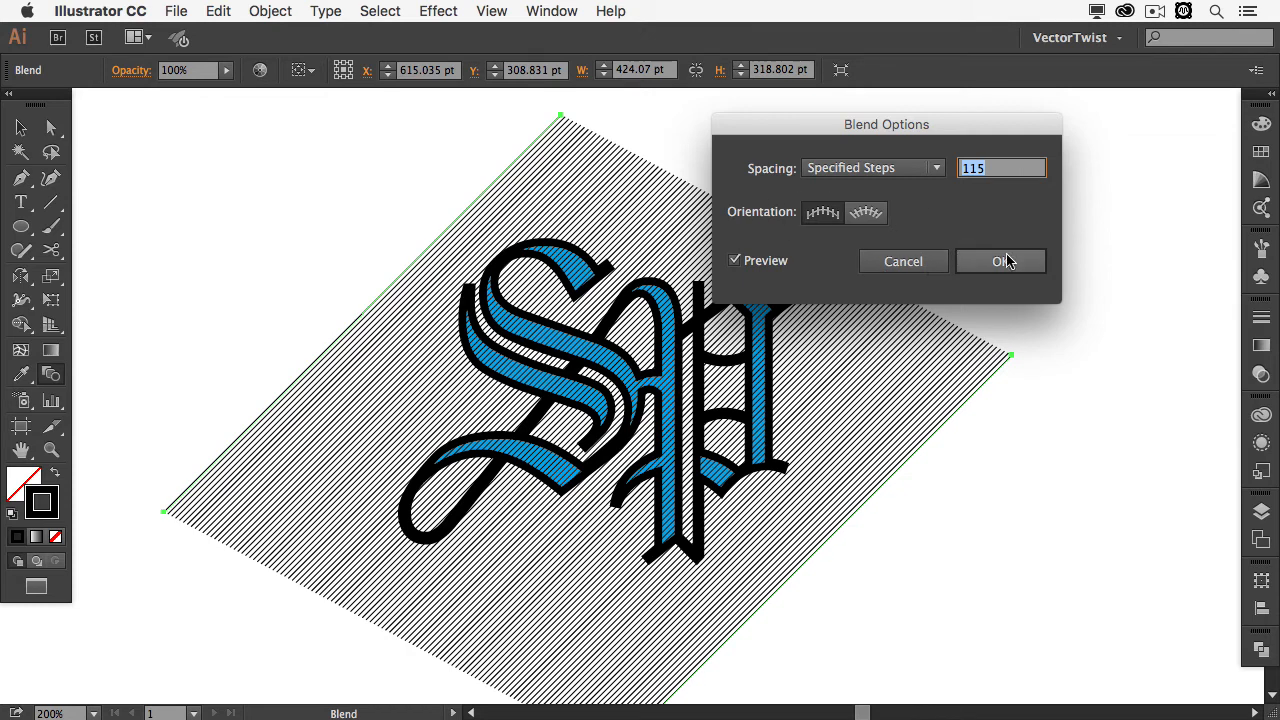
pyautogui.click(1000, 260)
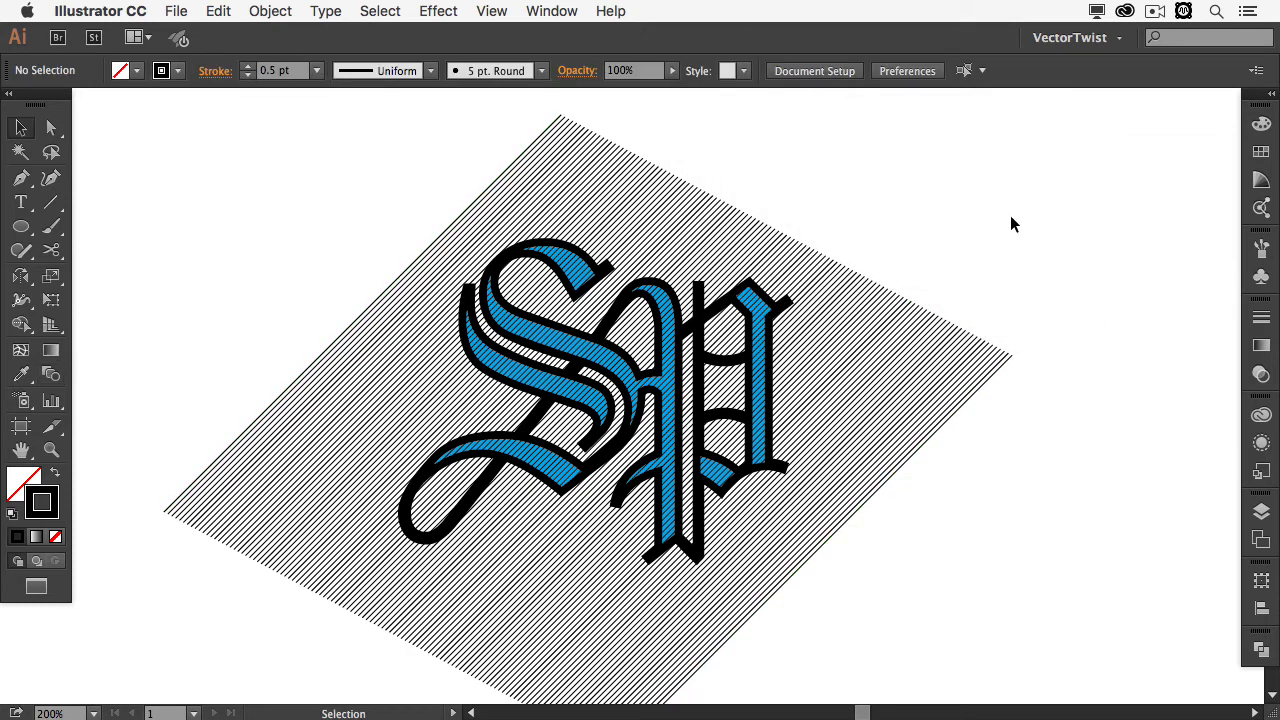
pyautogui.moveTo(984, 232)
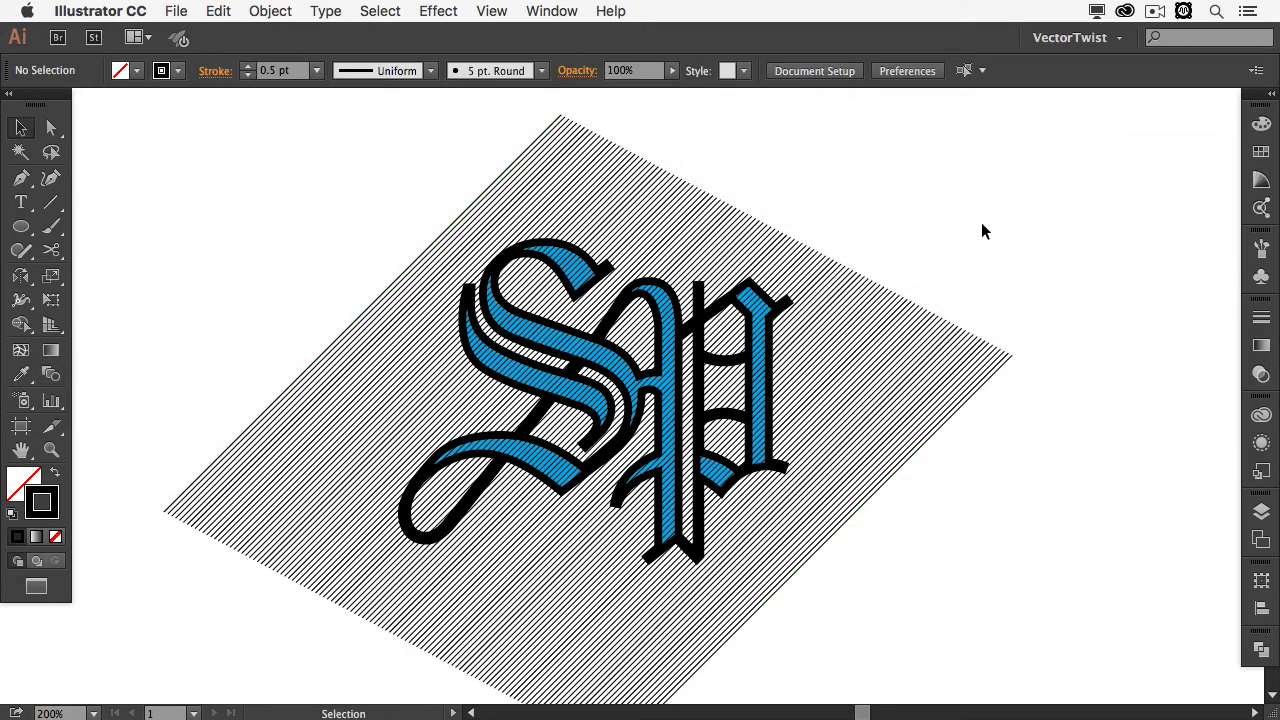
pyautogui.moveTo(976, 242)
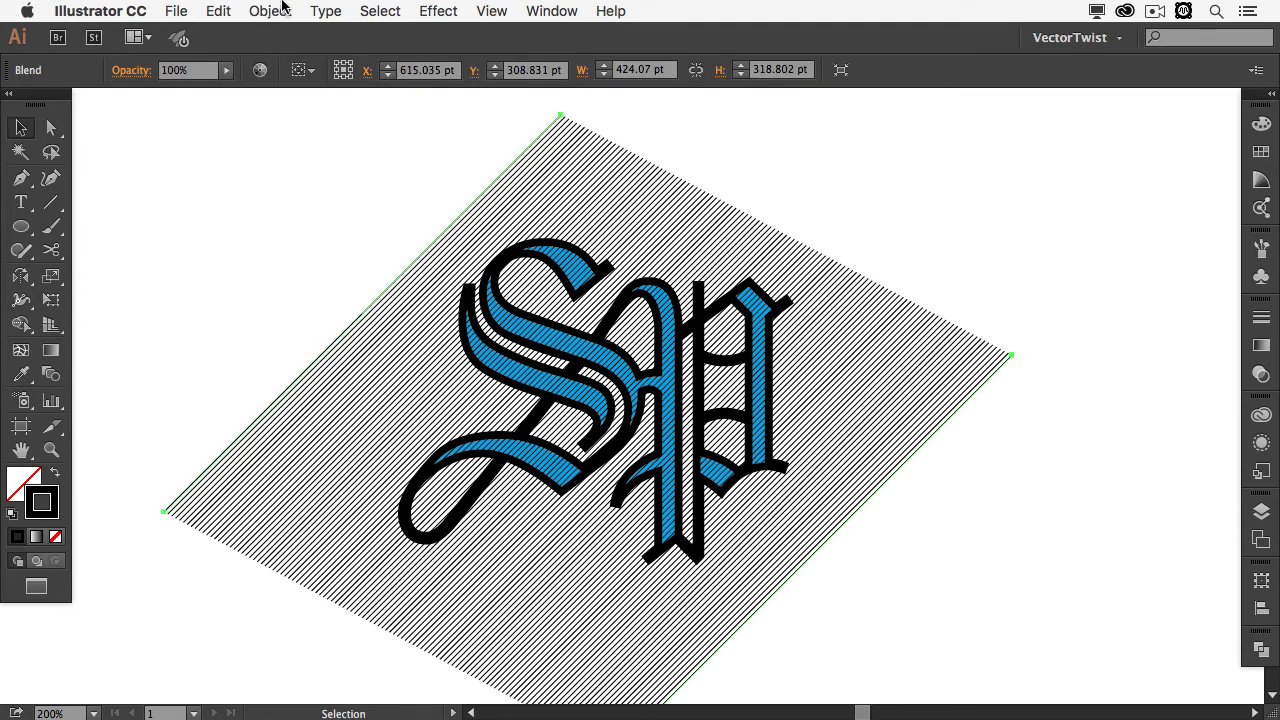
# Make a clipping mask so the hatch blend shows only inside the letter shapes
pyautogui.click(324, 12)
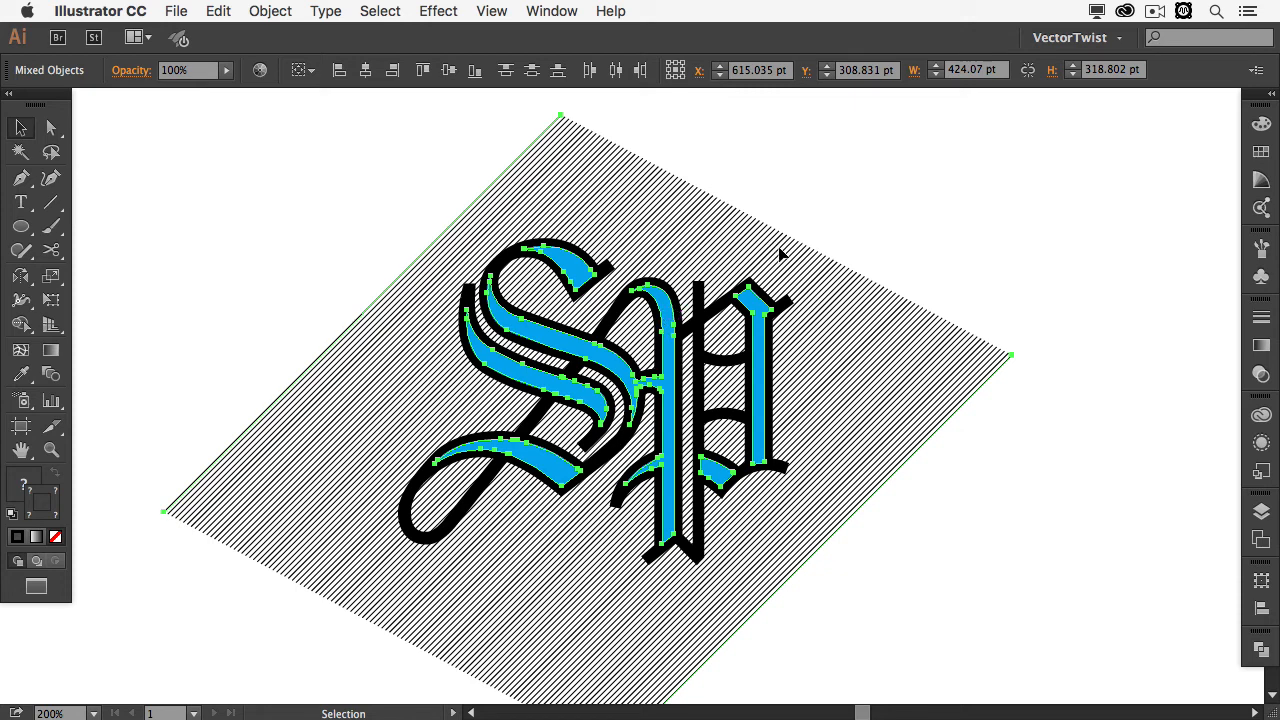
pyautogui.moveTo(824, 292)
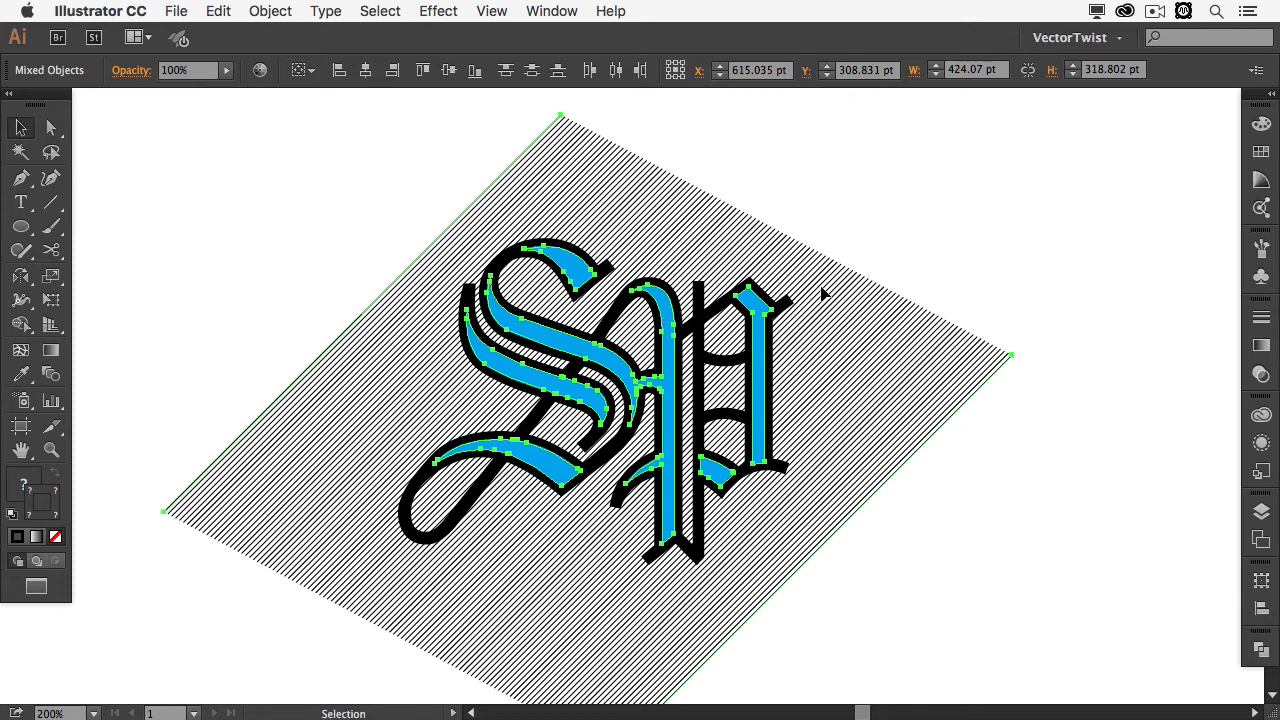
pyautogui.click(270, 12)
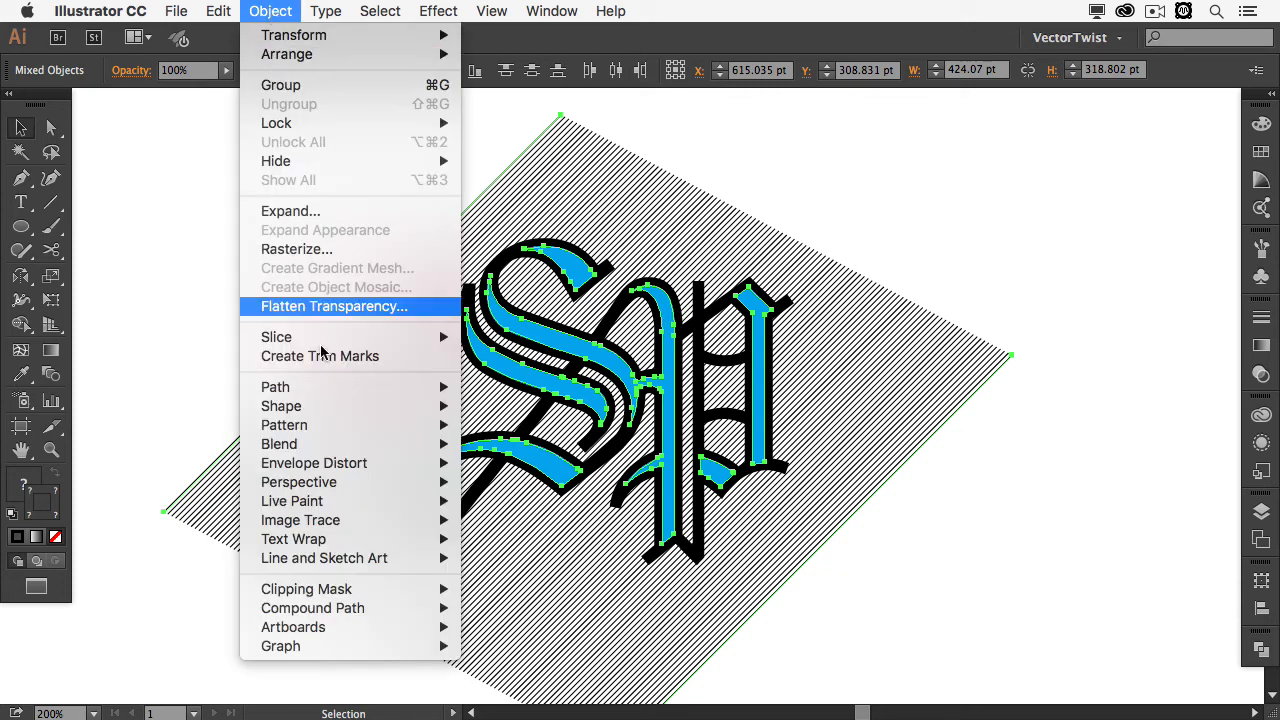
pyautogui.moveTo(306, 588)
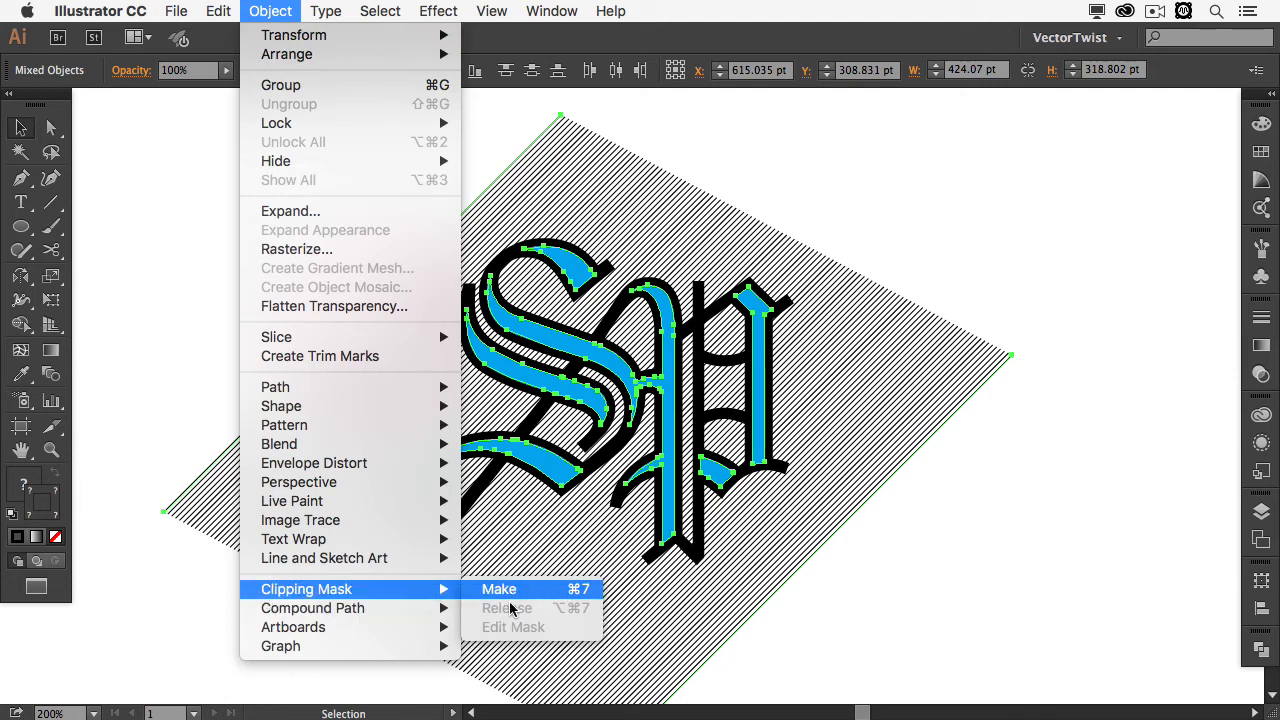
pyautogui.click(498, 588)
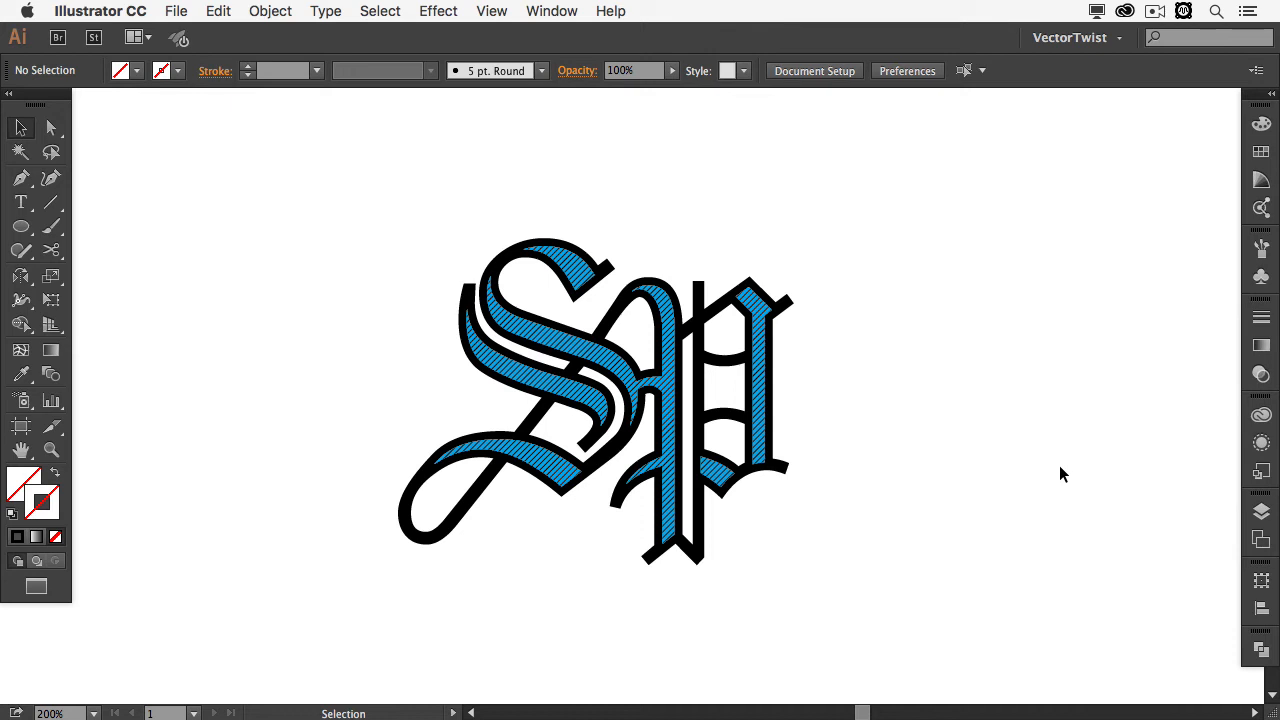
pyautogui.moveTo(1056, 476)
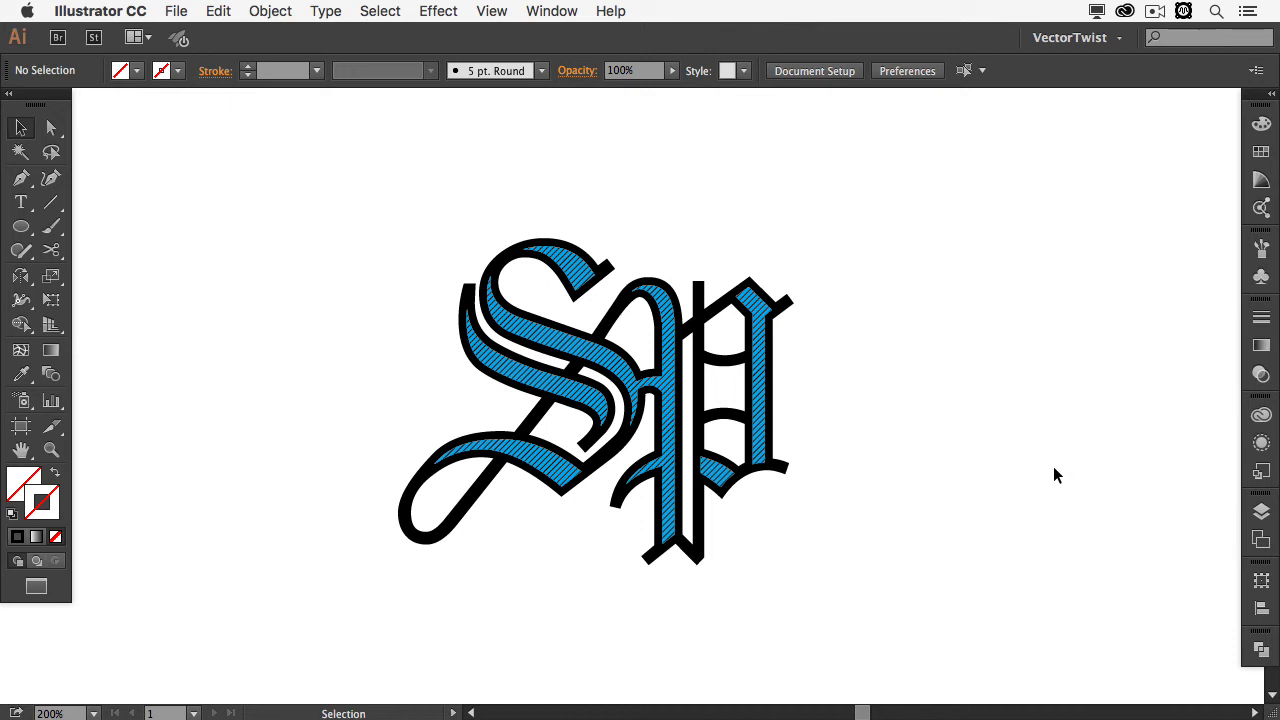
pyautogui.moveTo(1050, 478)
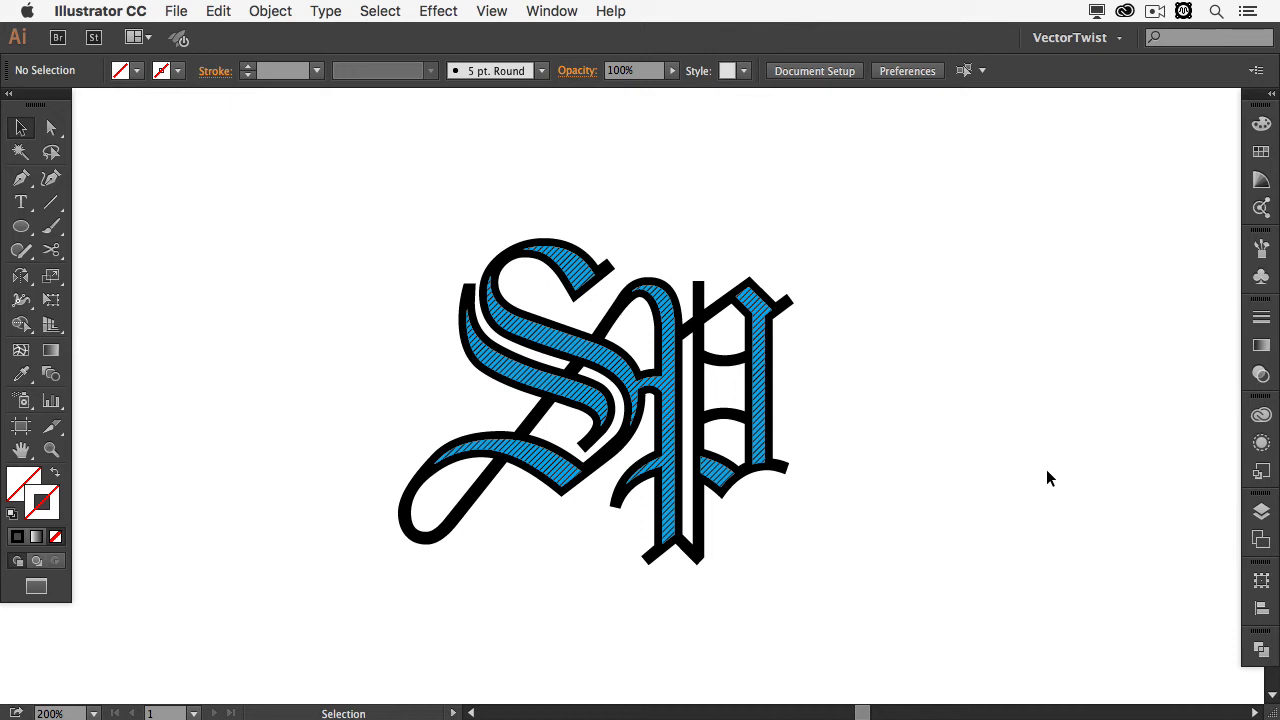
pyautogui.moveTo(1044, 472)
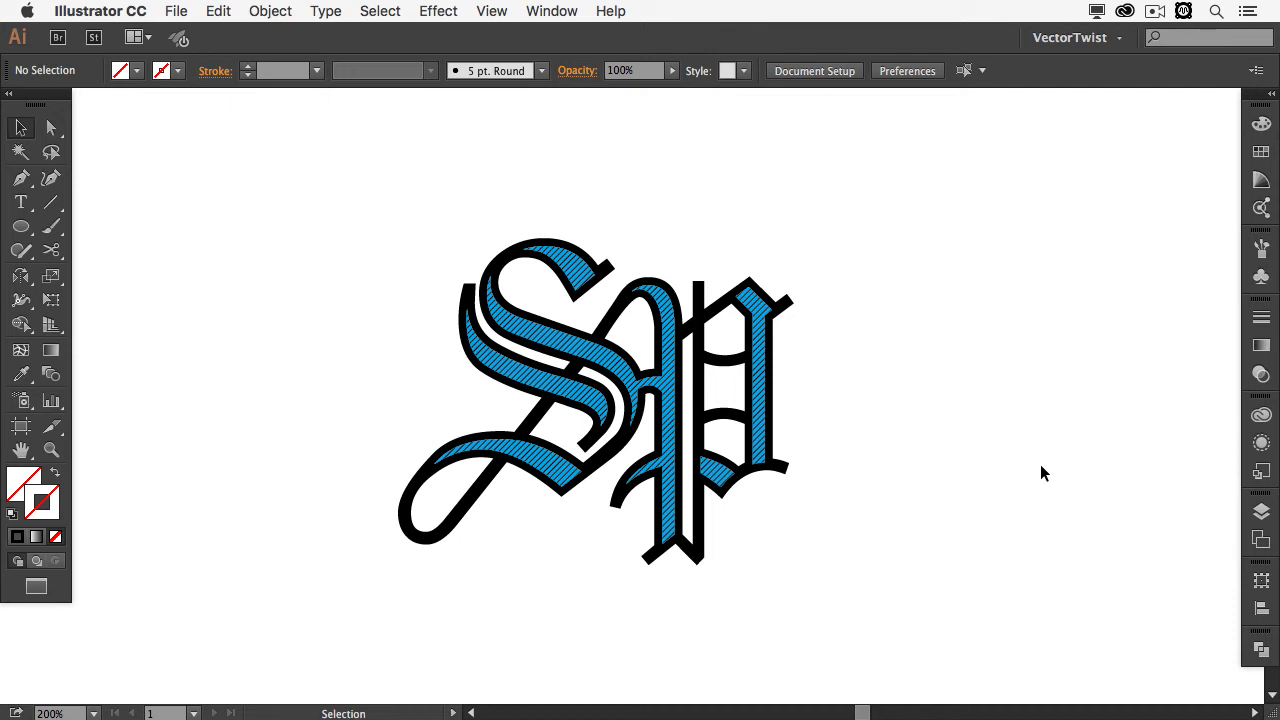
pyautogui.moveTo(758, 276)
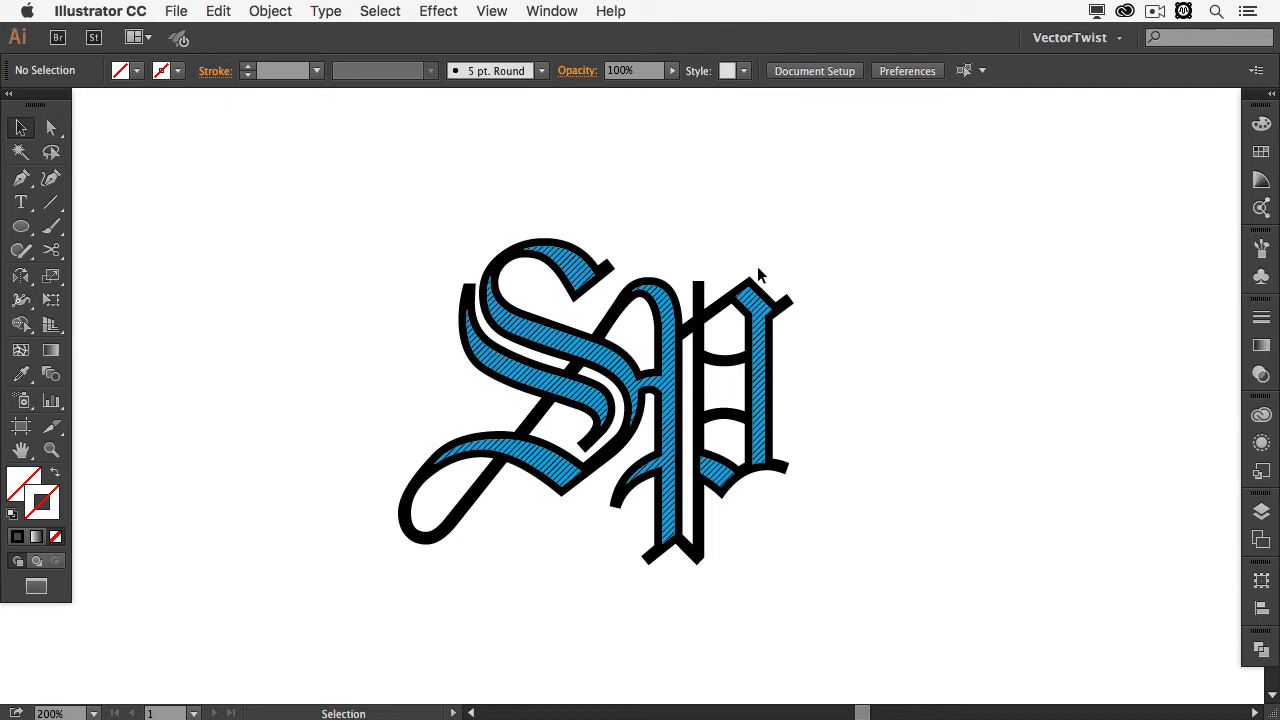
# Make a white copy of the SP letter shapes behind the black ones as an offset outline
pyautogui.click(756, 284)
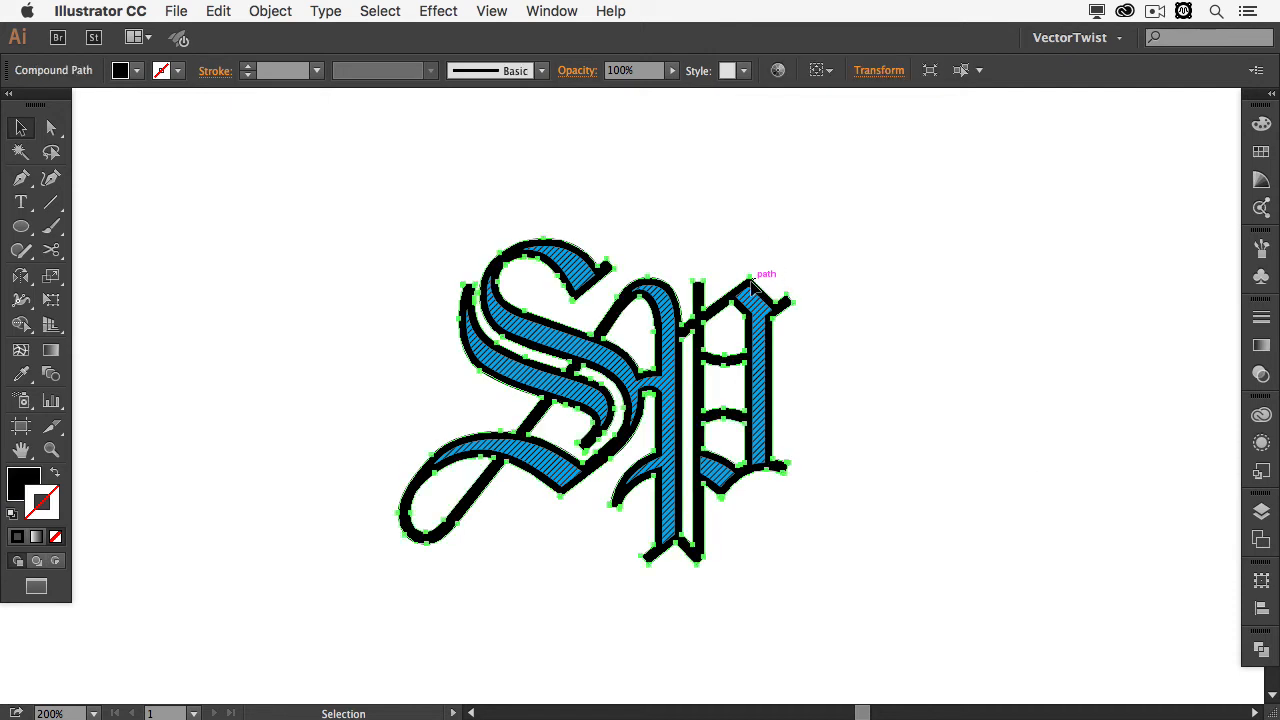
pyautogui.moveTo(780, 268)
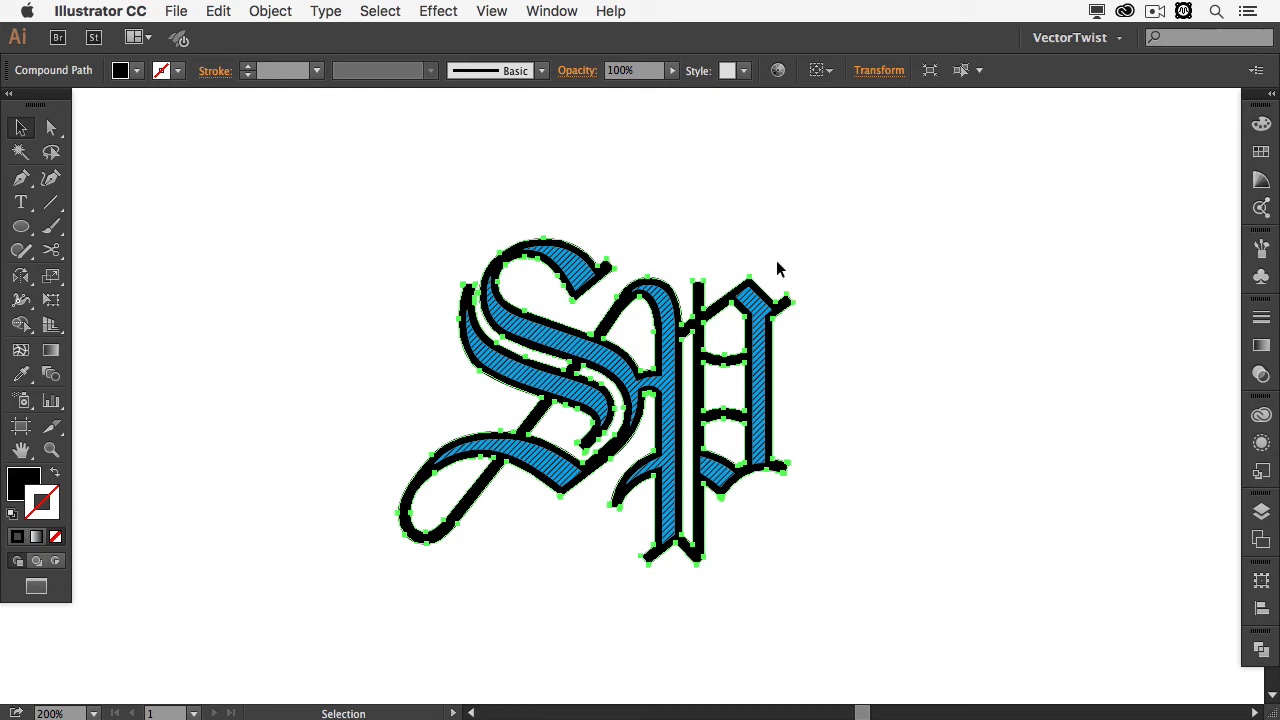
pyautogui.moveTo(782, 276)
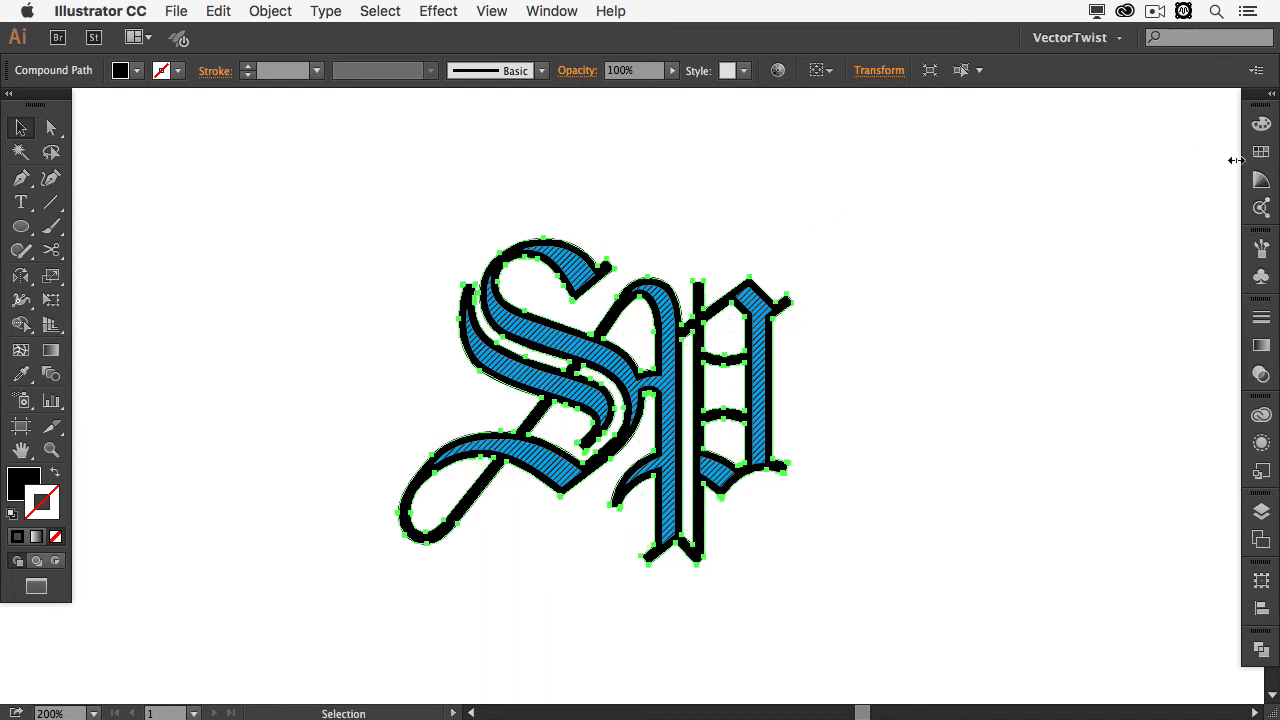
pyautogui.click(1260, 144)
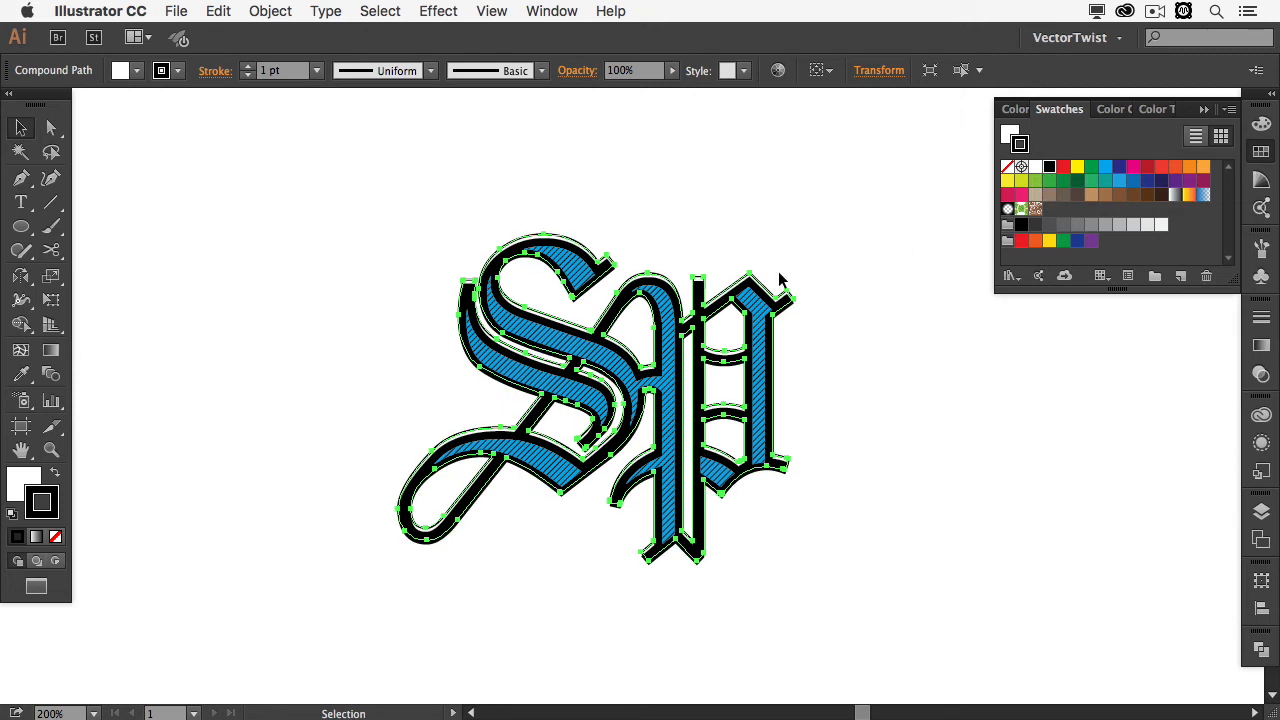
pyautogui.click(796, 258)
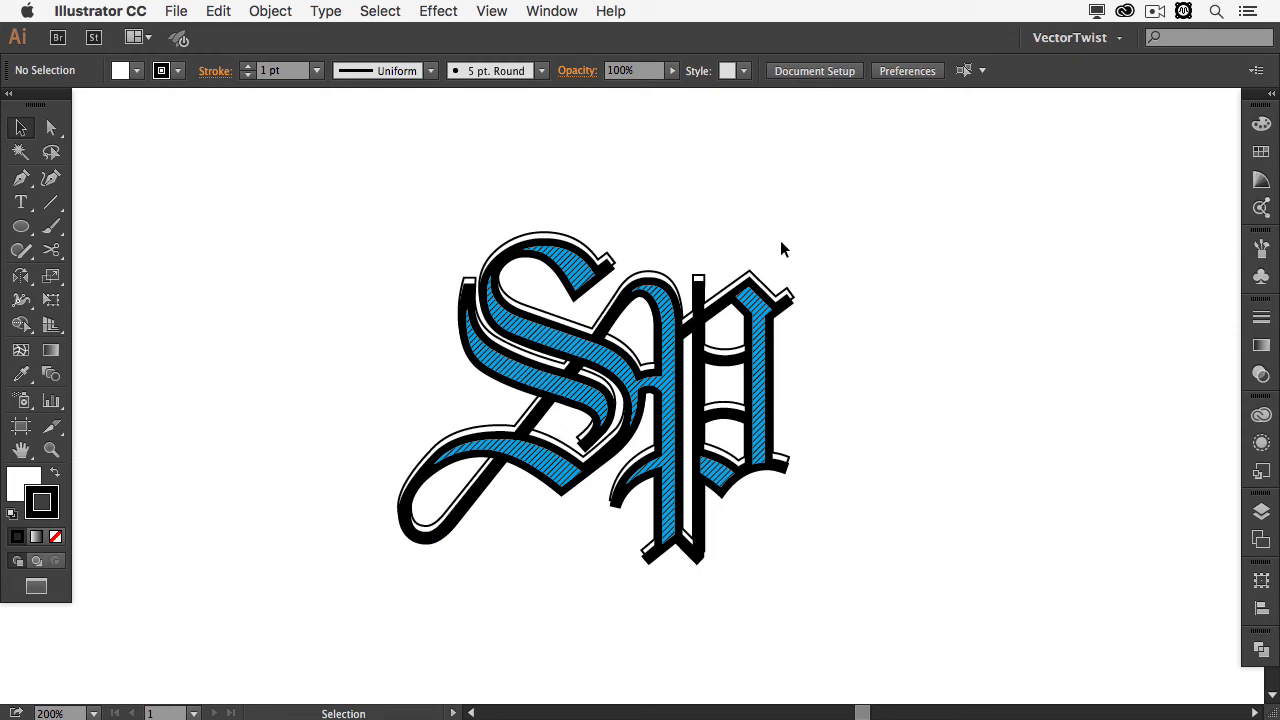
pyautogui.moveTo(1116, 484)
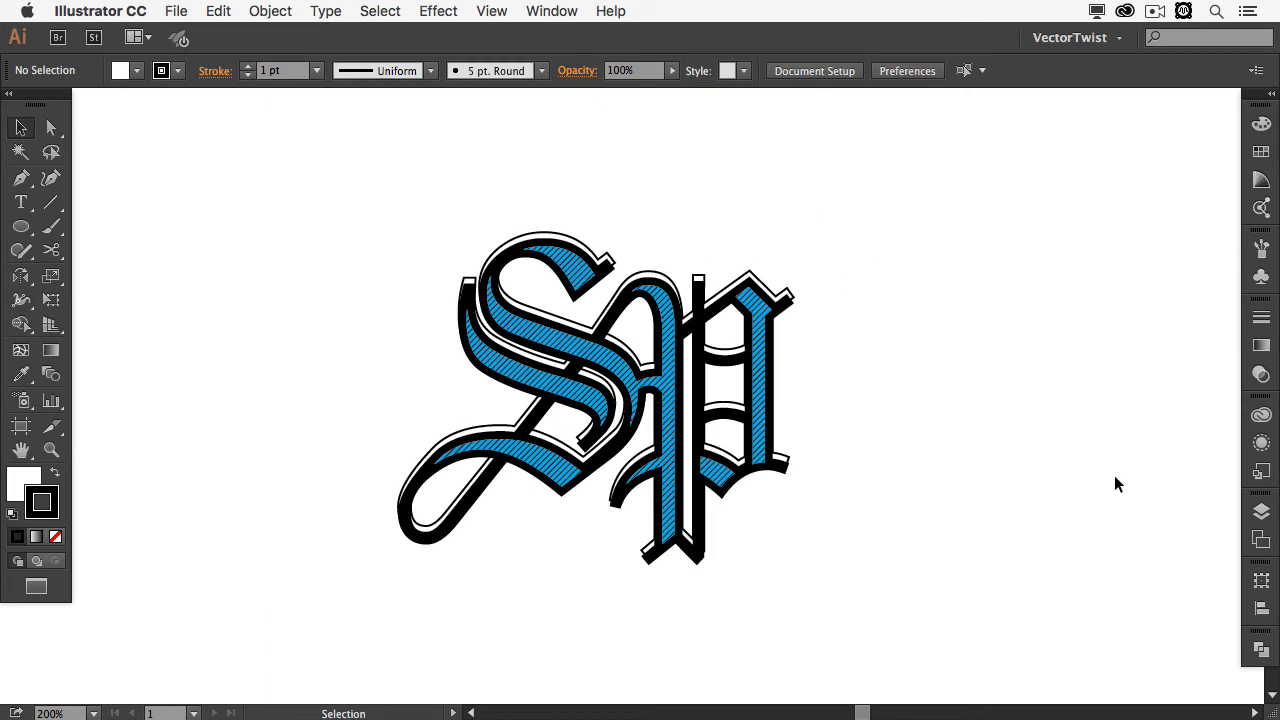
pyautogui.moveTo(1112, 492)
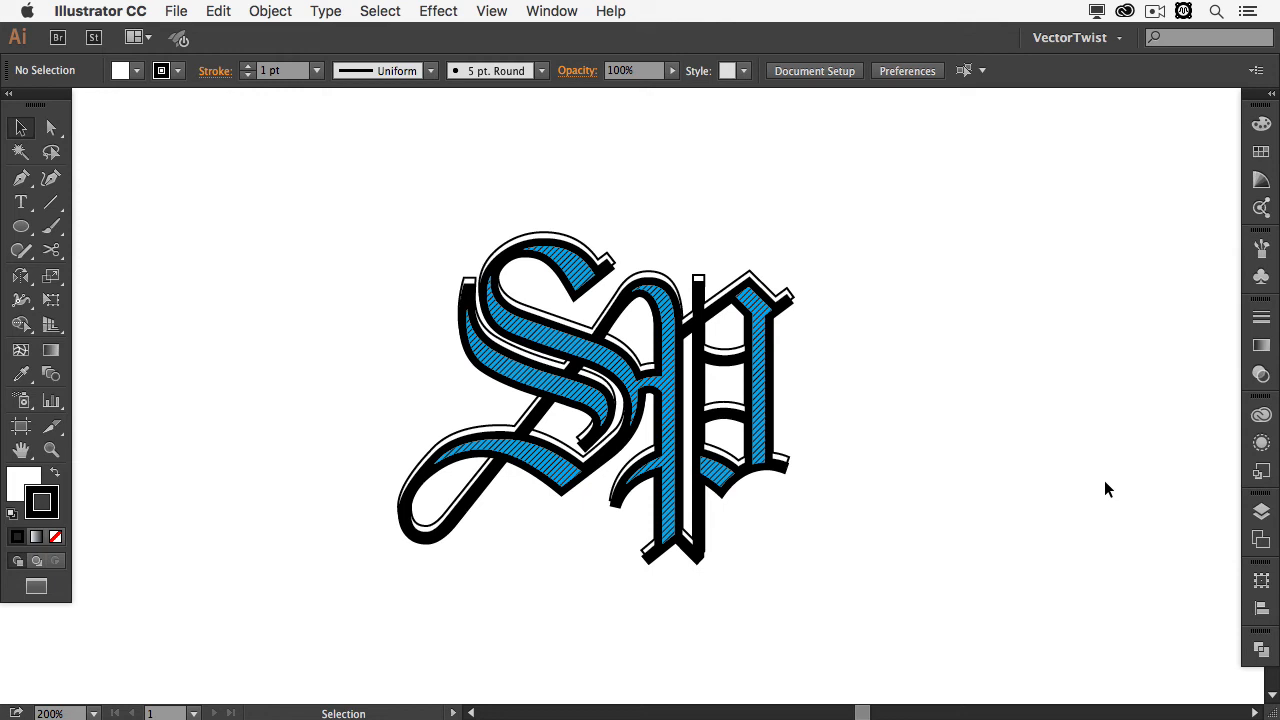
pyautogui.moveTo(1104, 500)
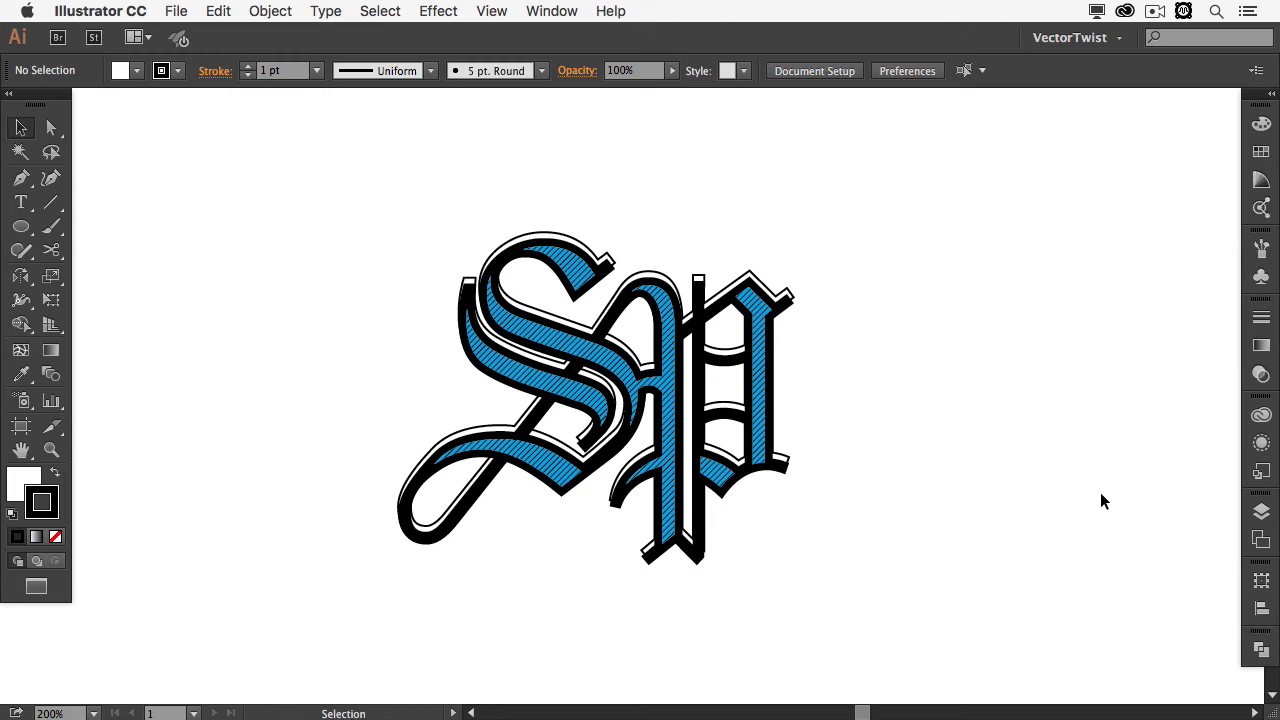
pyautogui.moveTo(1098, 496)
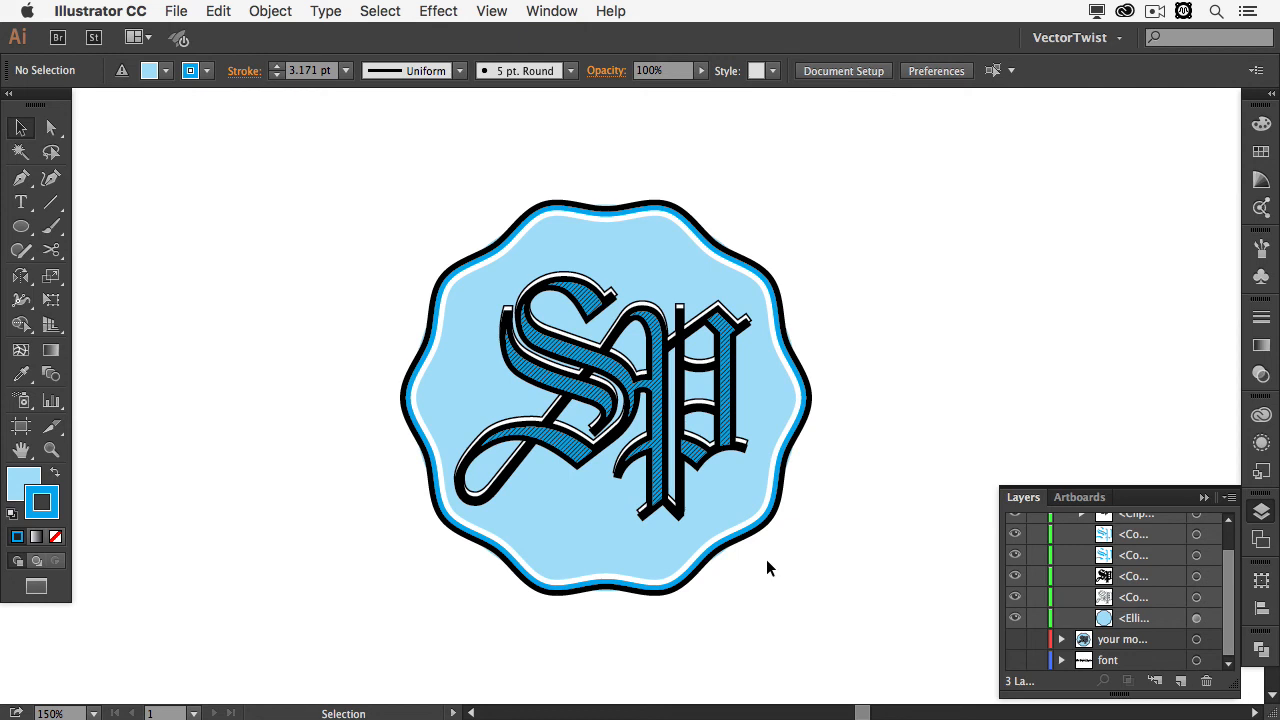
pyautogui.moveTo(770, 588)
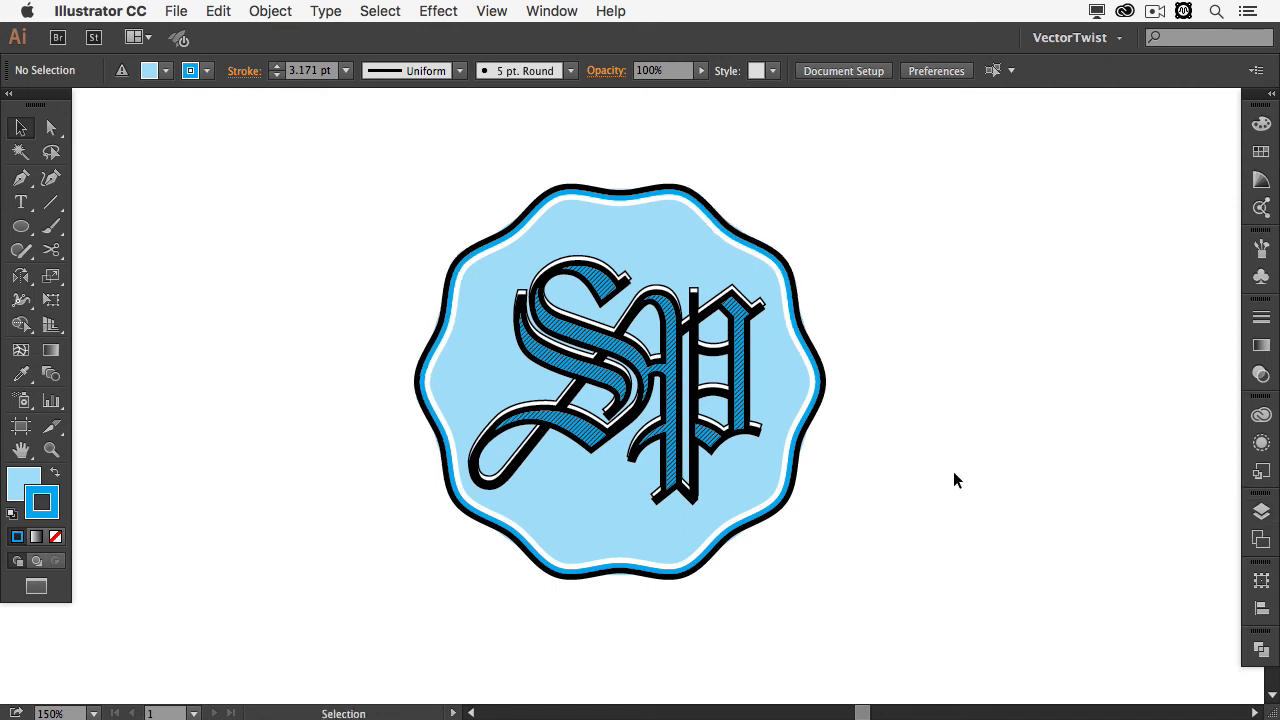
pyautogui.moveTo(950, 490)
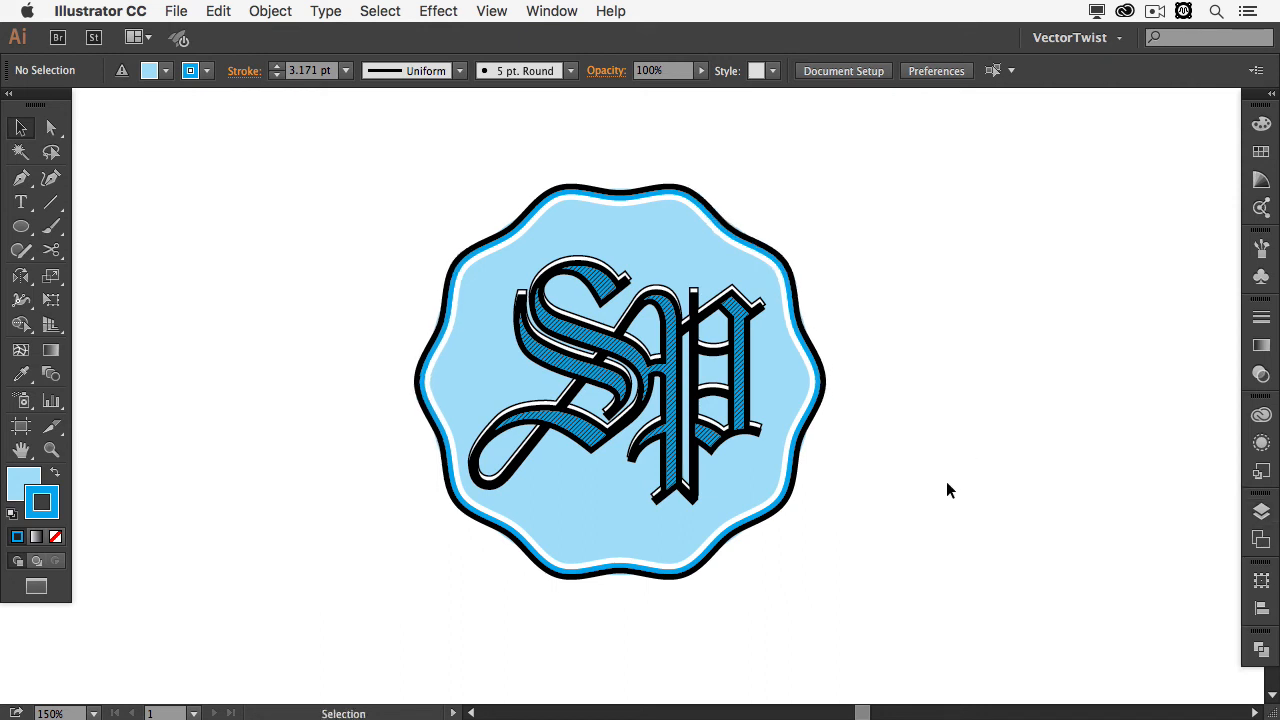
pyautogui.moveTo(956, 492)
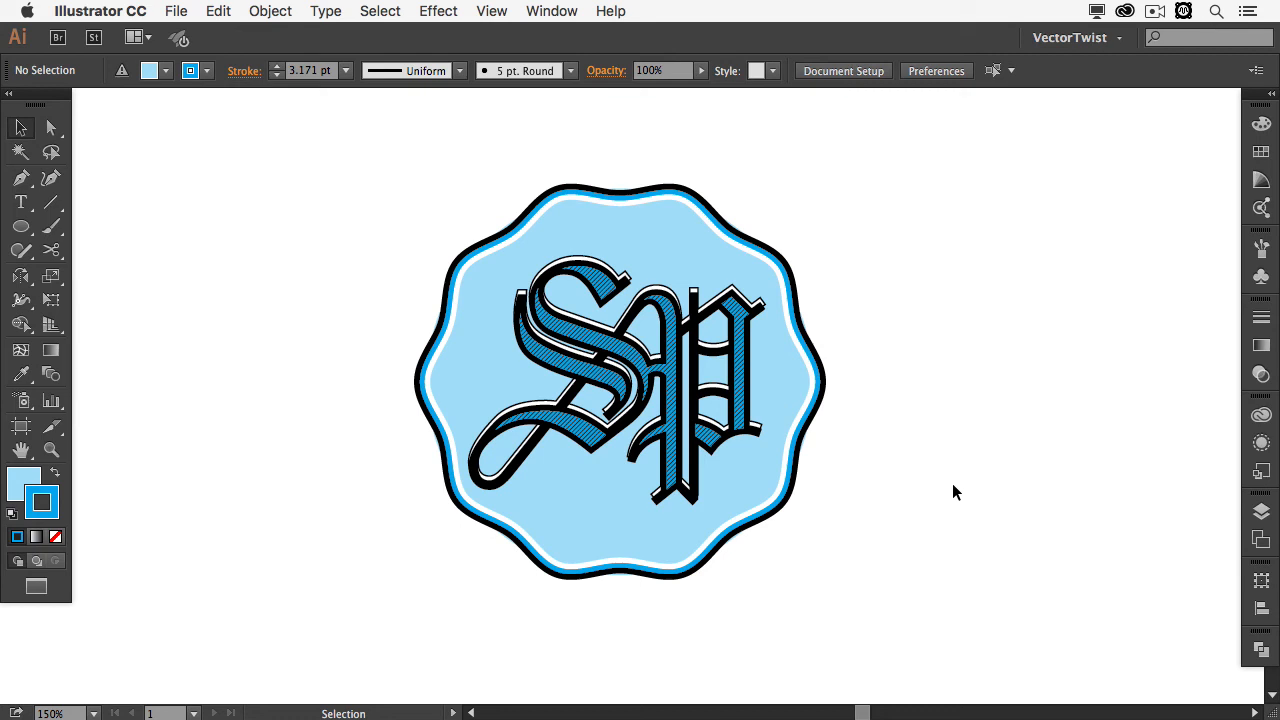
pyautogui.moveTo(948, 496)
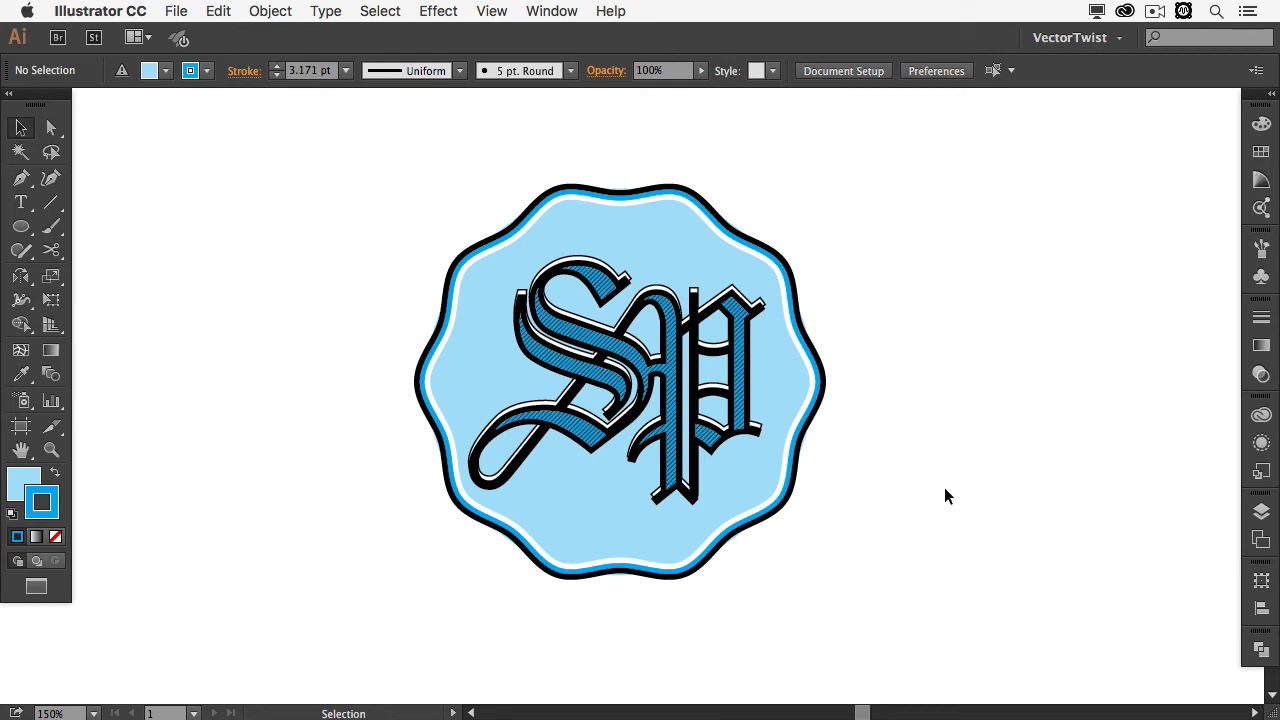